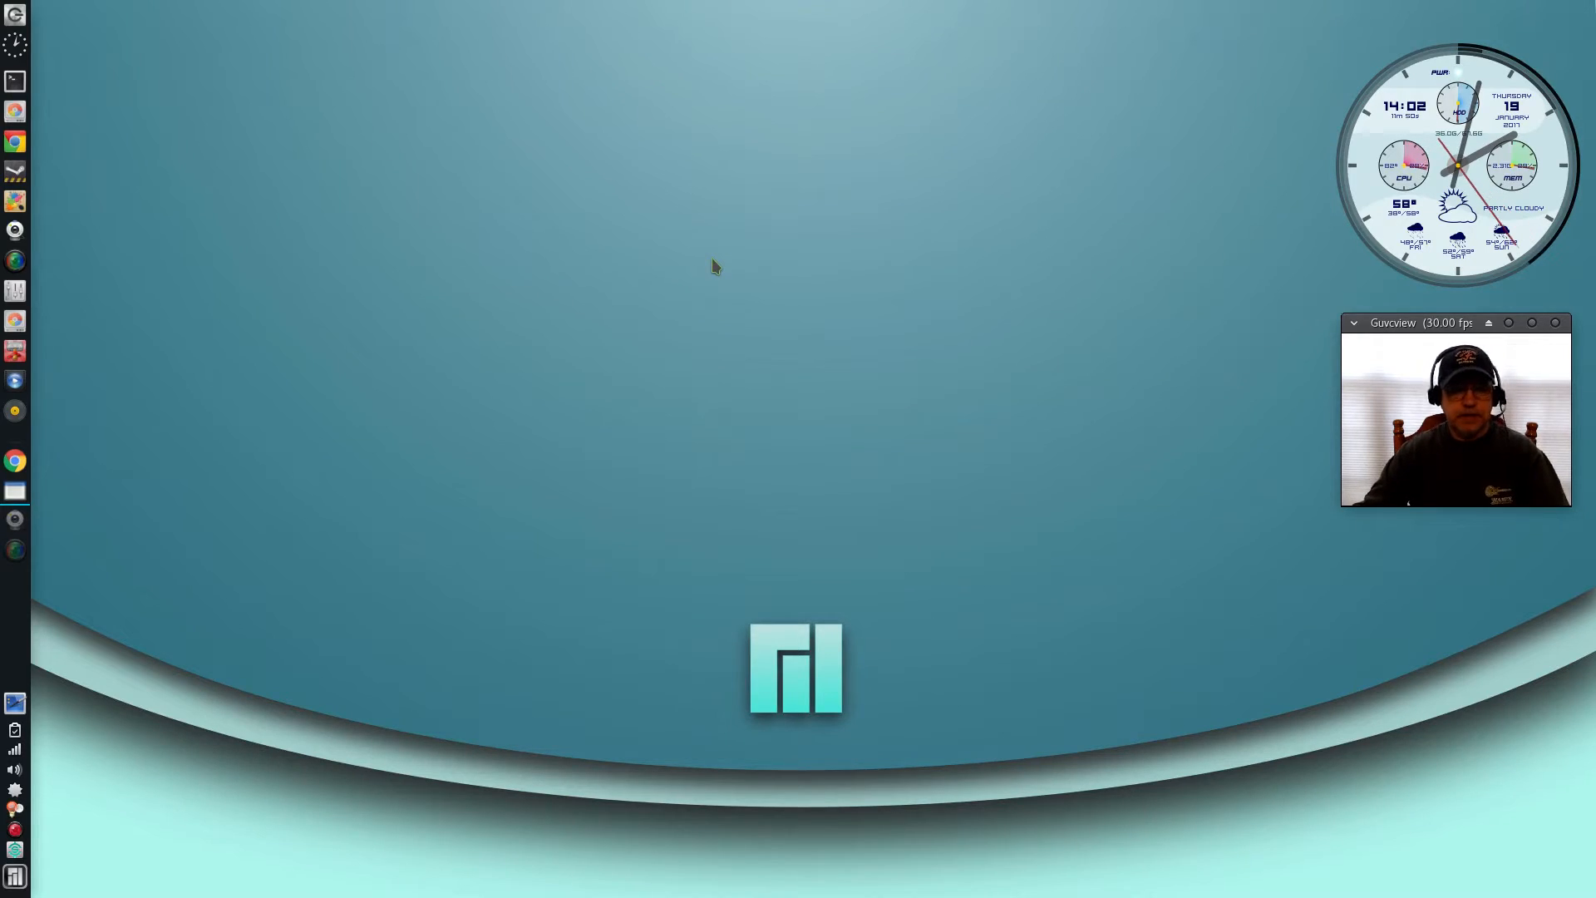
mouse_move(656, 351)
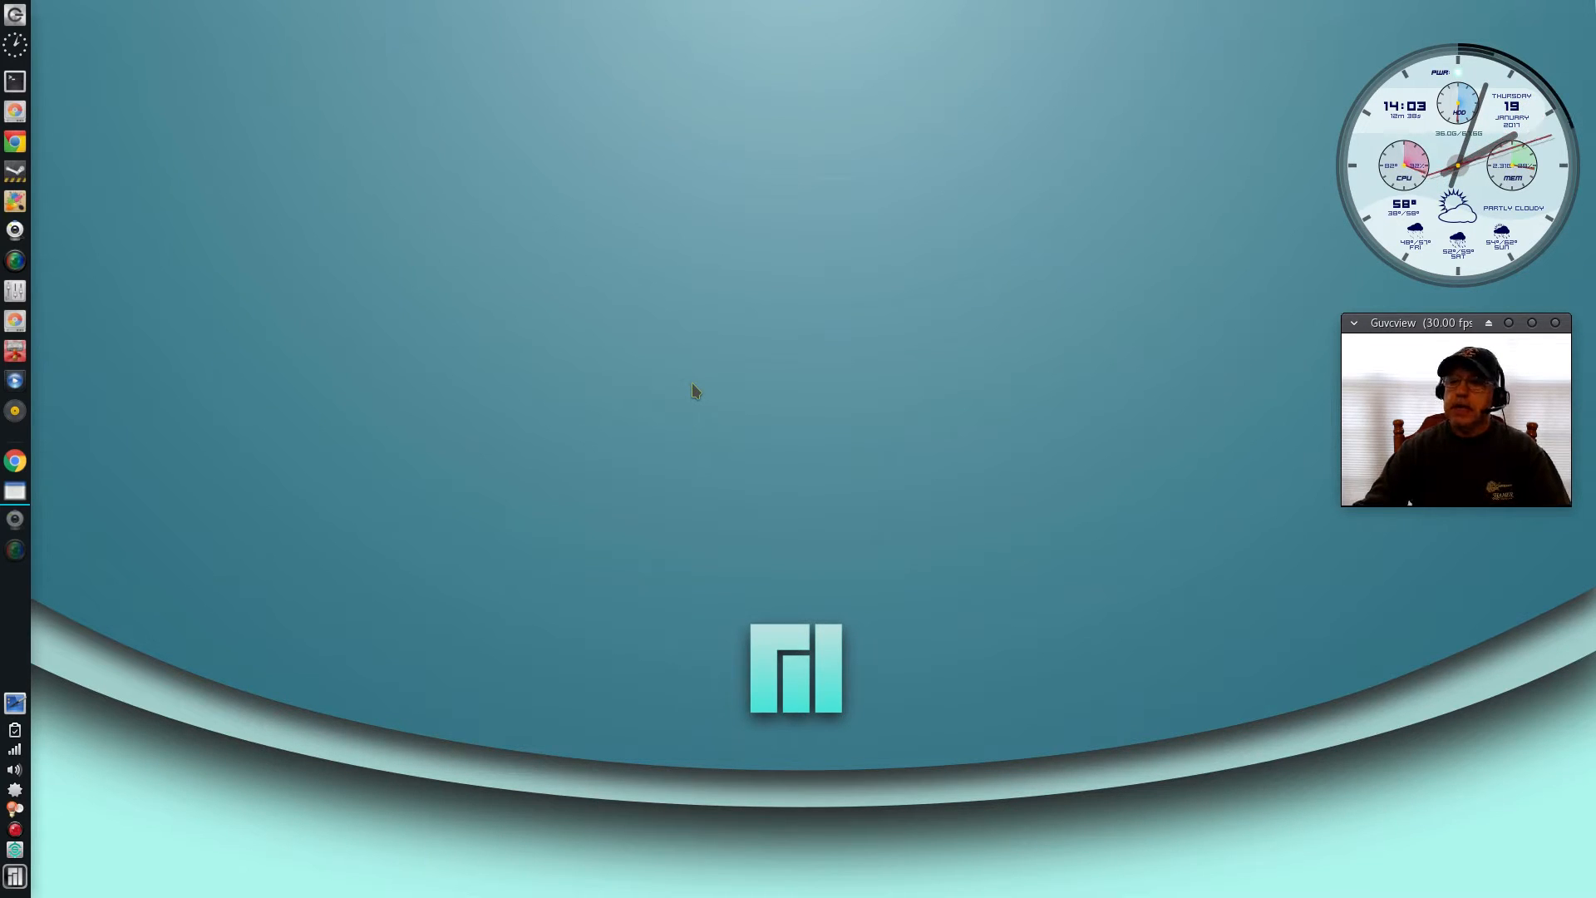
mouse_move(722, 372)
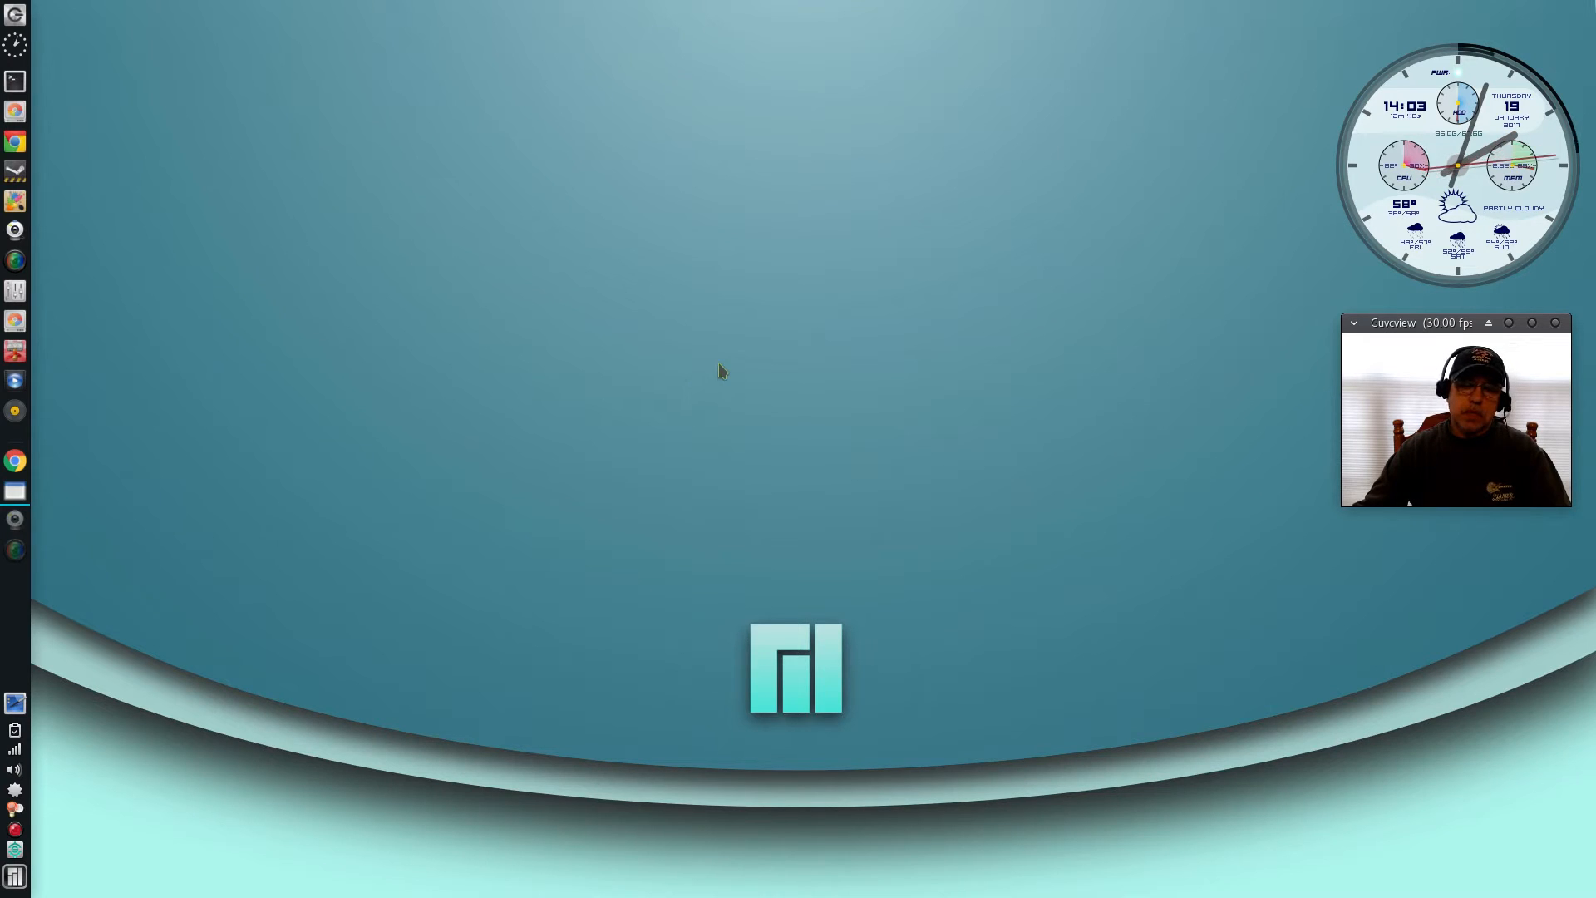
mouse_move(796, 468)
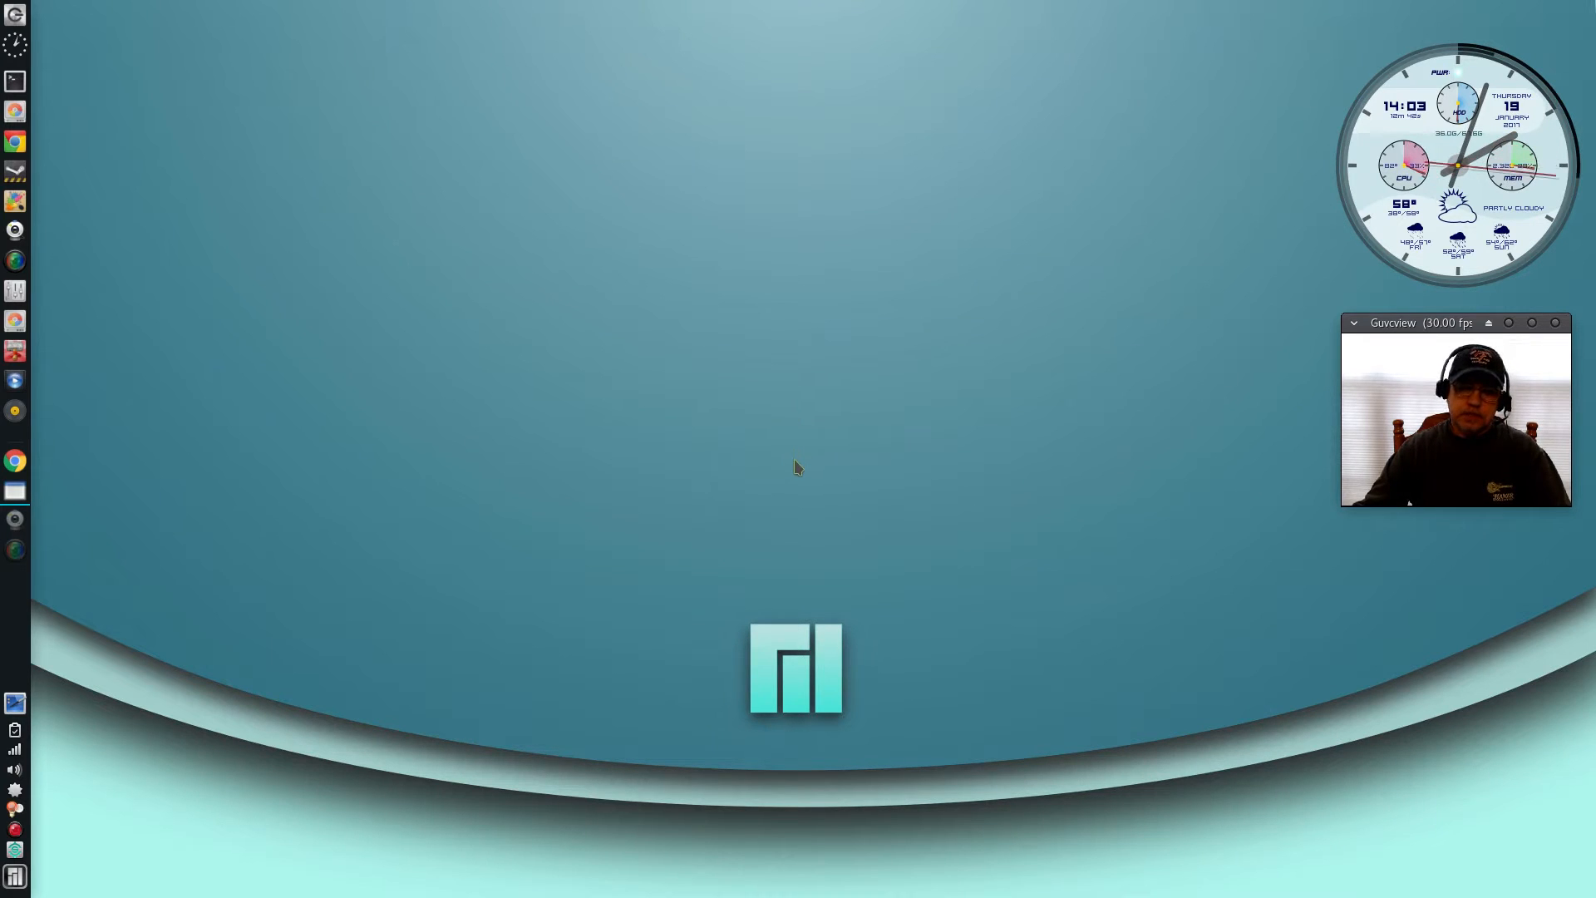
mouse_move(793, 542)
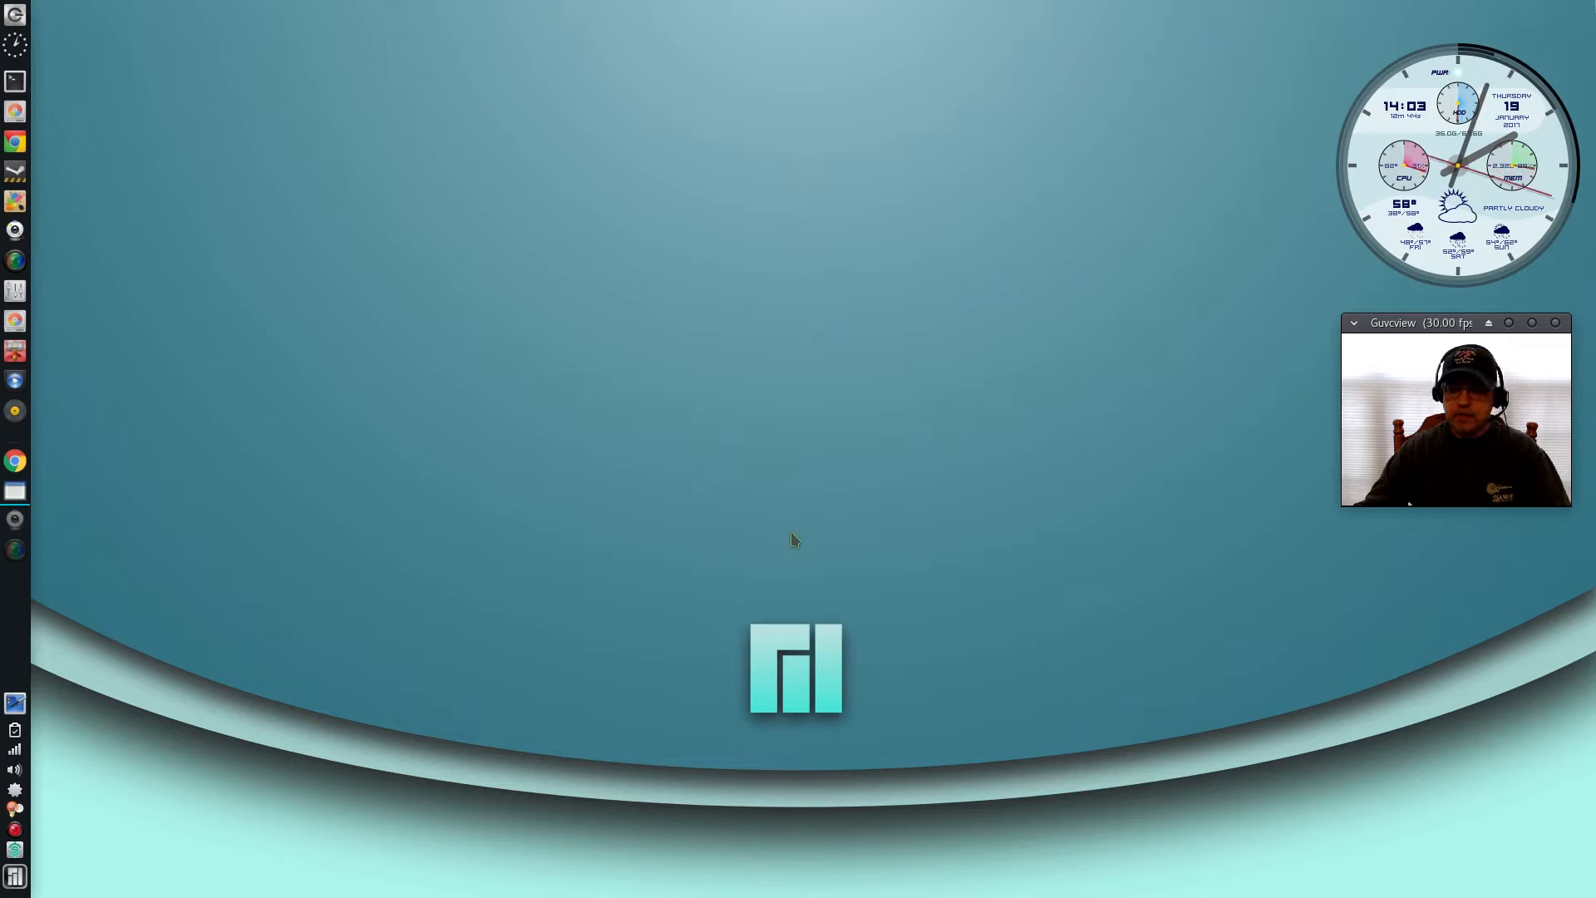
mouse_move(794, 577)
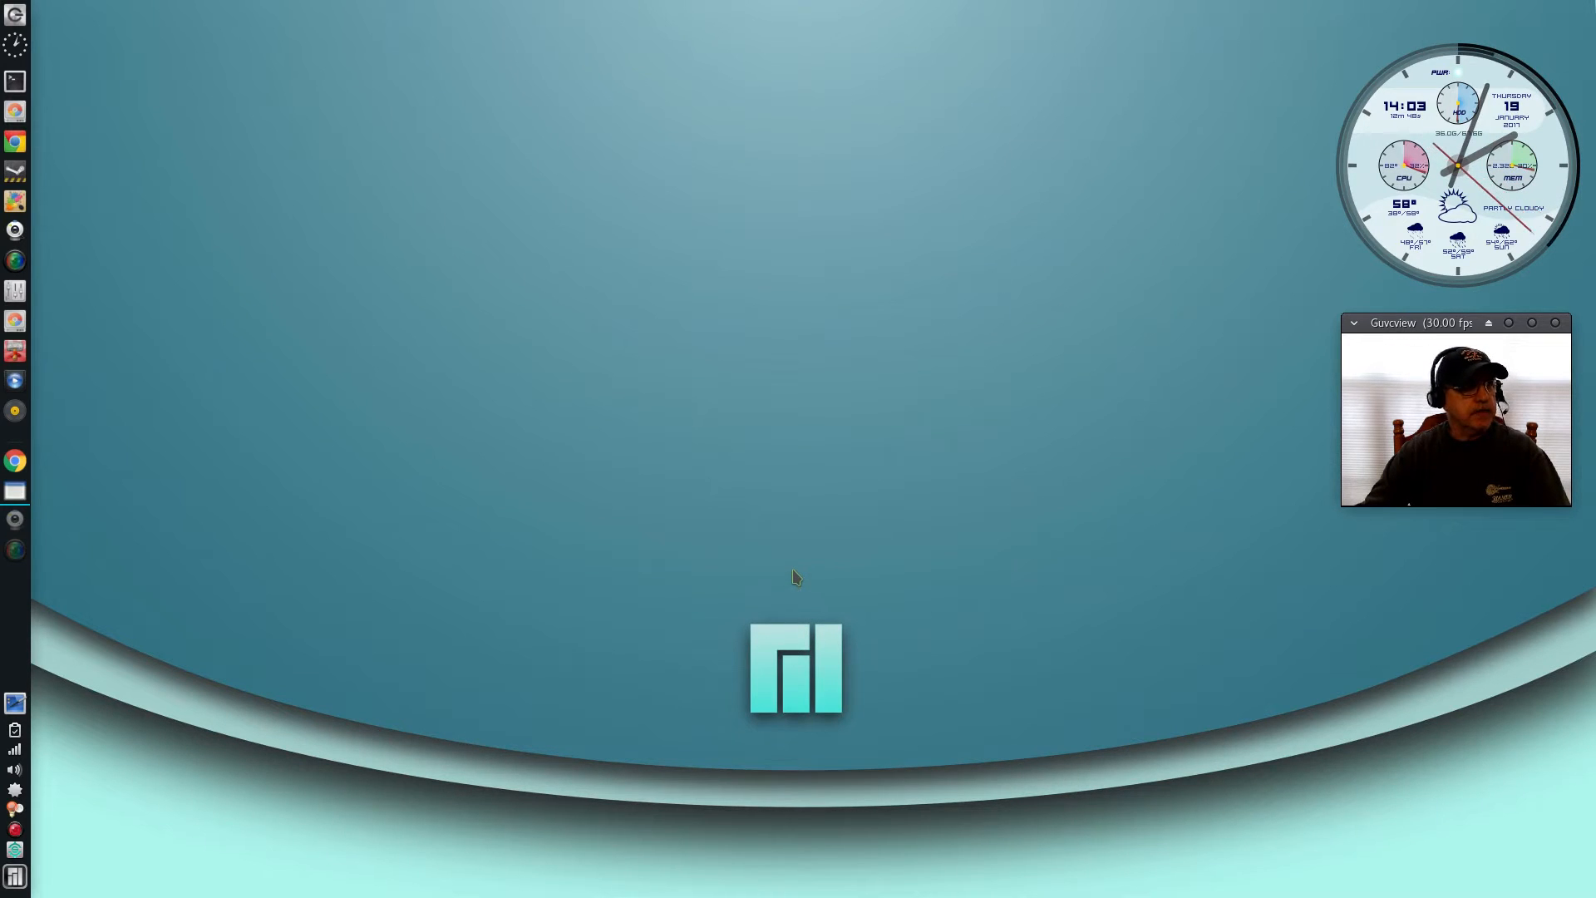
mouse_move(806, 495)
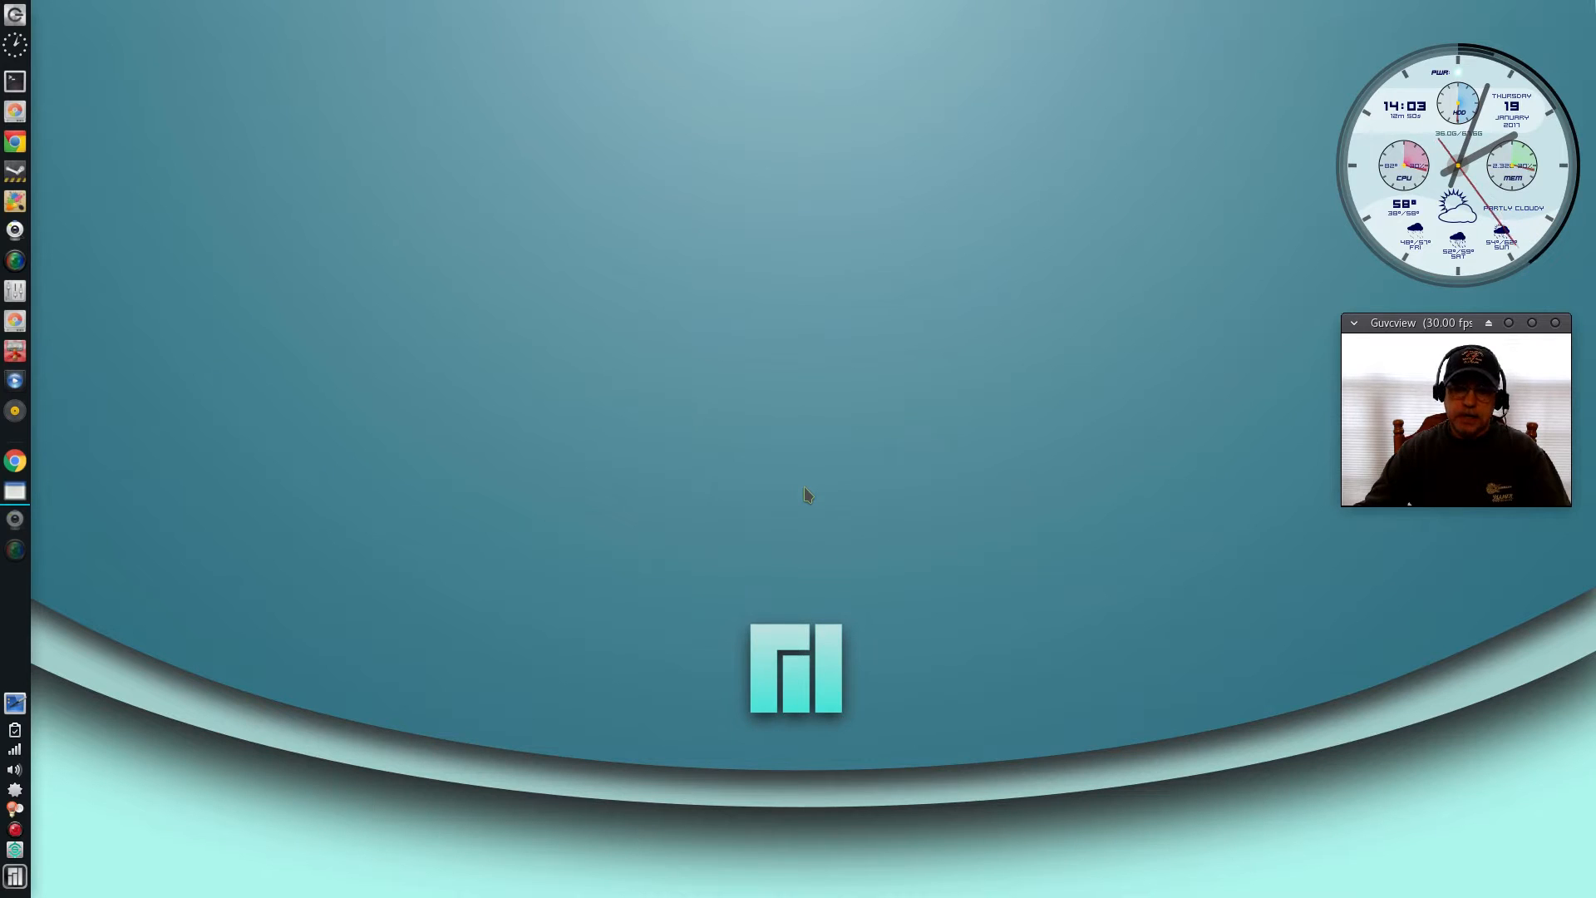
mouse_move(795, 459)
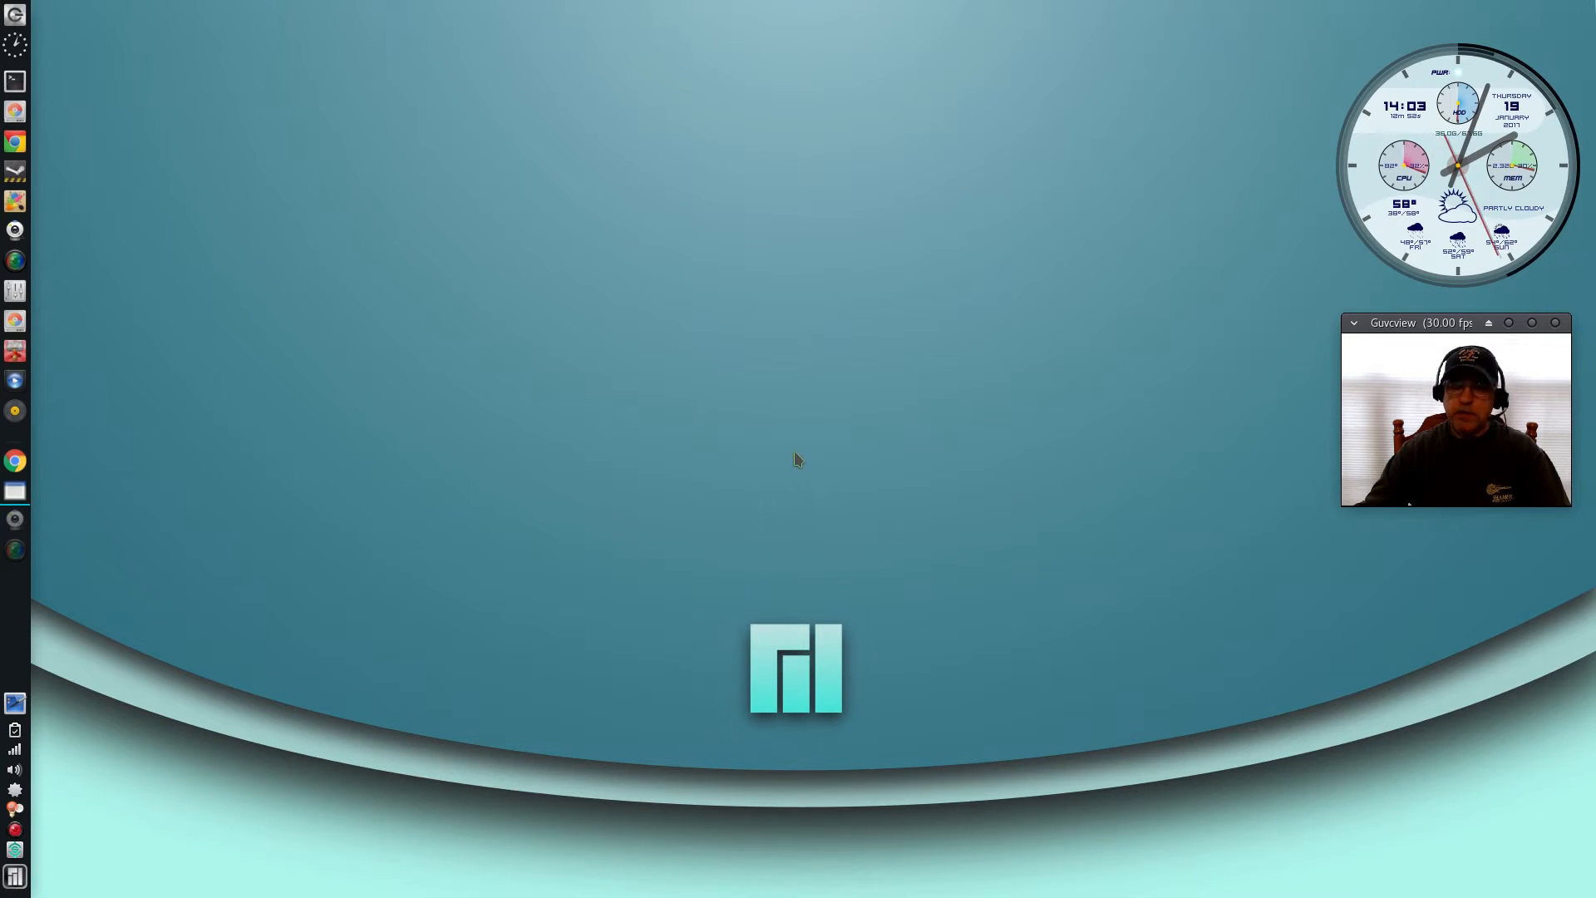
mouse_move(784, 512)
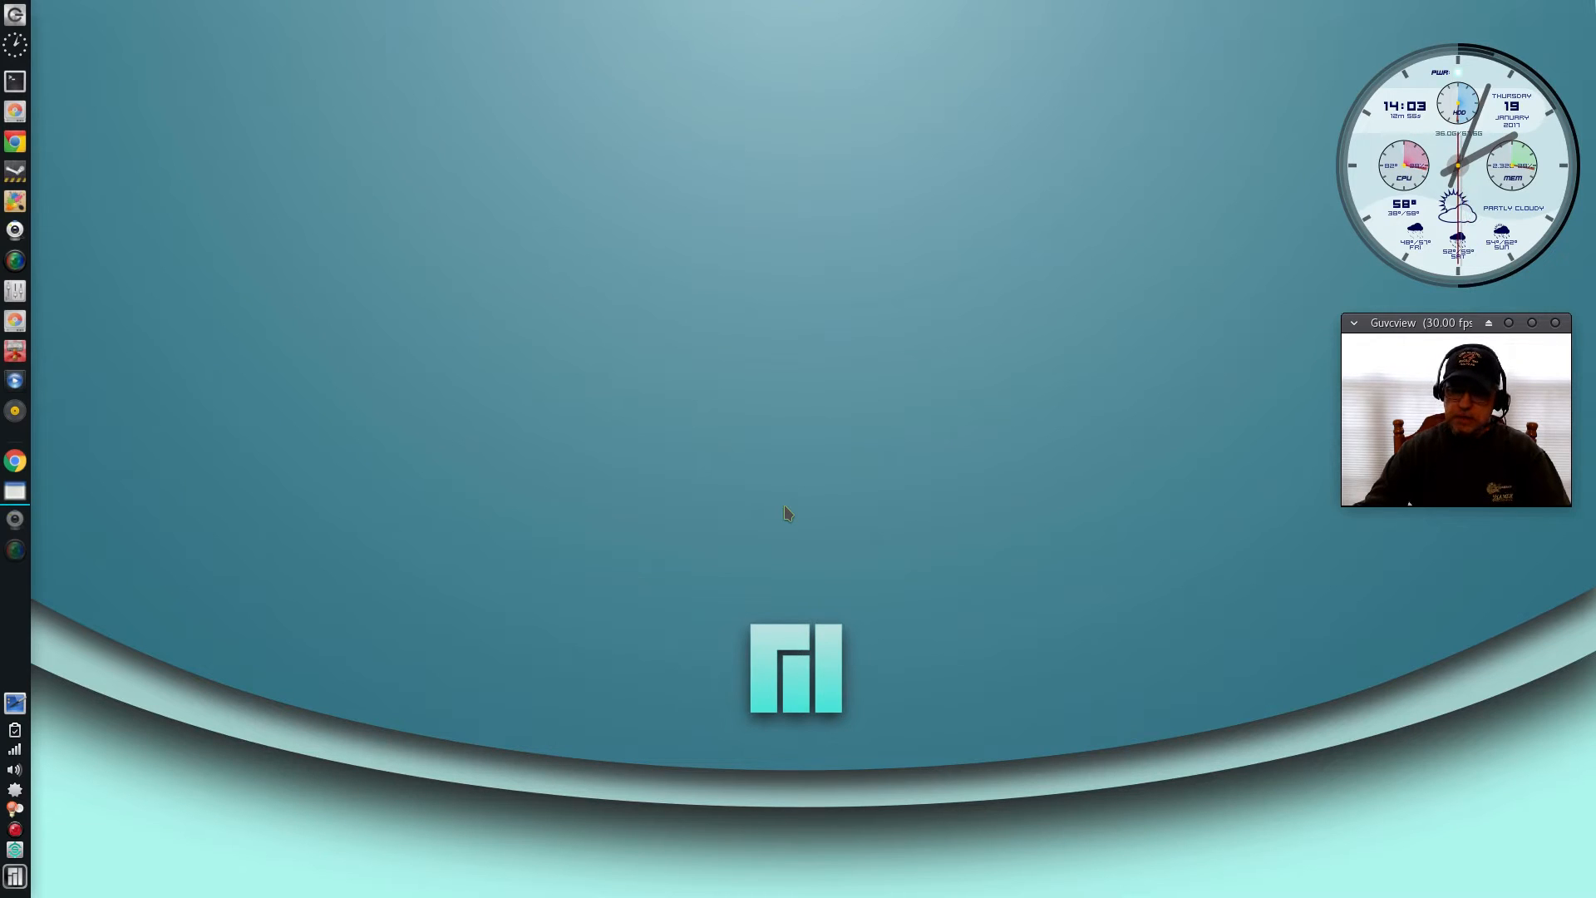
mouse_move(763, 505)
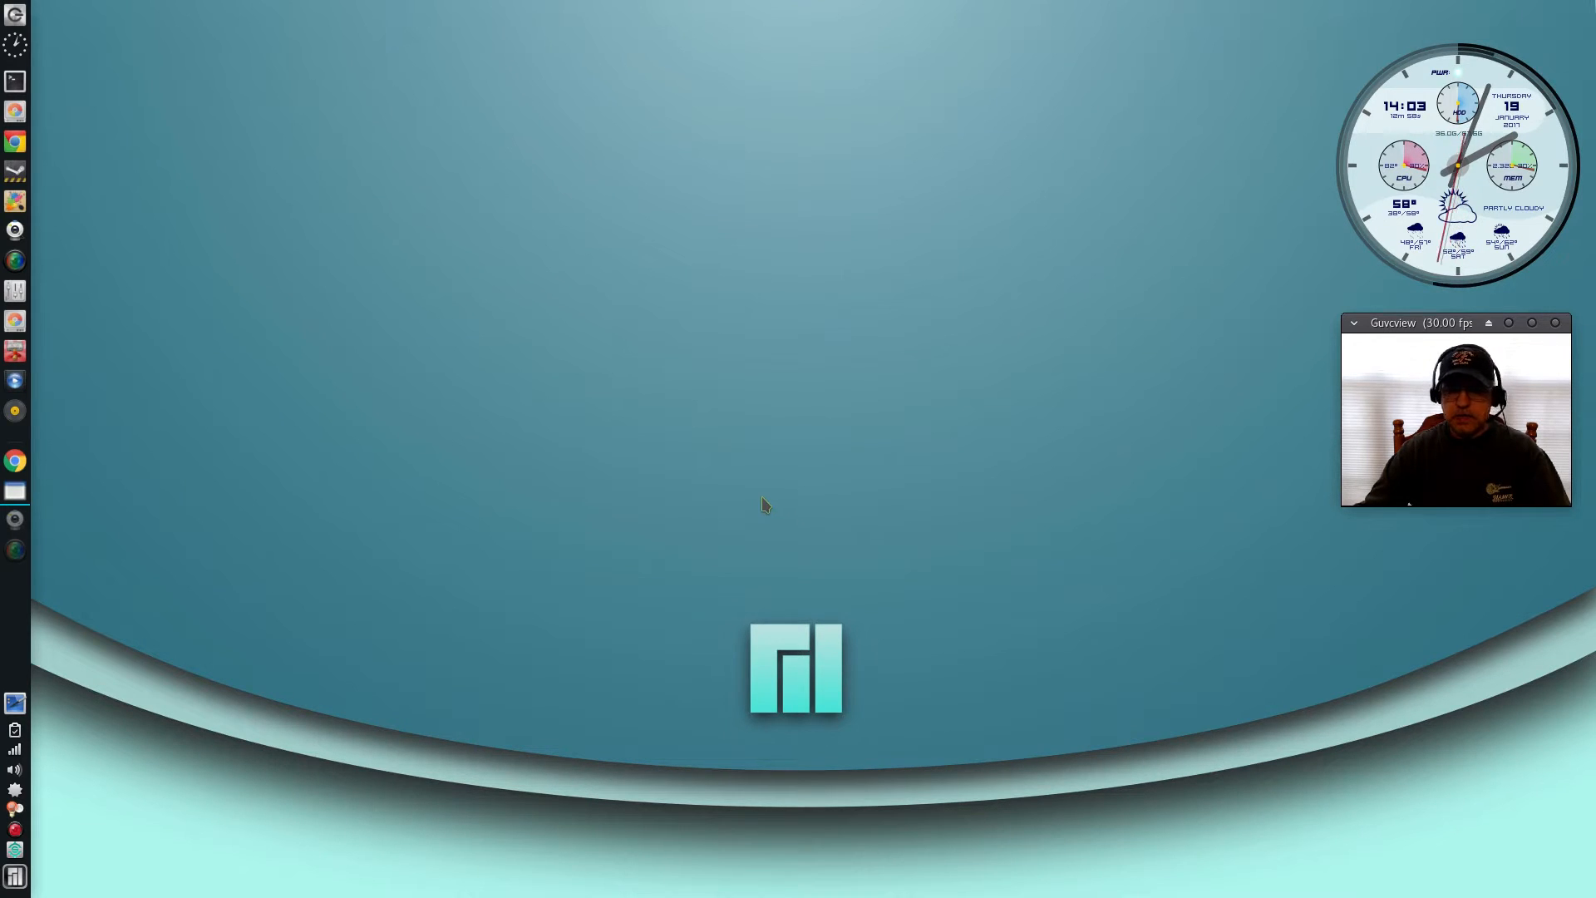
mouse_move(794, 557)
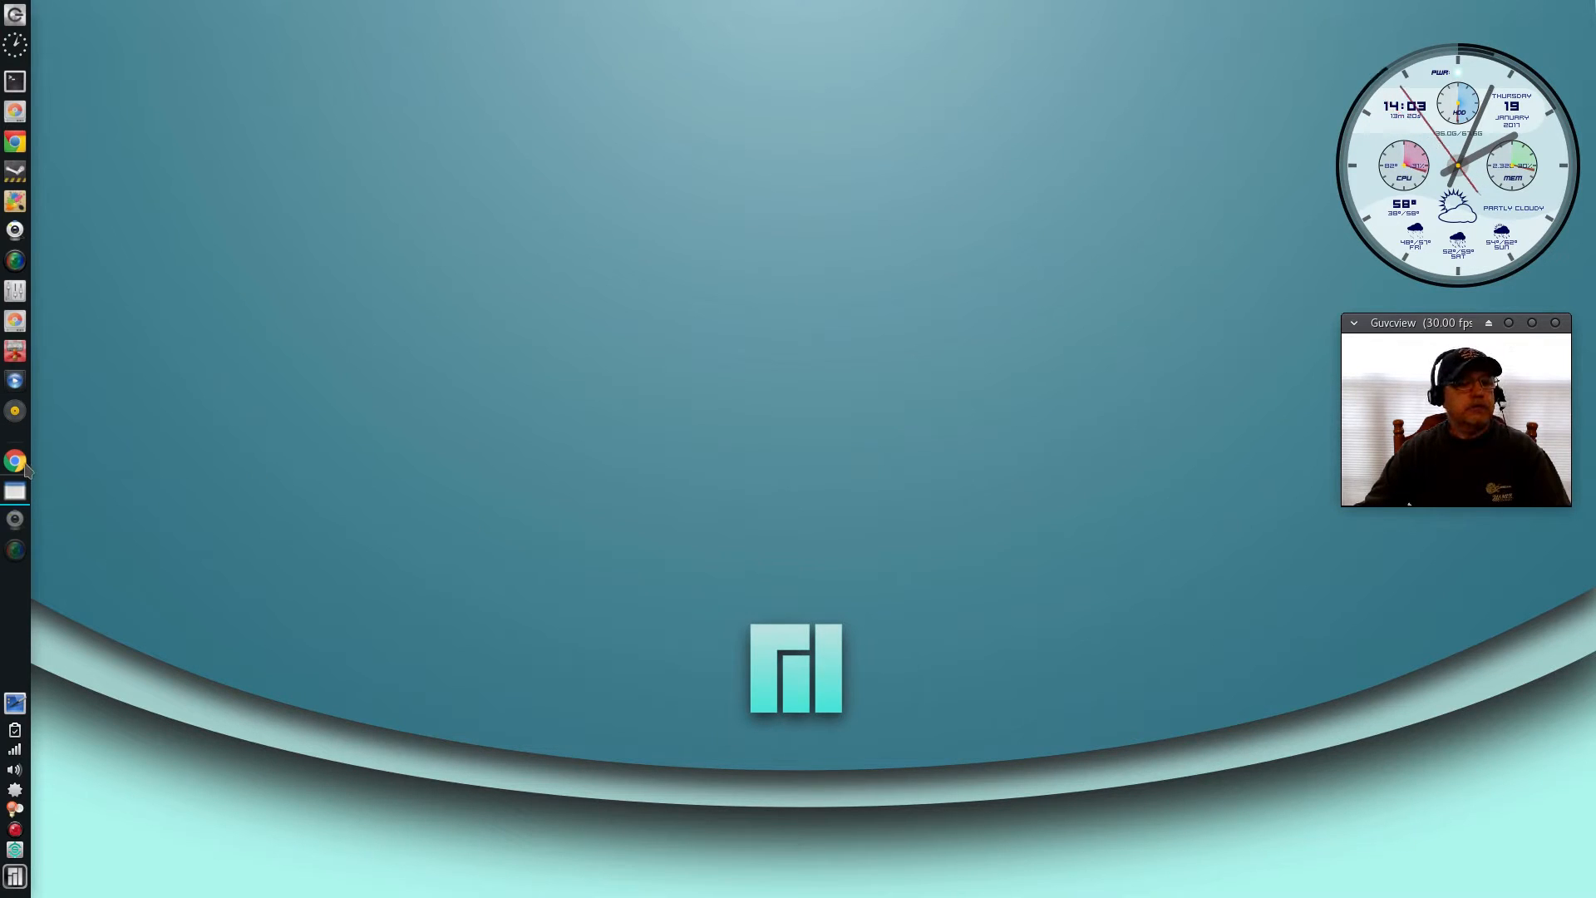
mouse_move(46, 582)
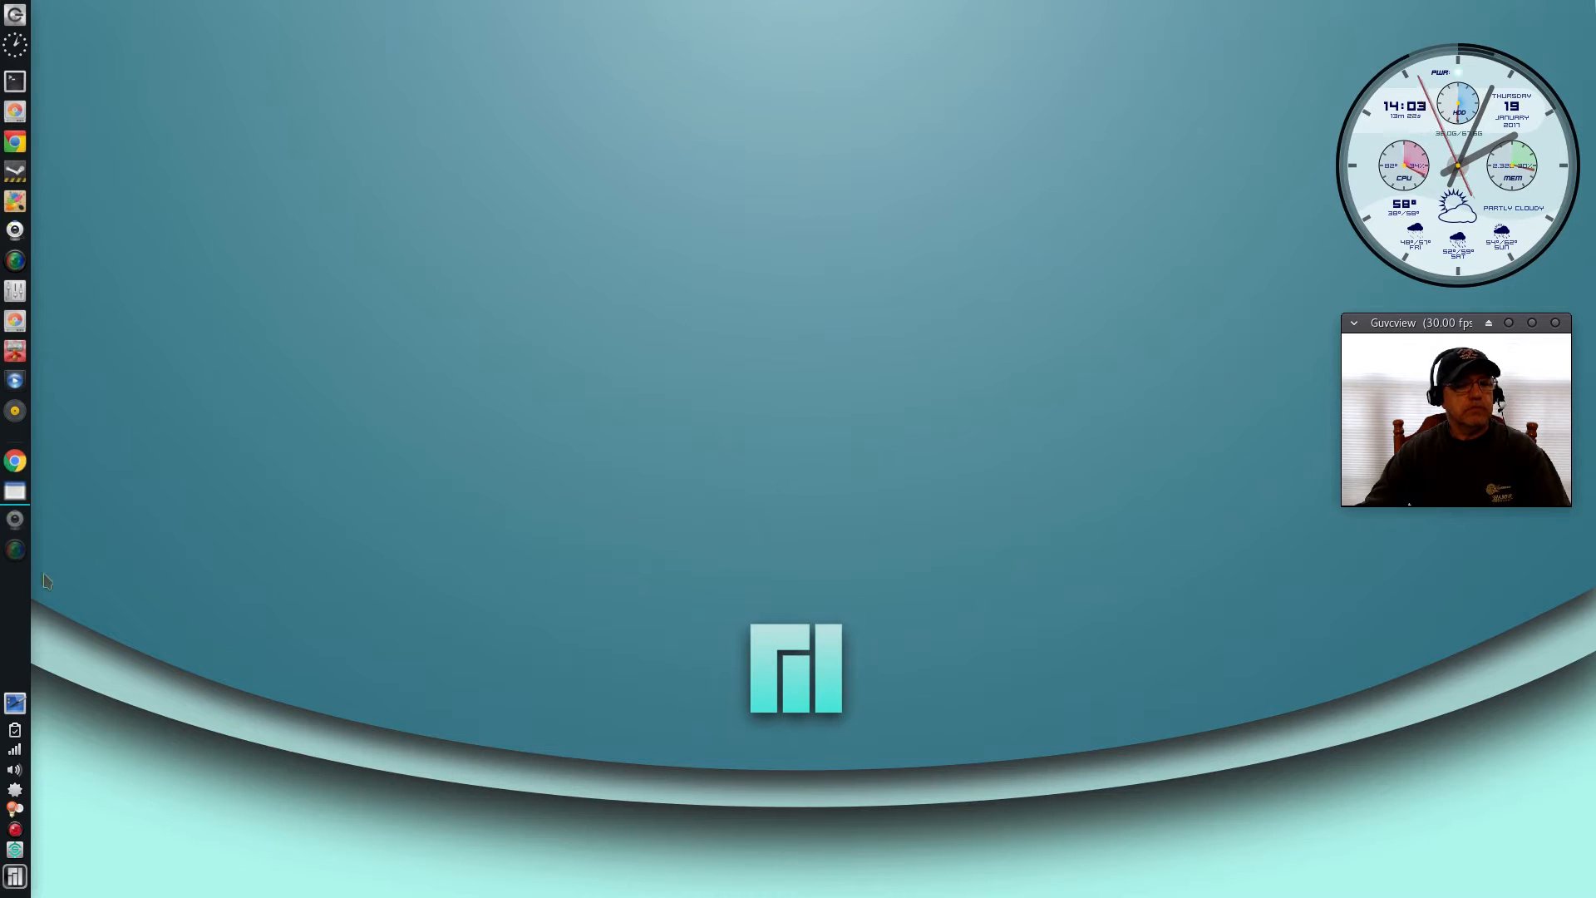
Restore Chrome from the dock, showing the Panda Wireless PAU06 Amazon listing at $15.99
click(15, 458)
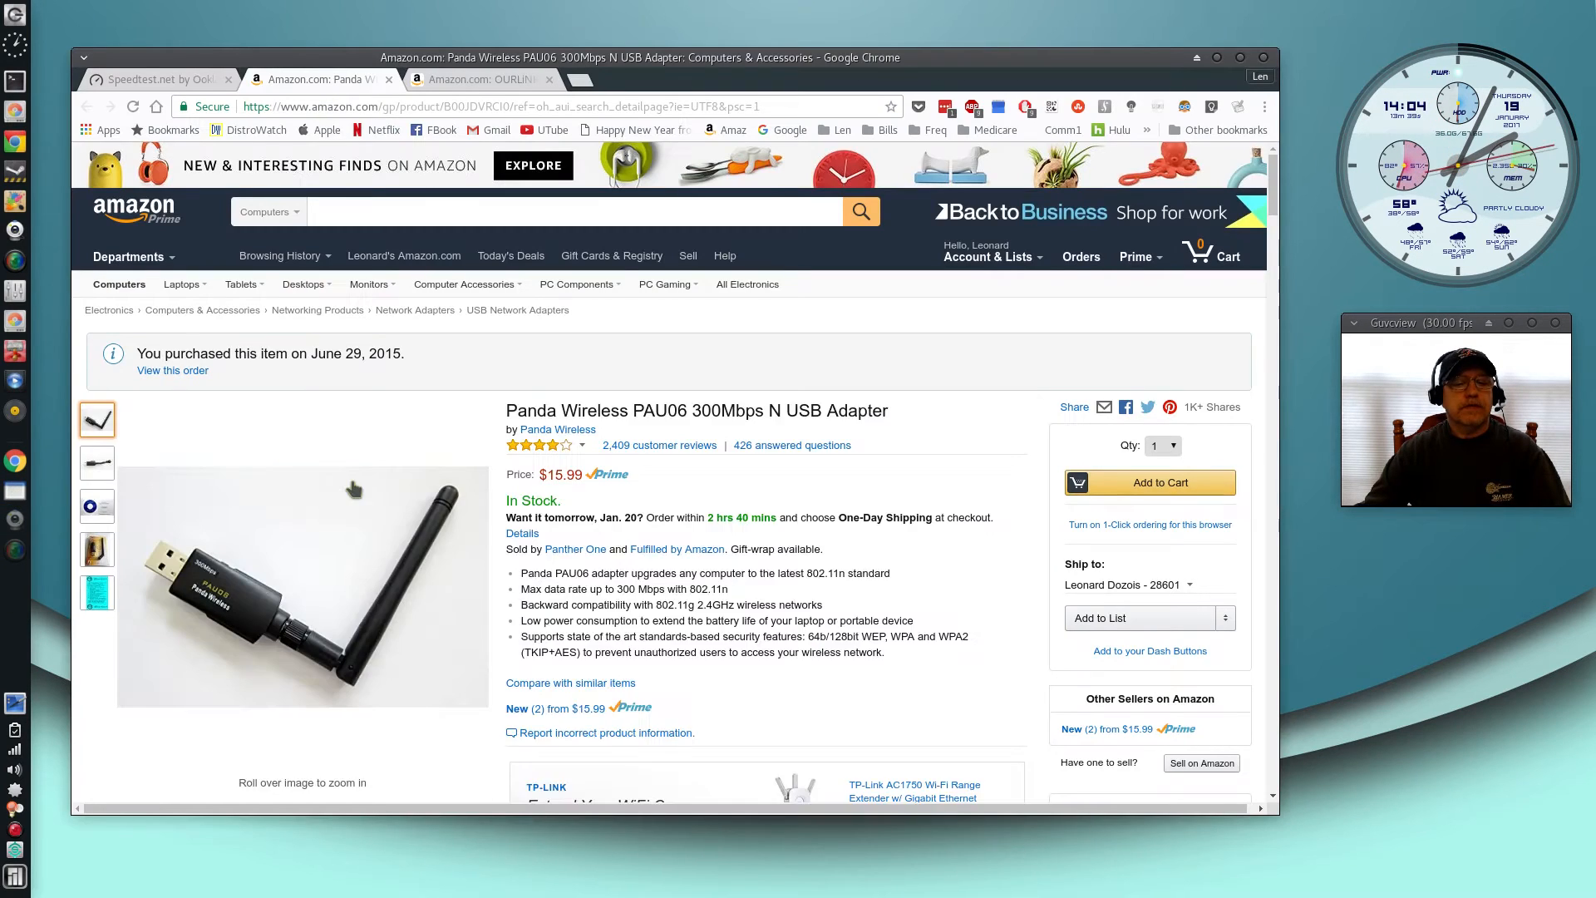
mouse_move(672, 767)
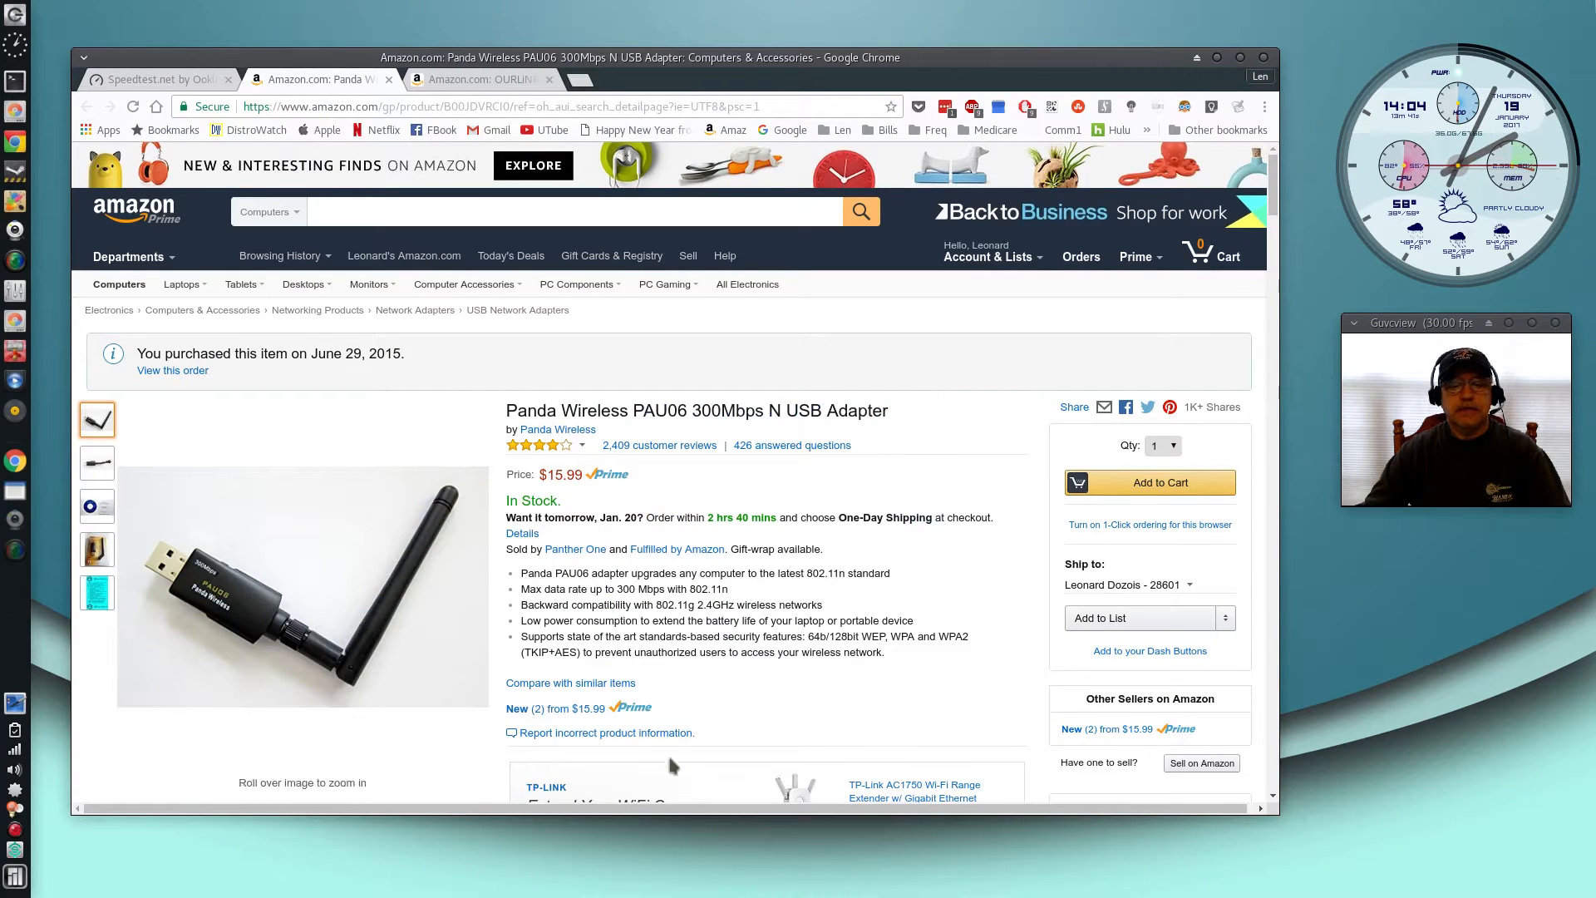
mouse_move(723, 605)
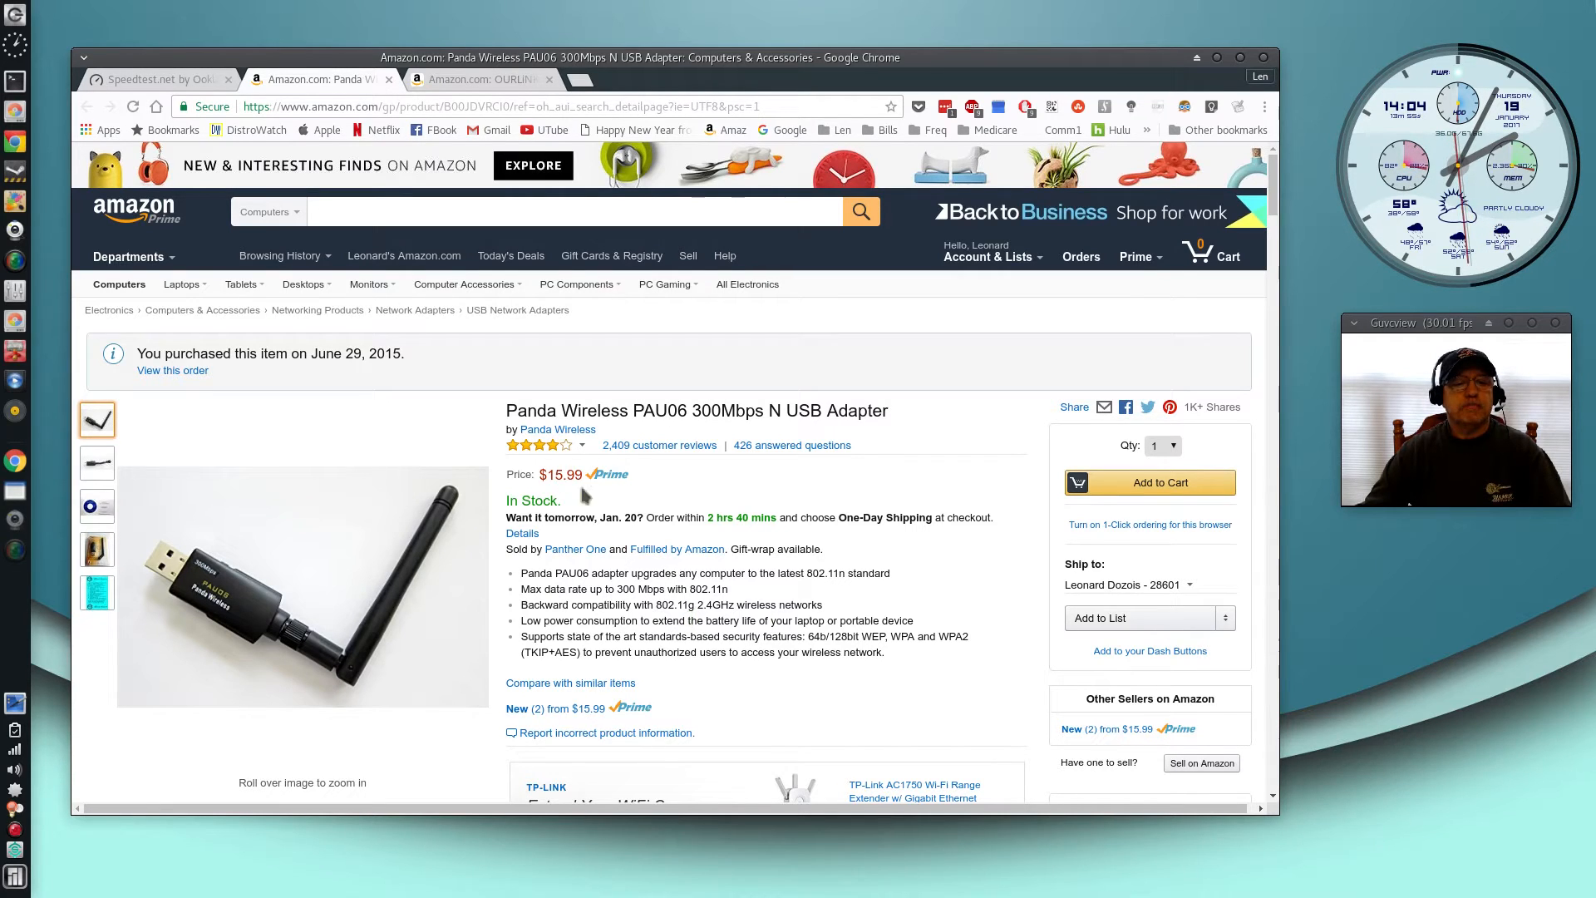
mouse_move(421, 395)
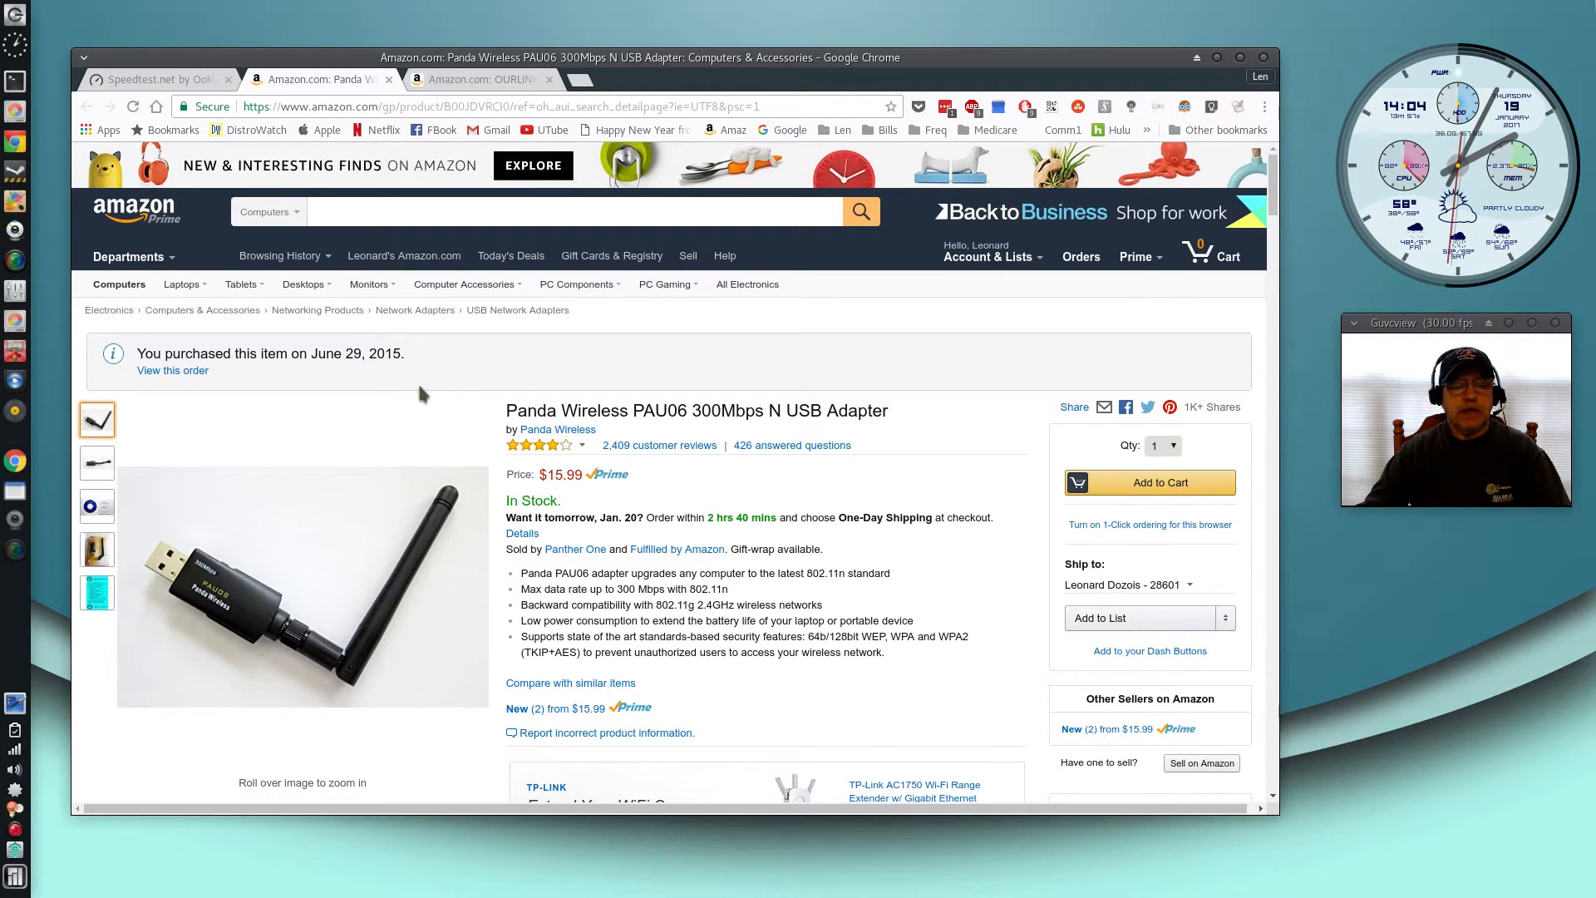
mouse_move(667, 374)
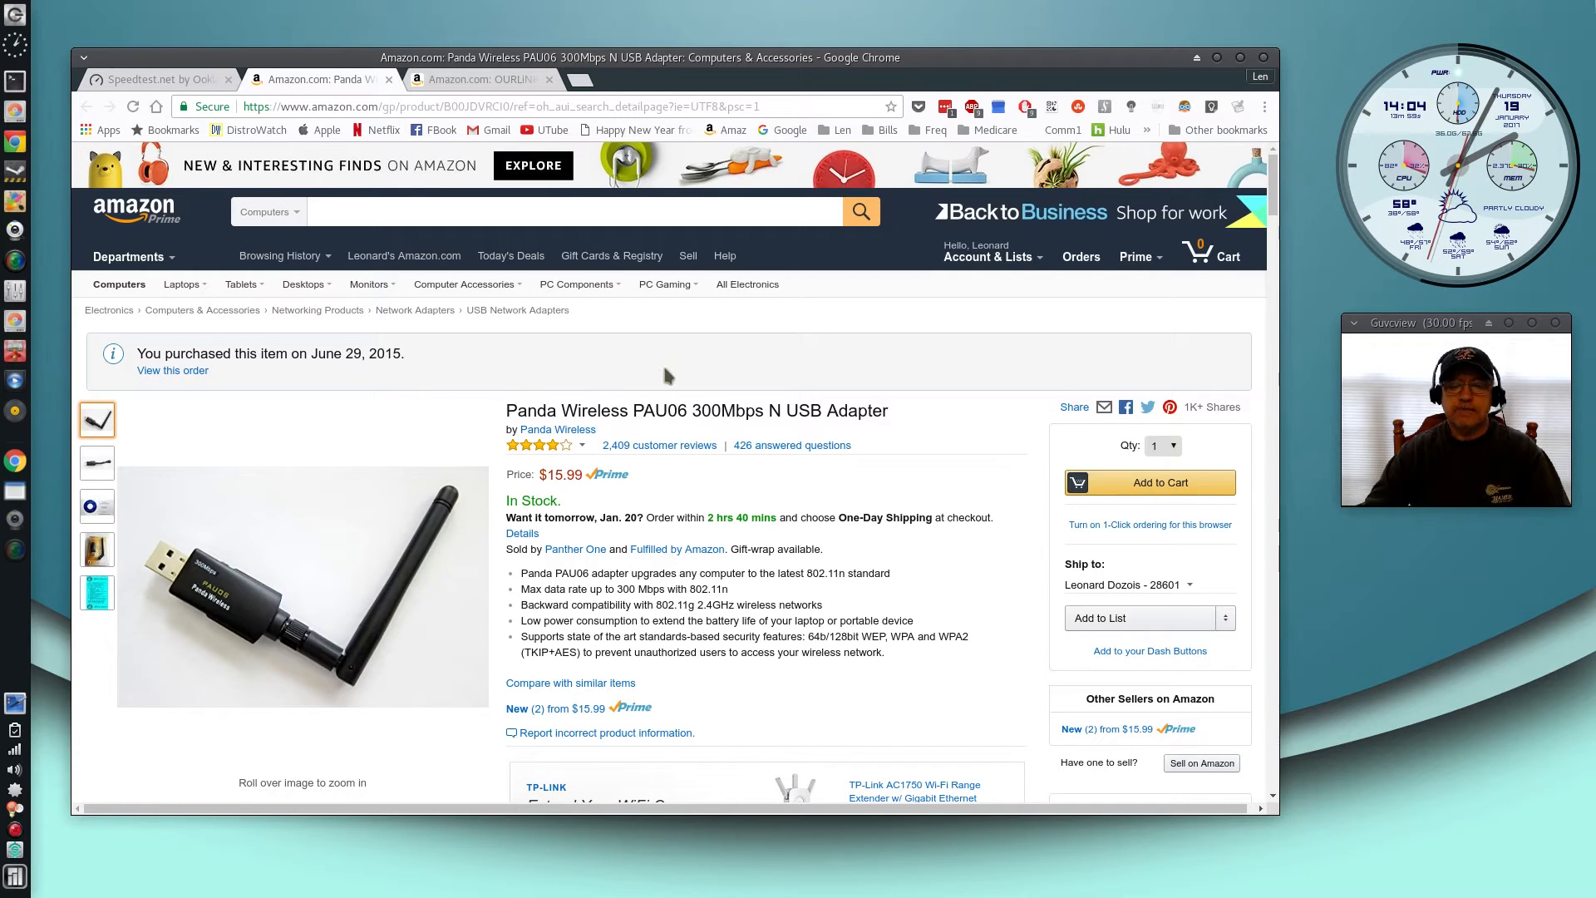
mouse_move(709, 373)
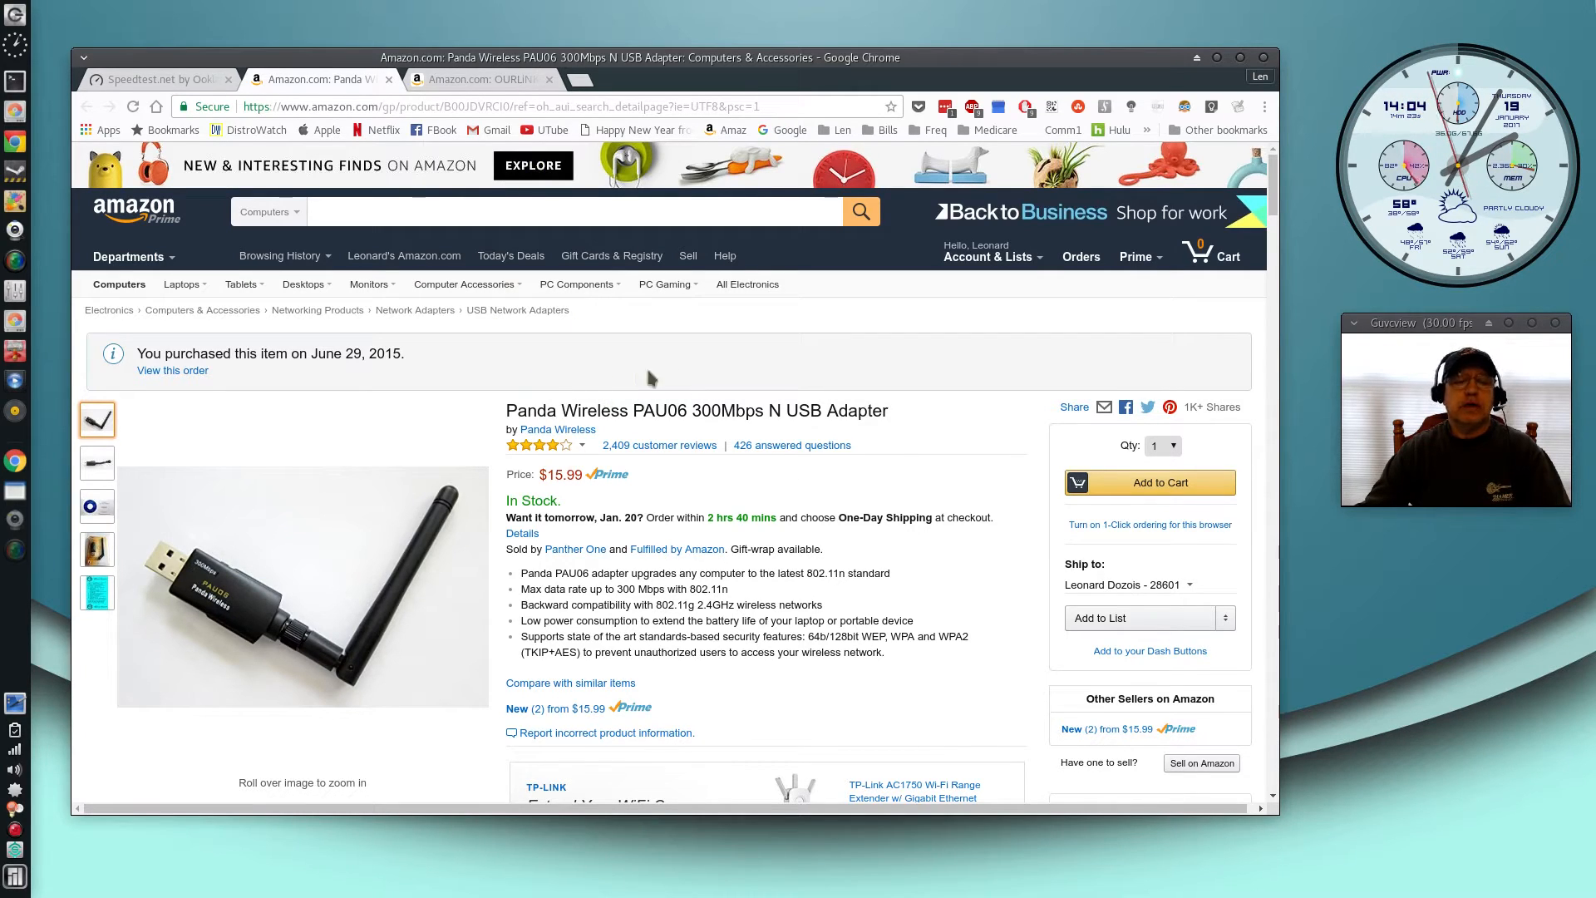
mouse_move(699, 361)
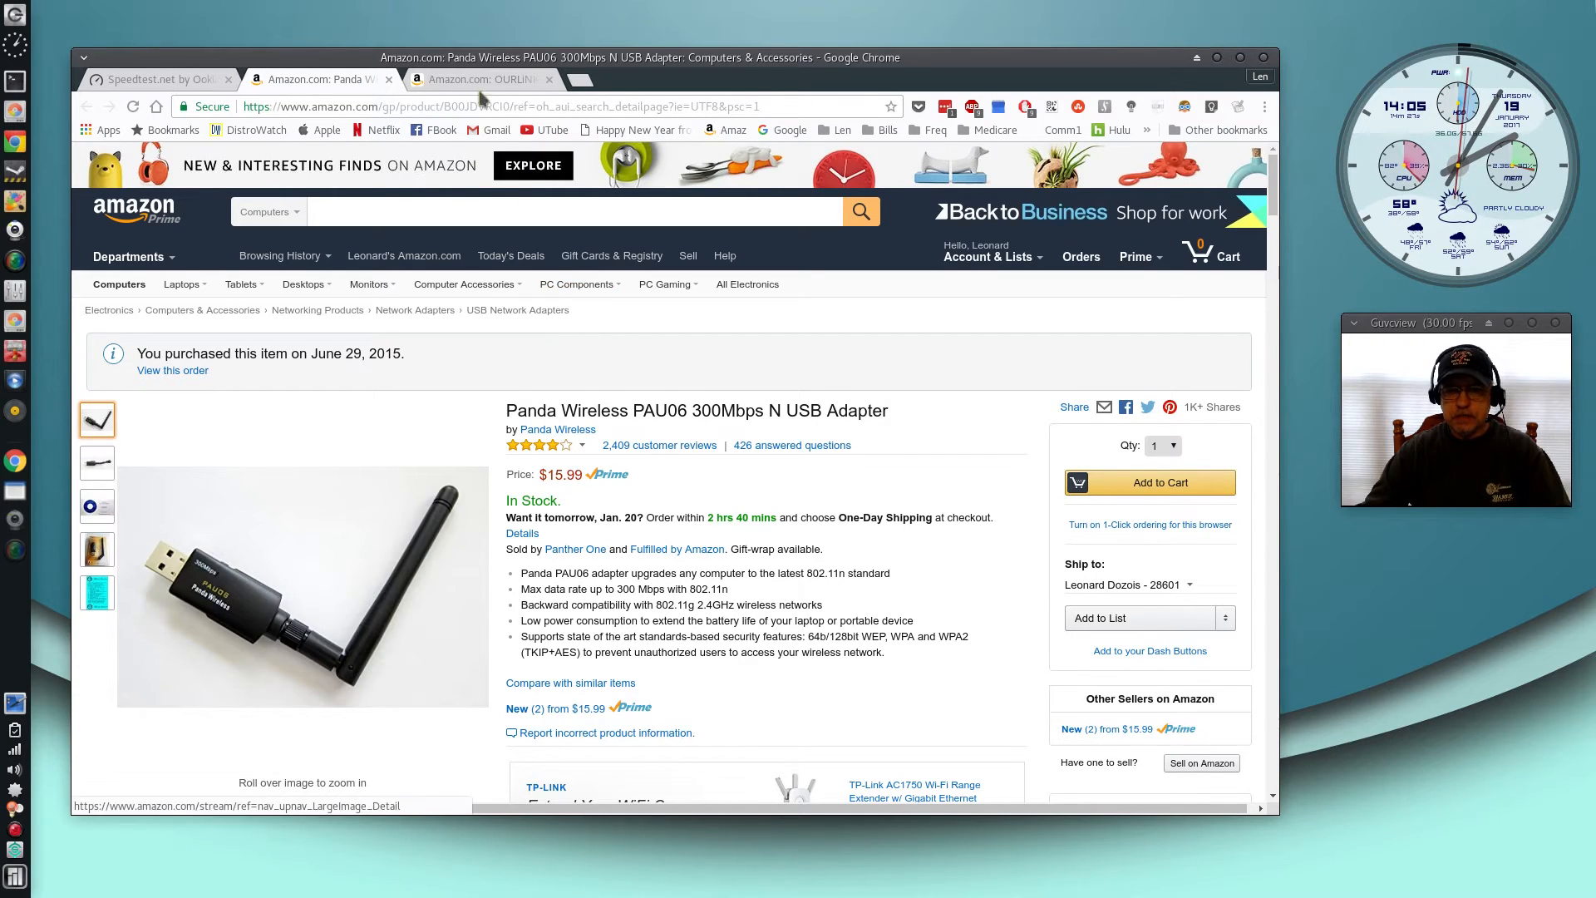
Switch to the third tab with the OURLiNK 1200Mbps adapter listing at $19.99
click(480, 79)
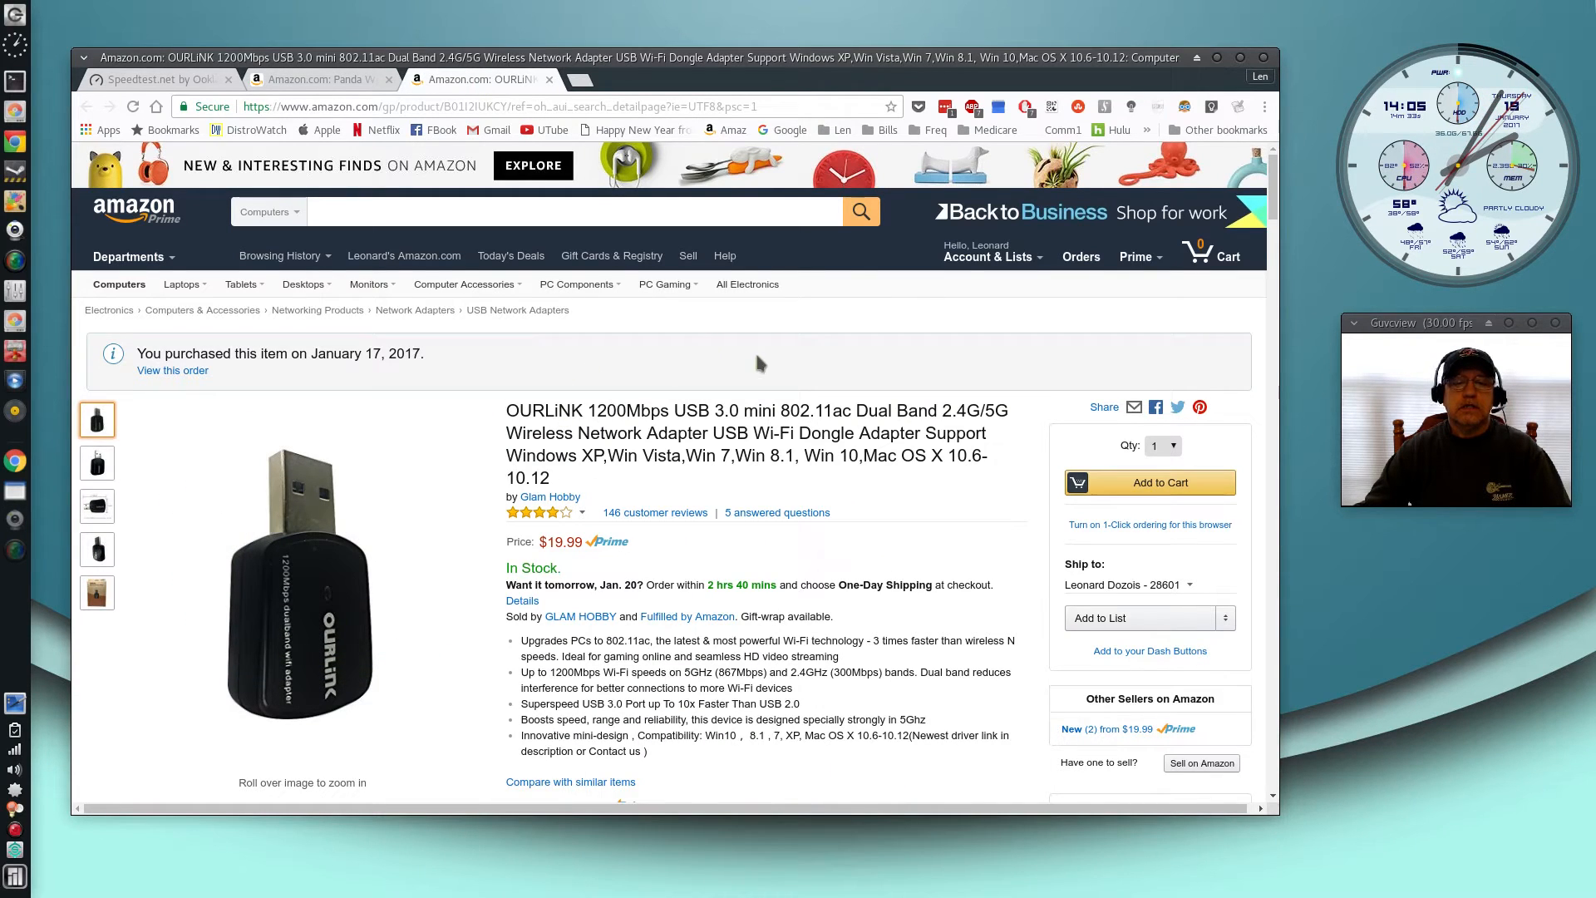
mouse_move(739, 392)
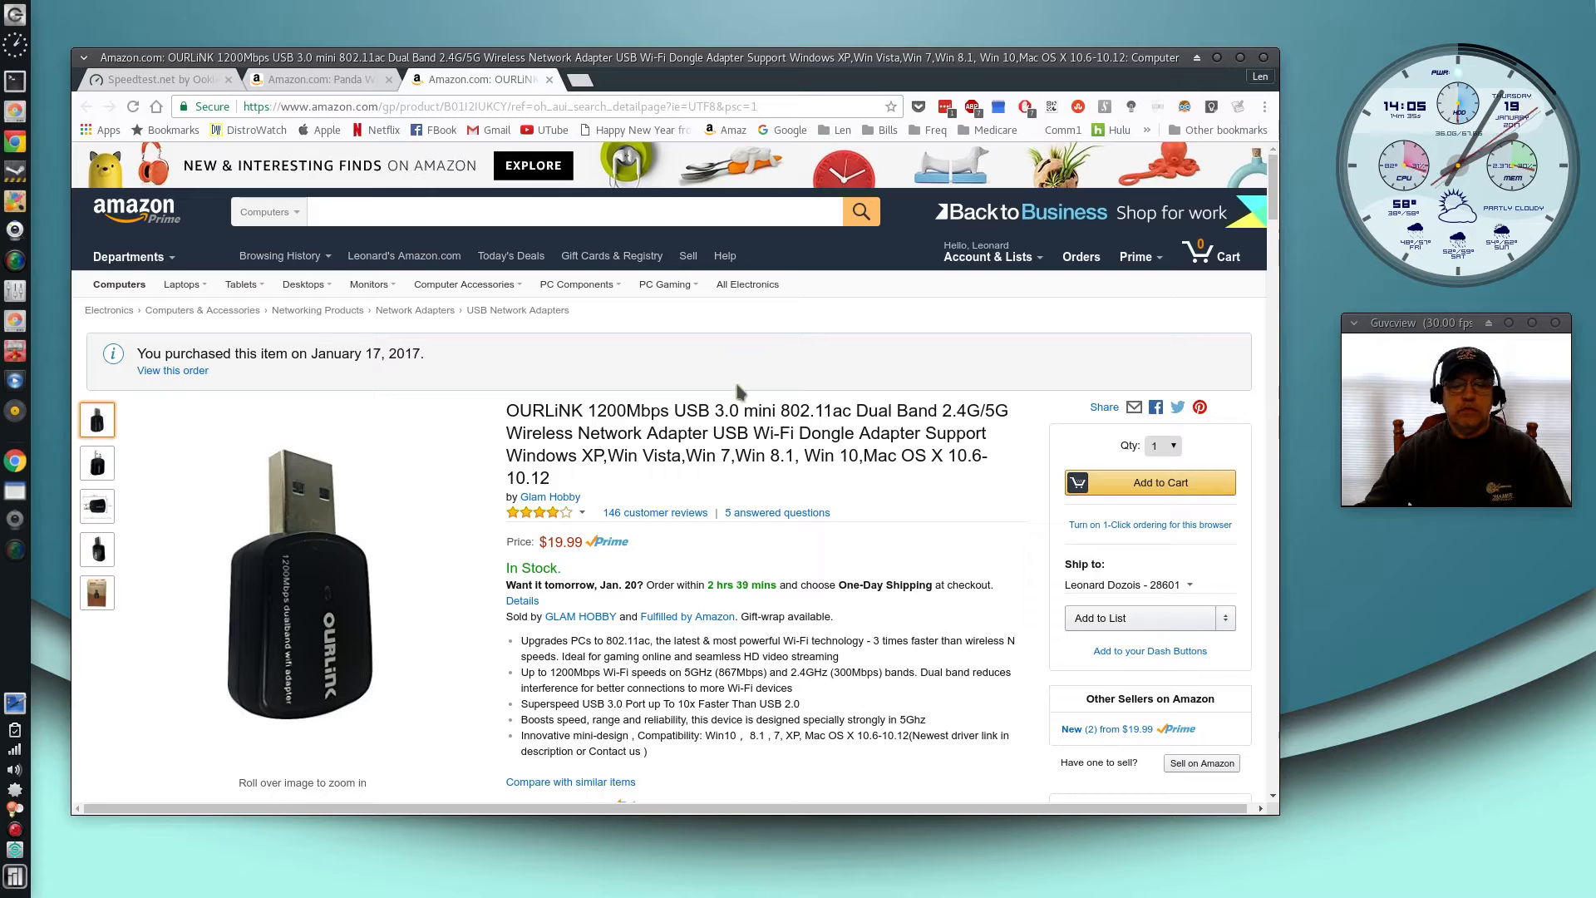
mouse_move(731, 375)
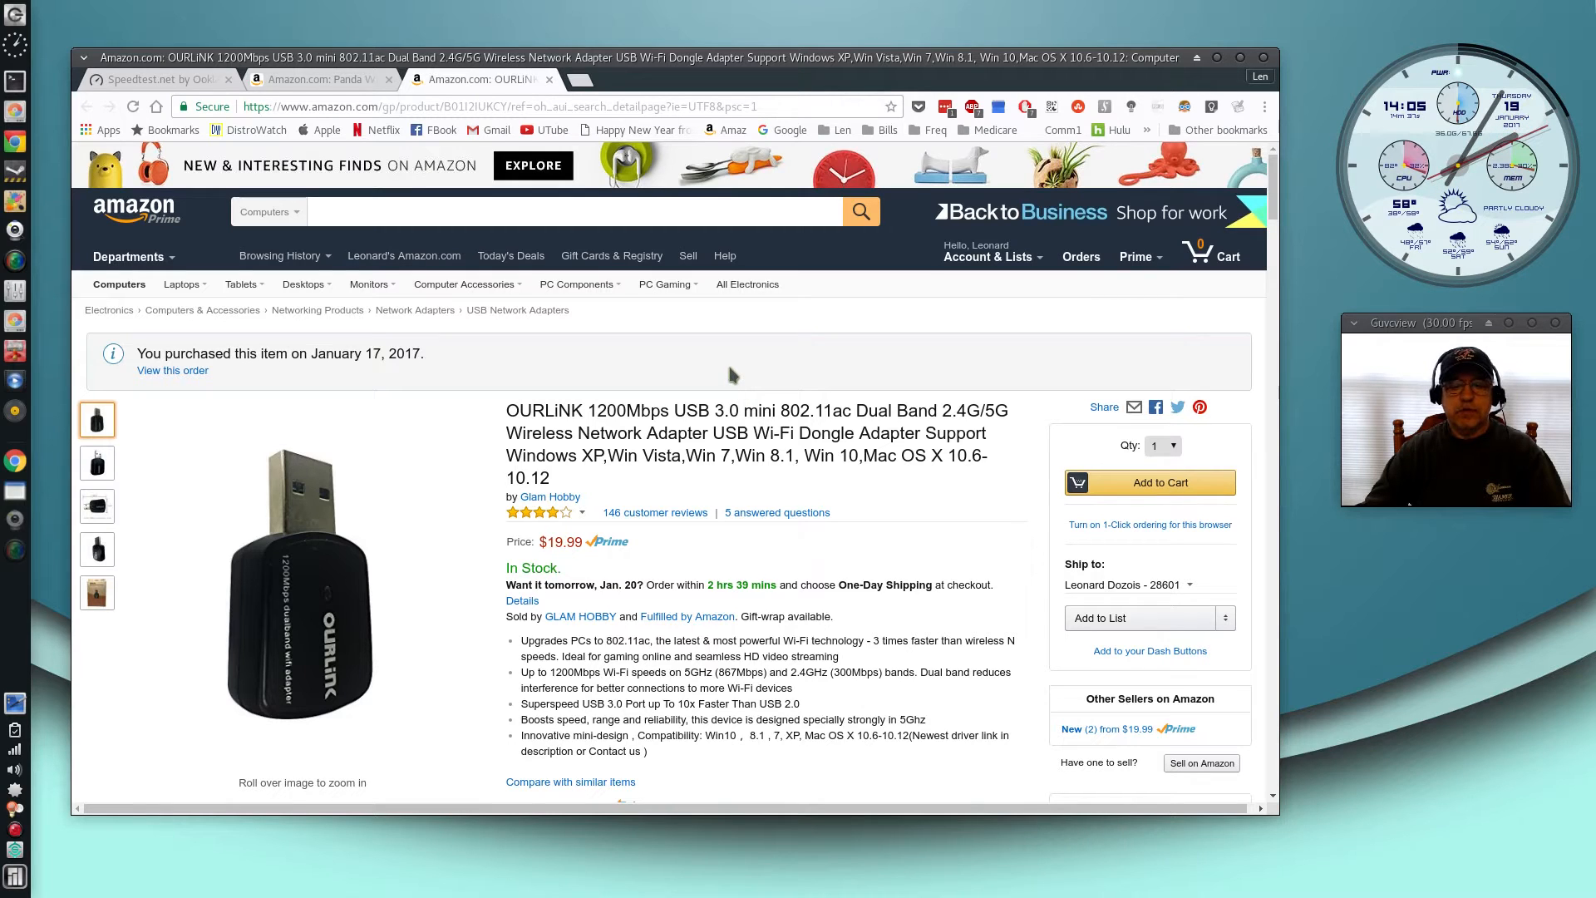
mouse_move(697, 377)
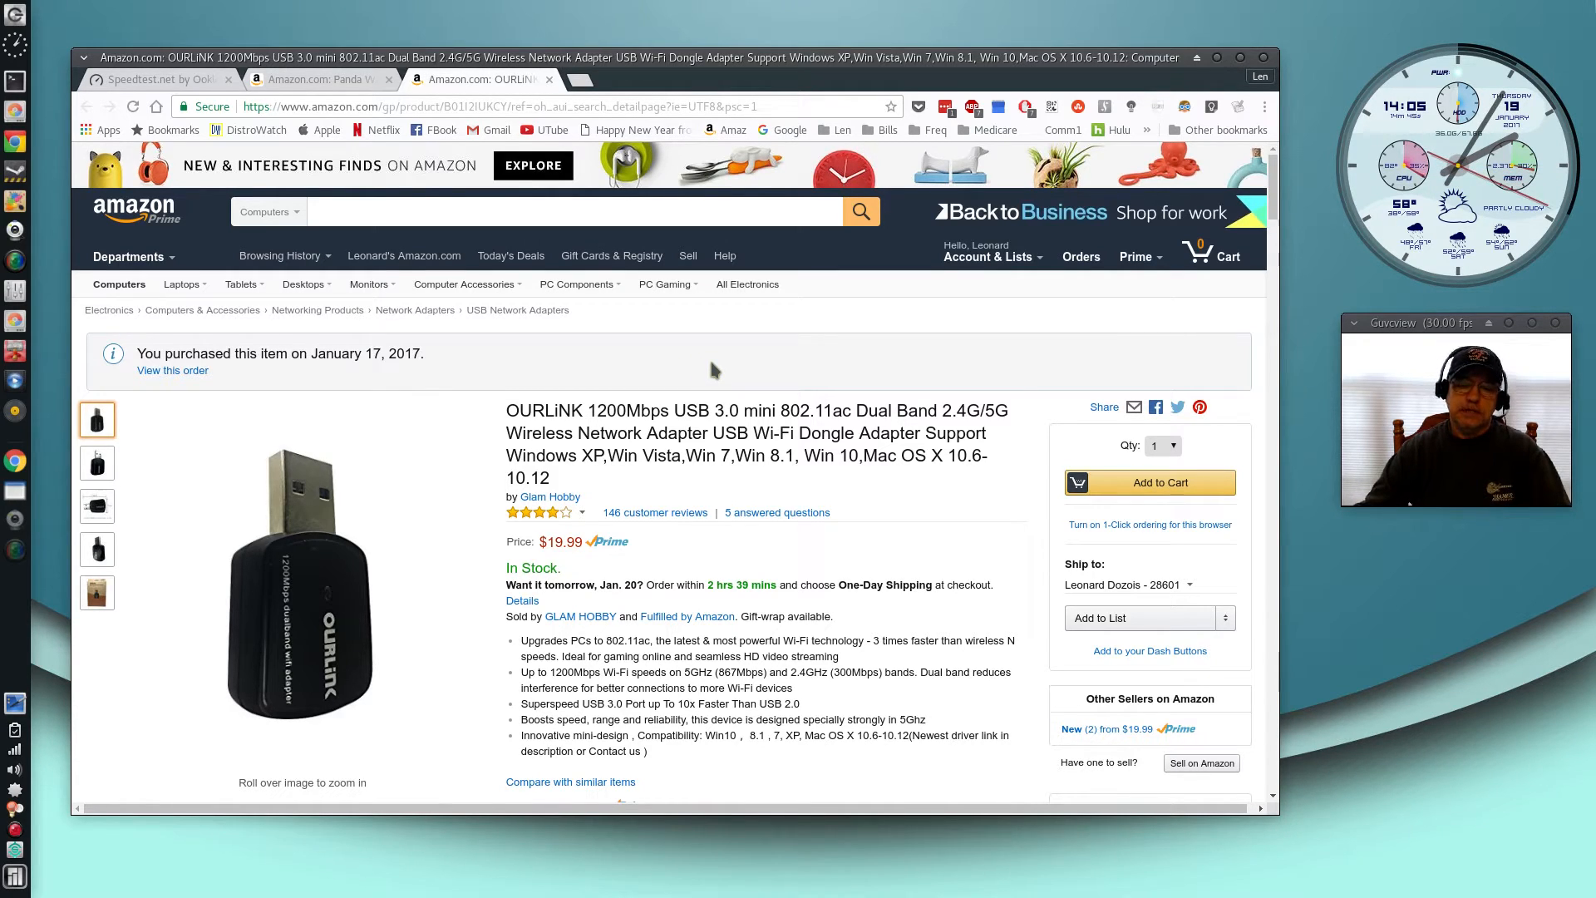
mouse_move(707, 369)
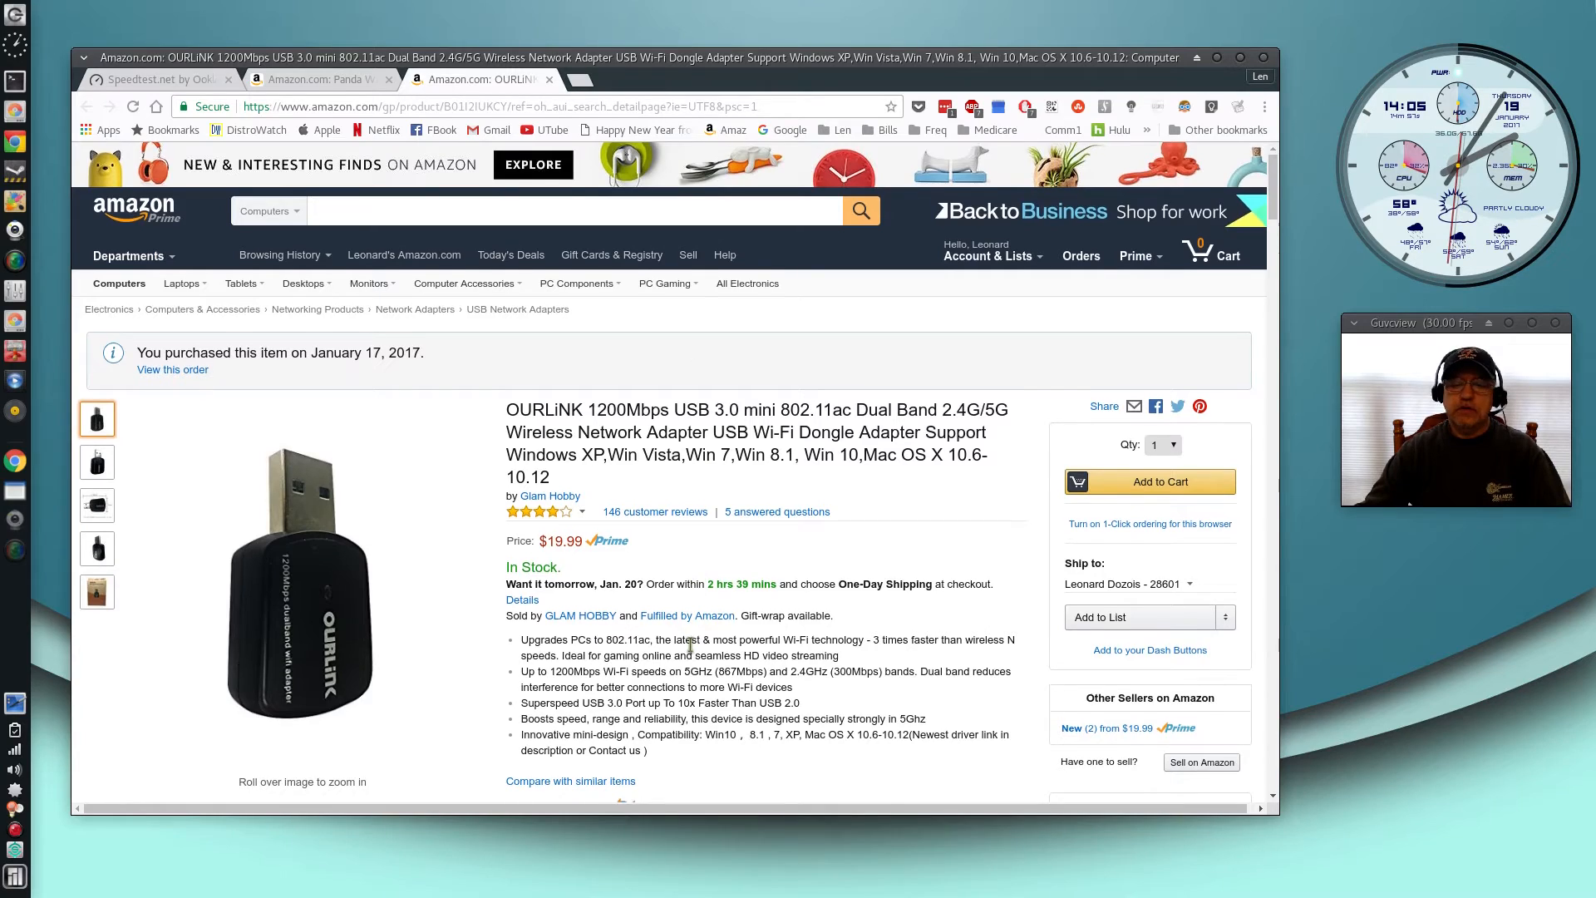
Scroll the OURLiNK listing down to Customer Questions & Answers showing the RTL8812AU chipset answer
scroll(down, 3)
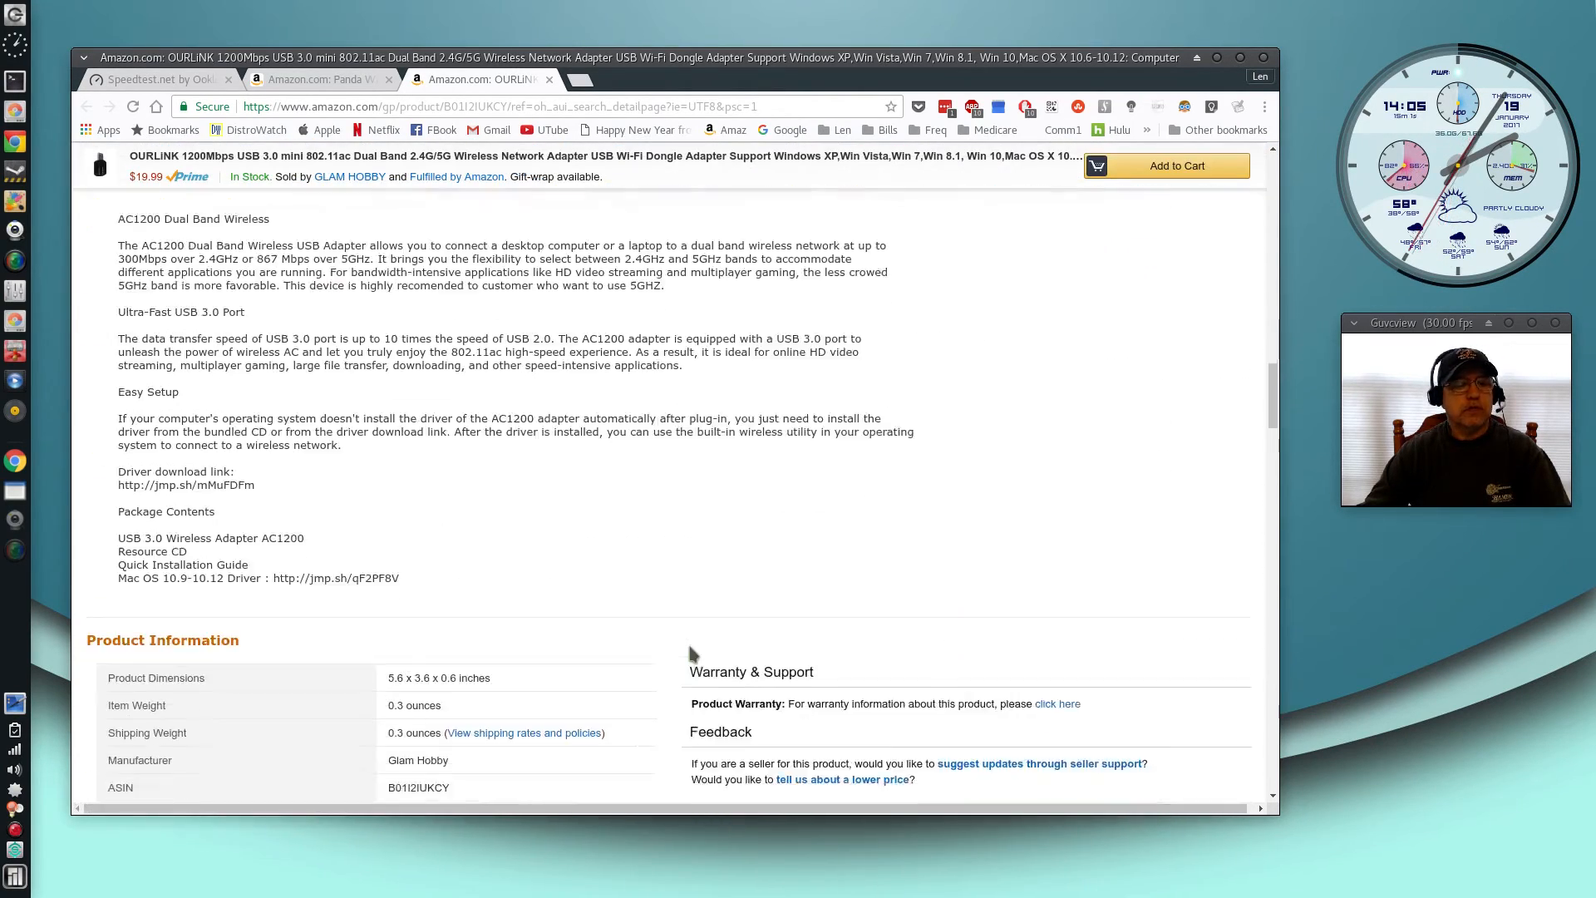
scroll(down, 3)
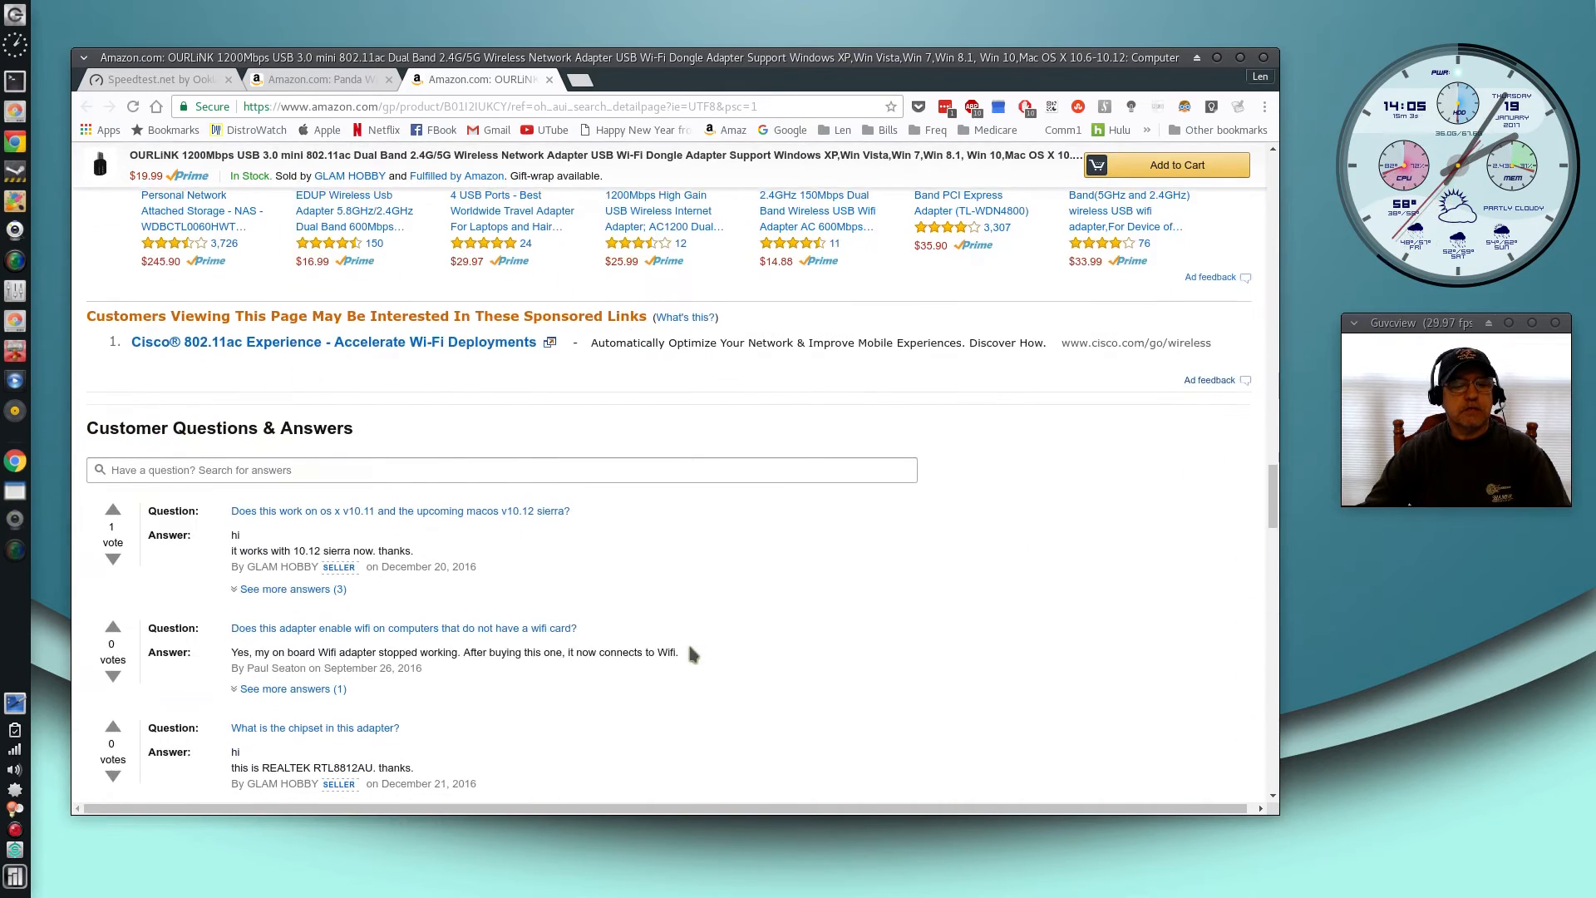
scroll(down, 3)
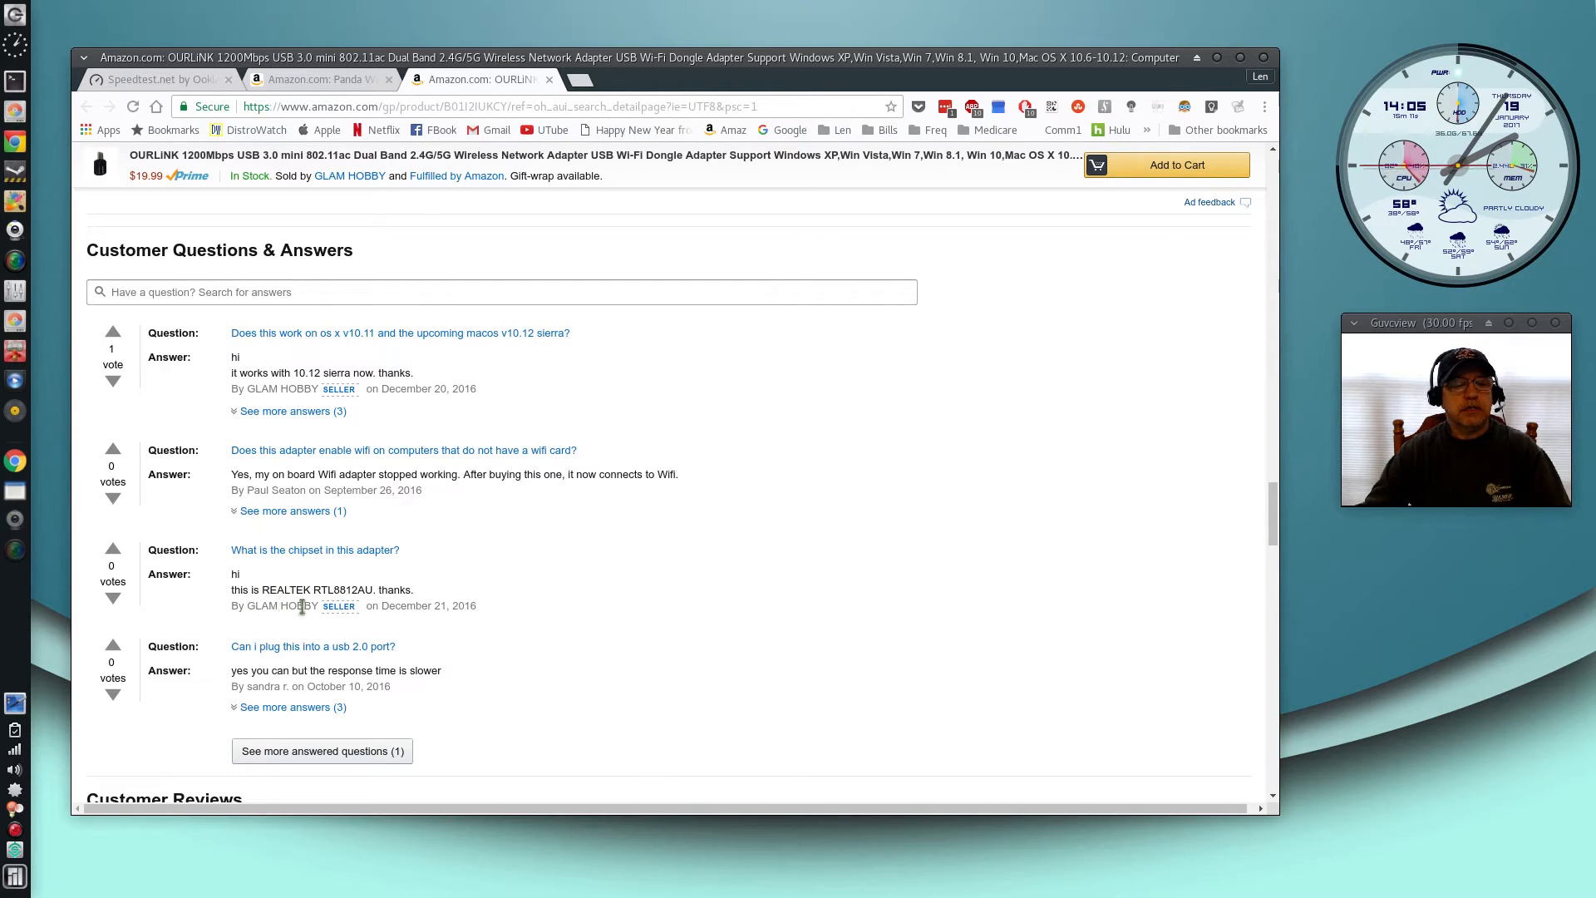
mouse_move(366, 612)
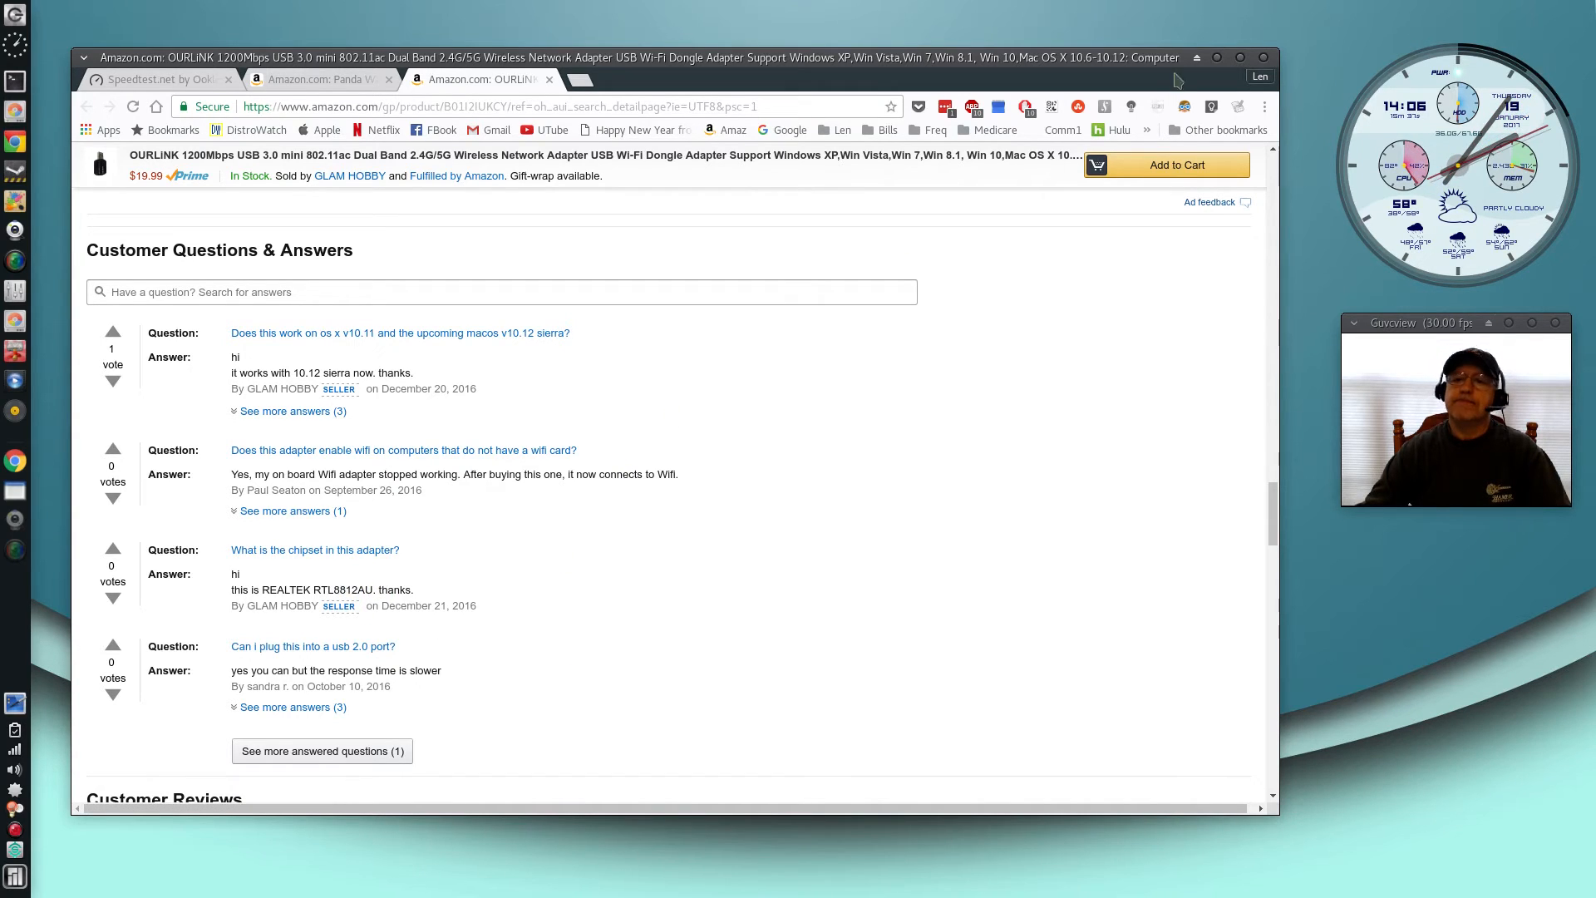
mouse_move(1185, 75)
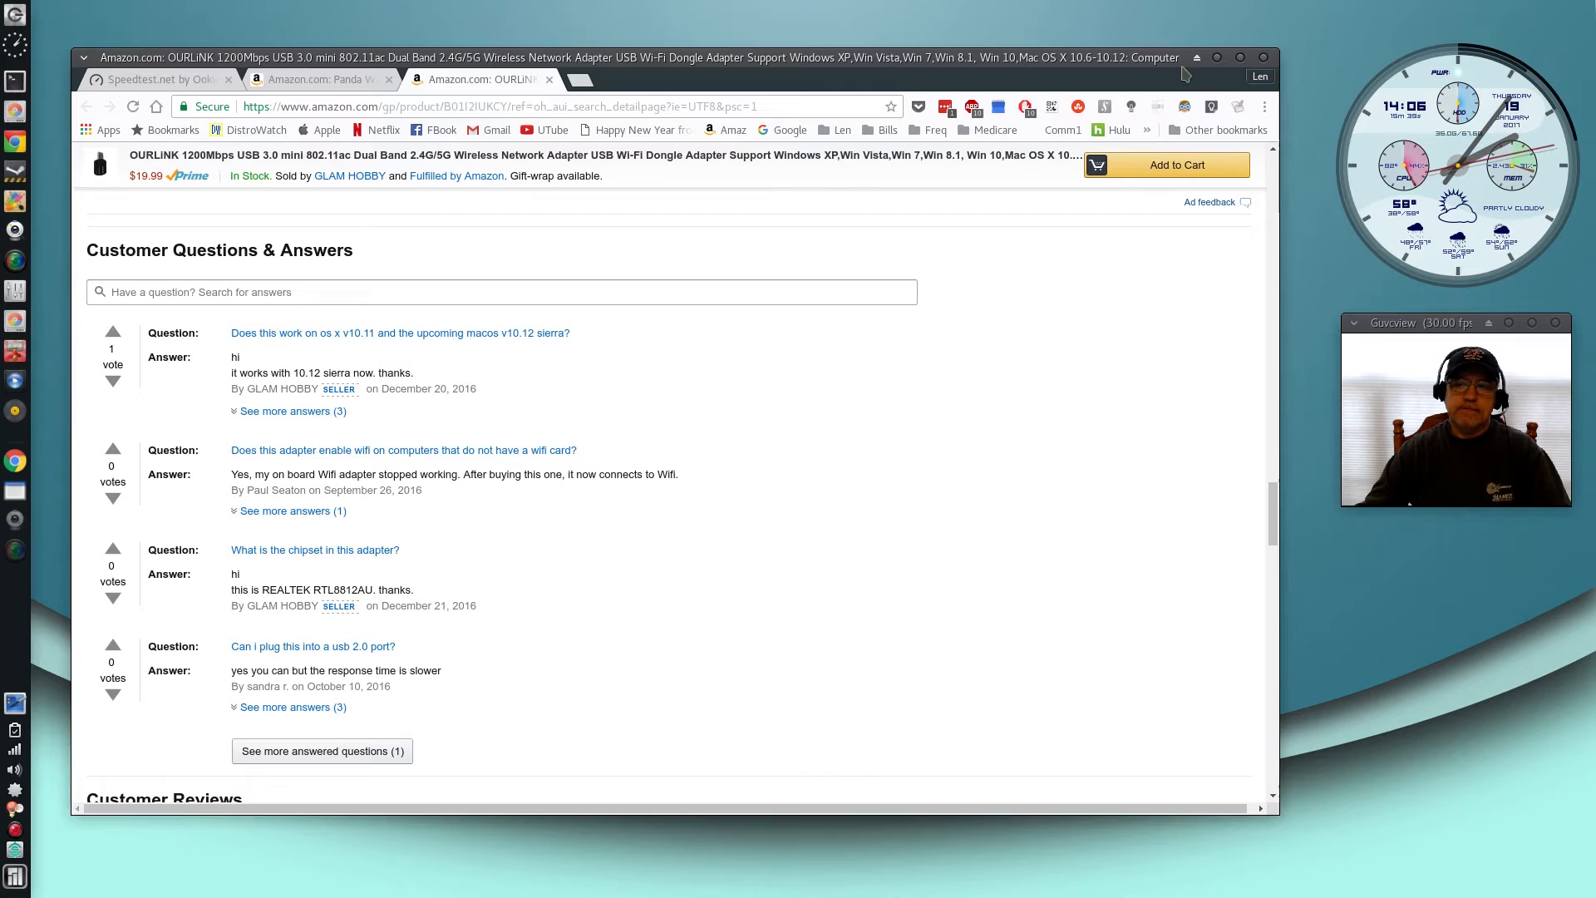
mouse_move(1221, 63)
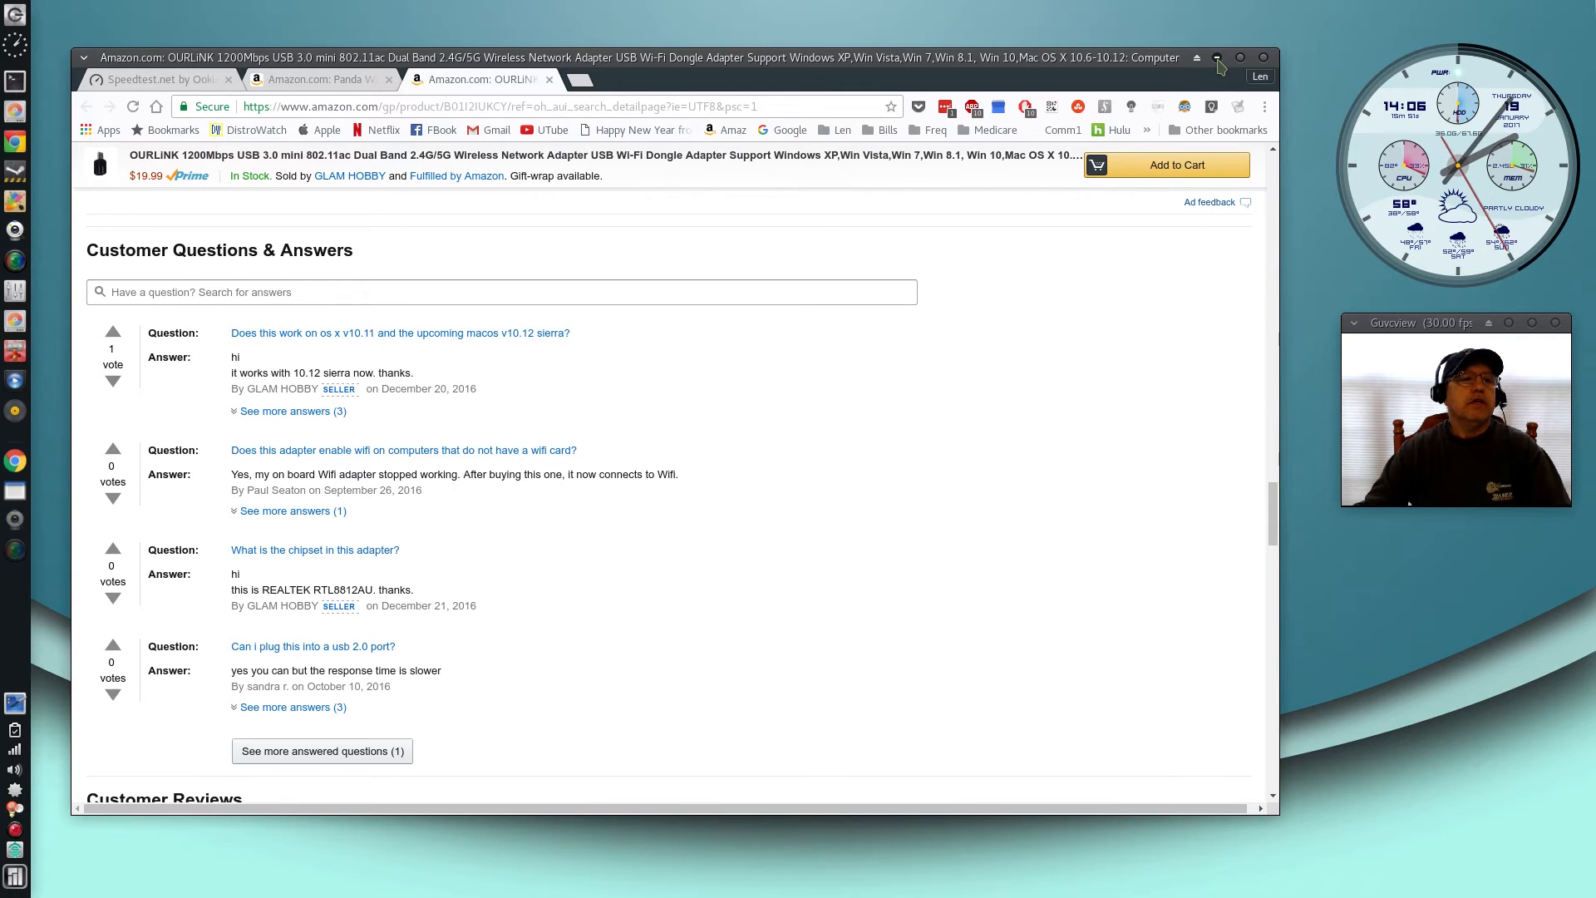
click(158, 79)
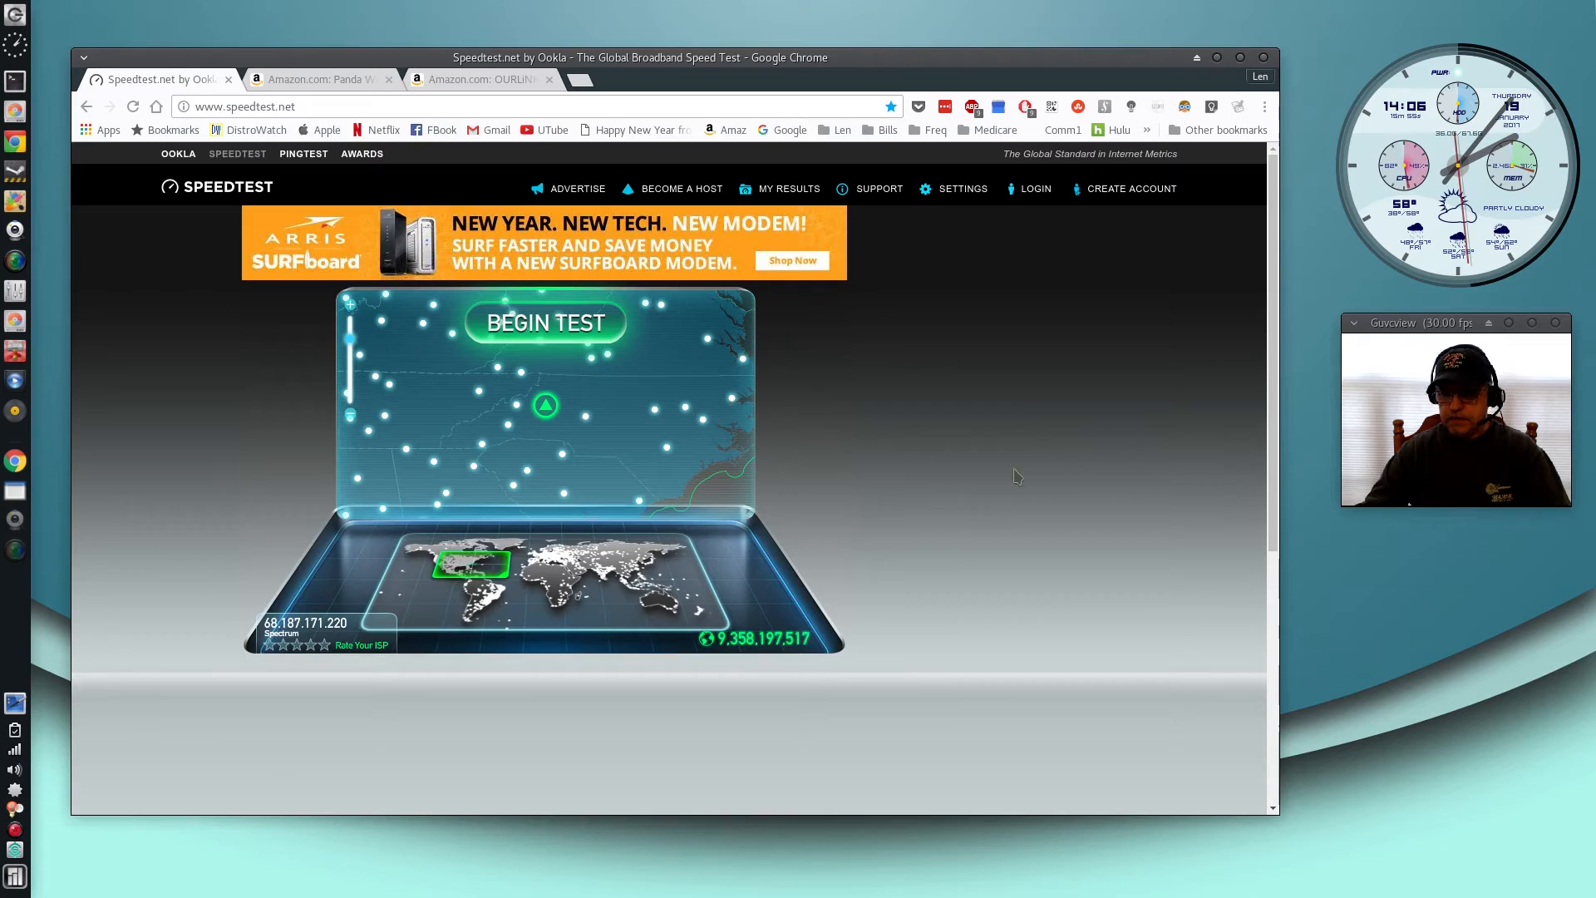
mouse_move(1005, 466)
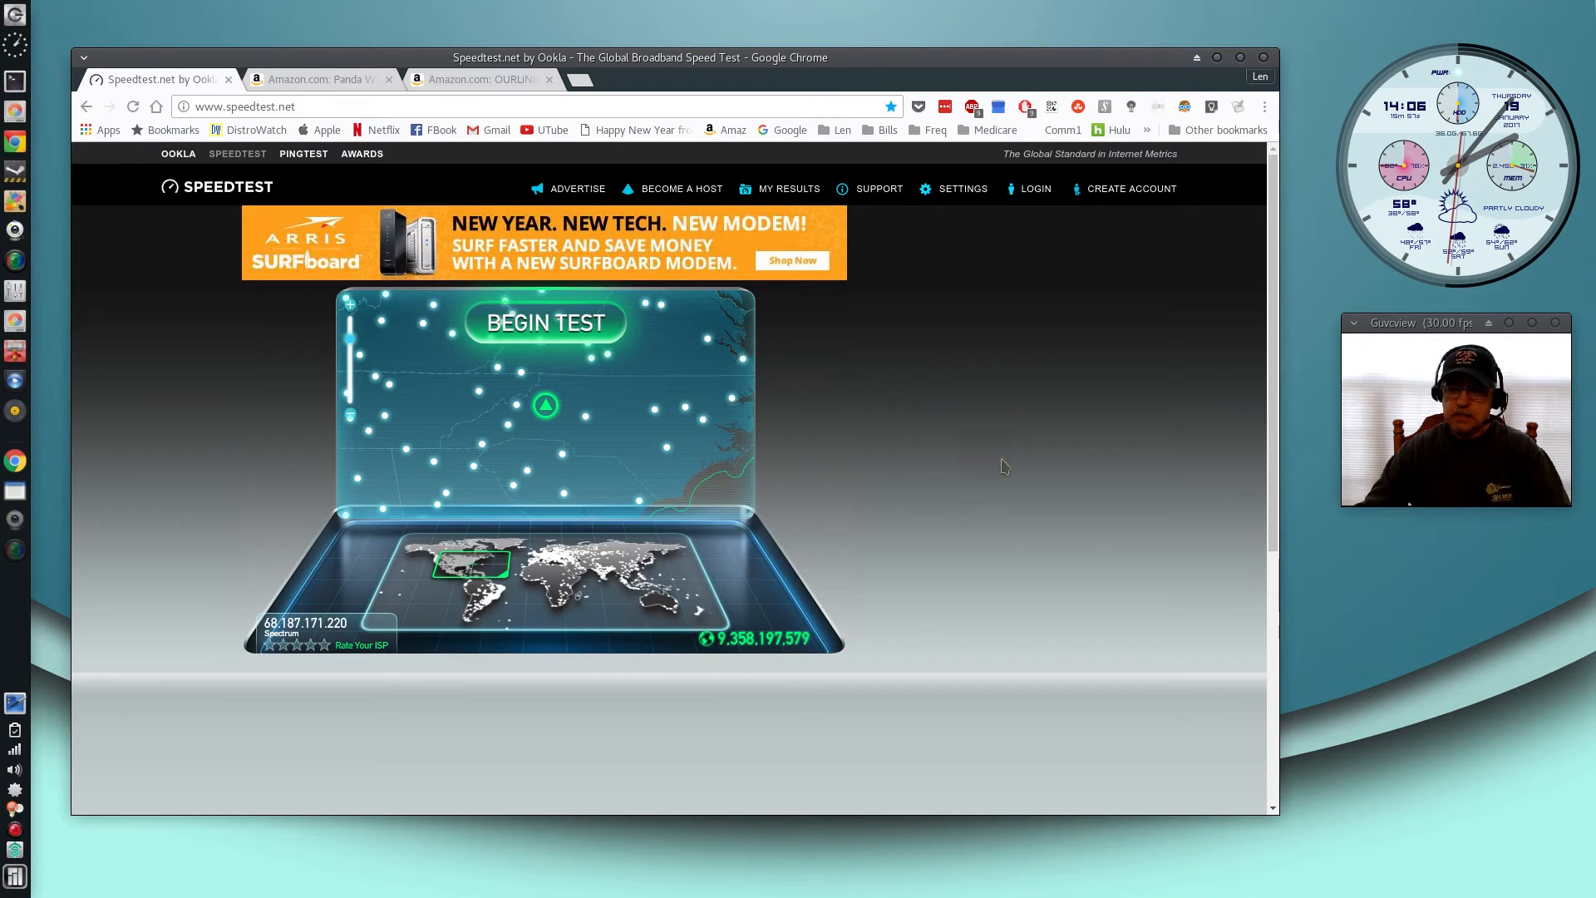
mouse_move(965, 408)
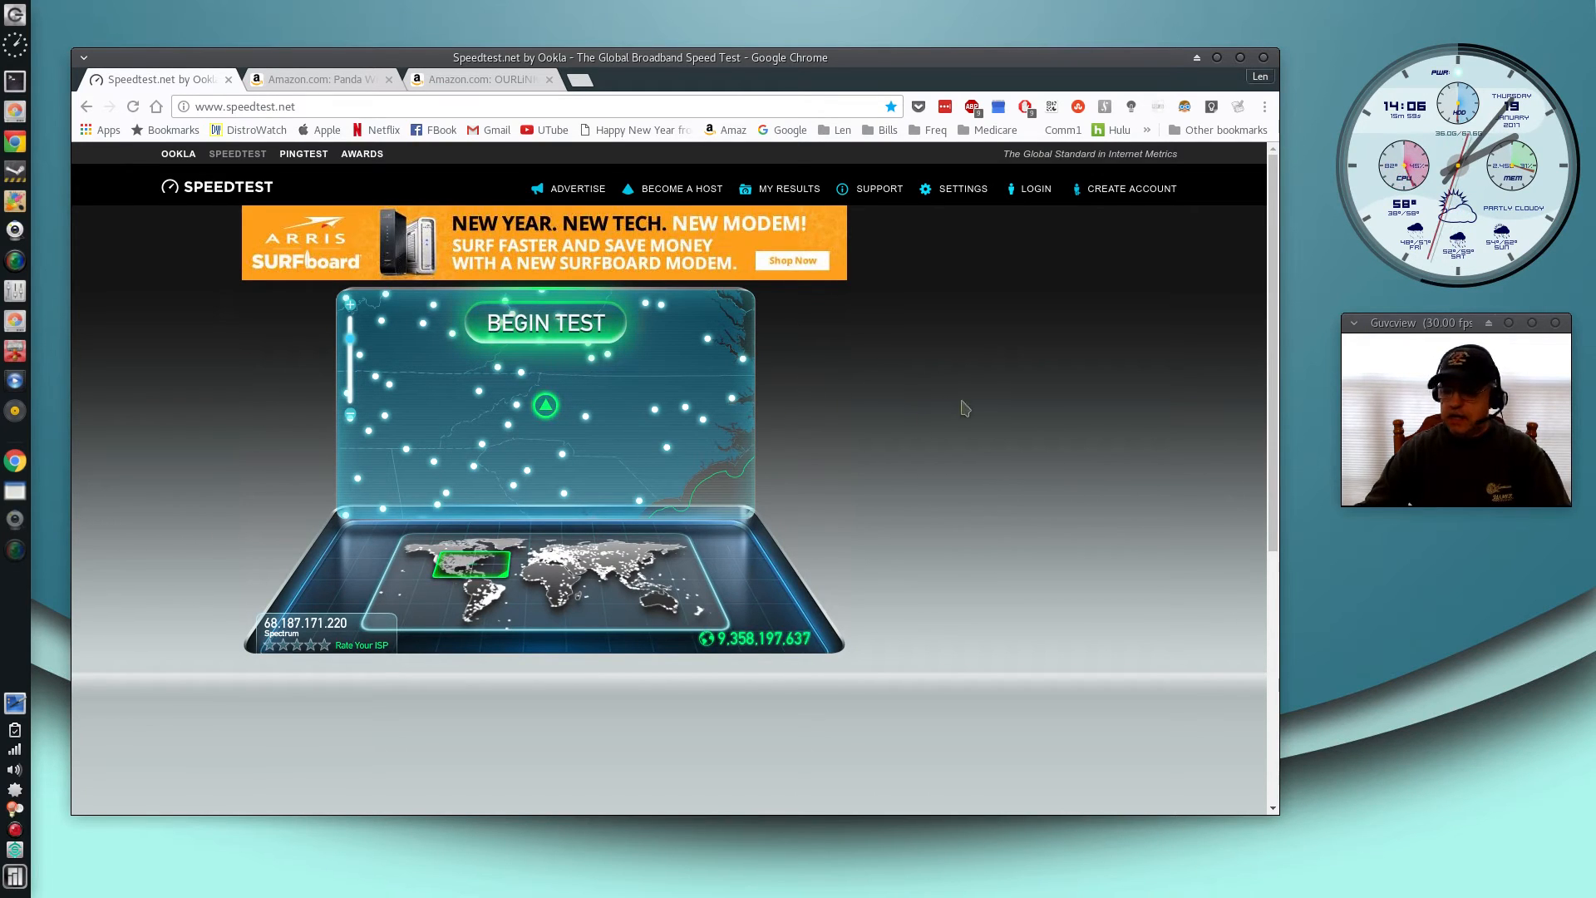
mouse_move(1000, 407)
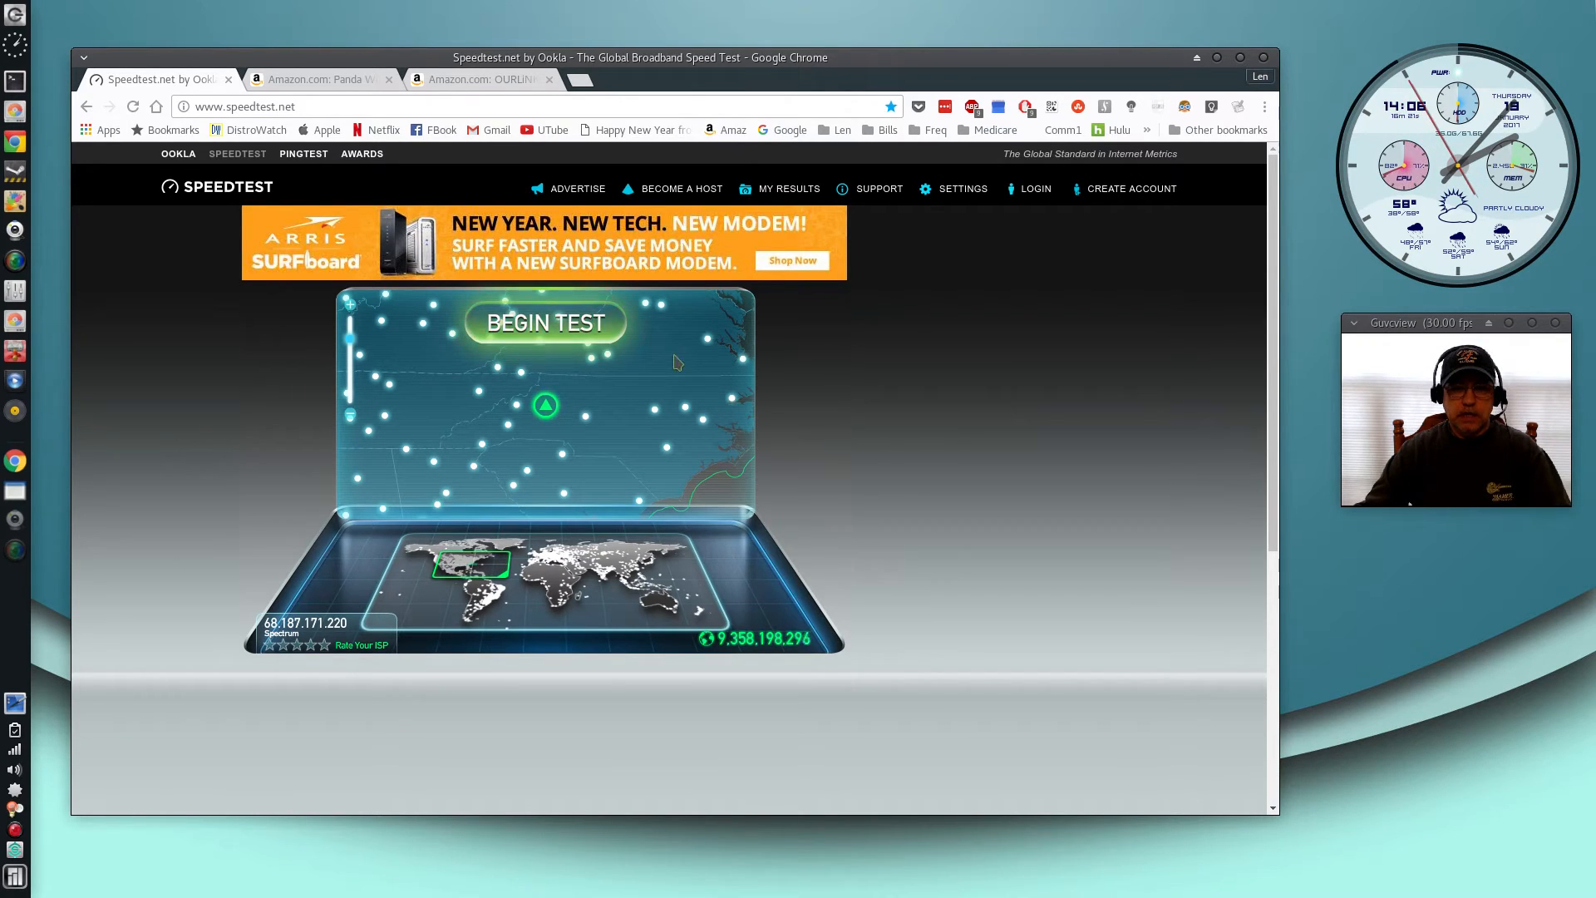
mouse_move(974, 382)
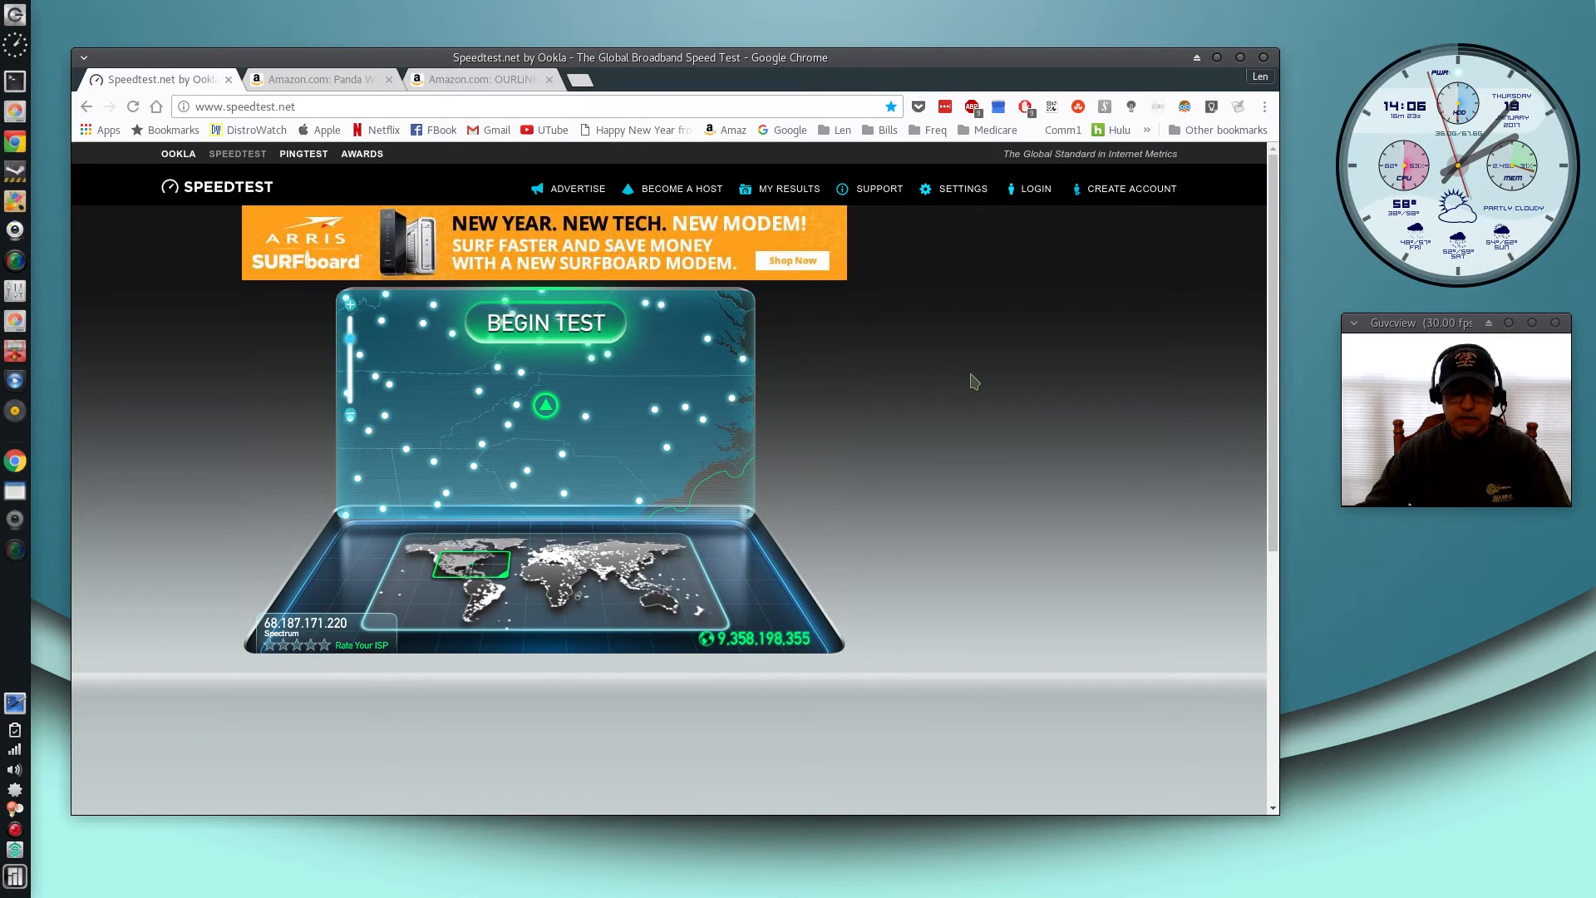
mouse_move(956, 397)
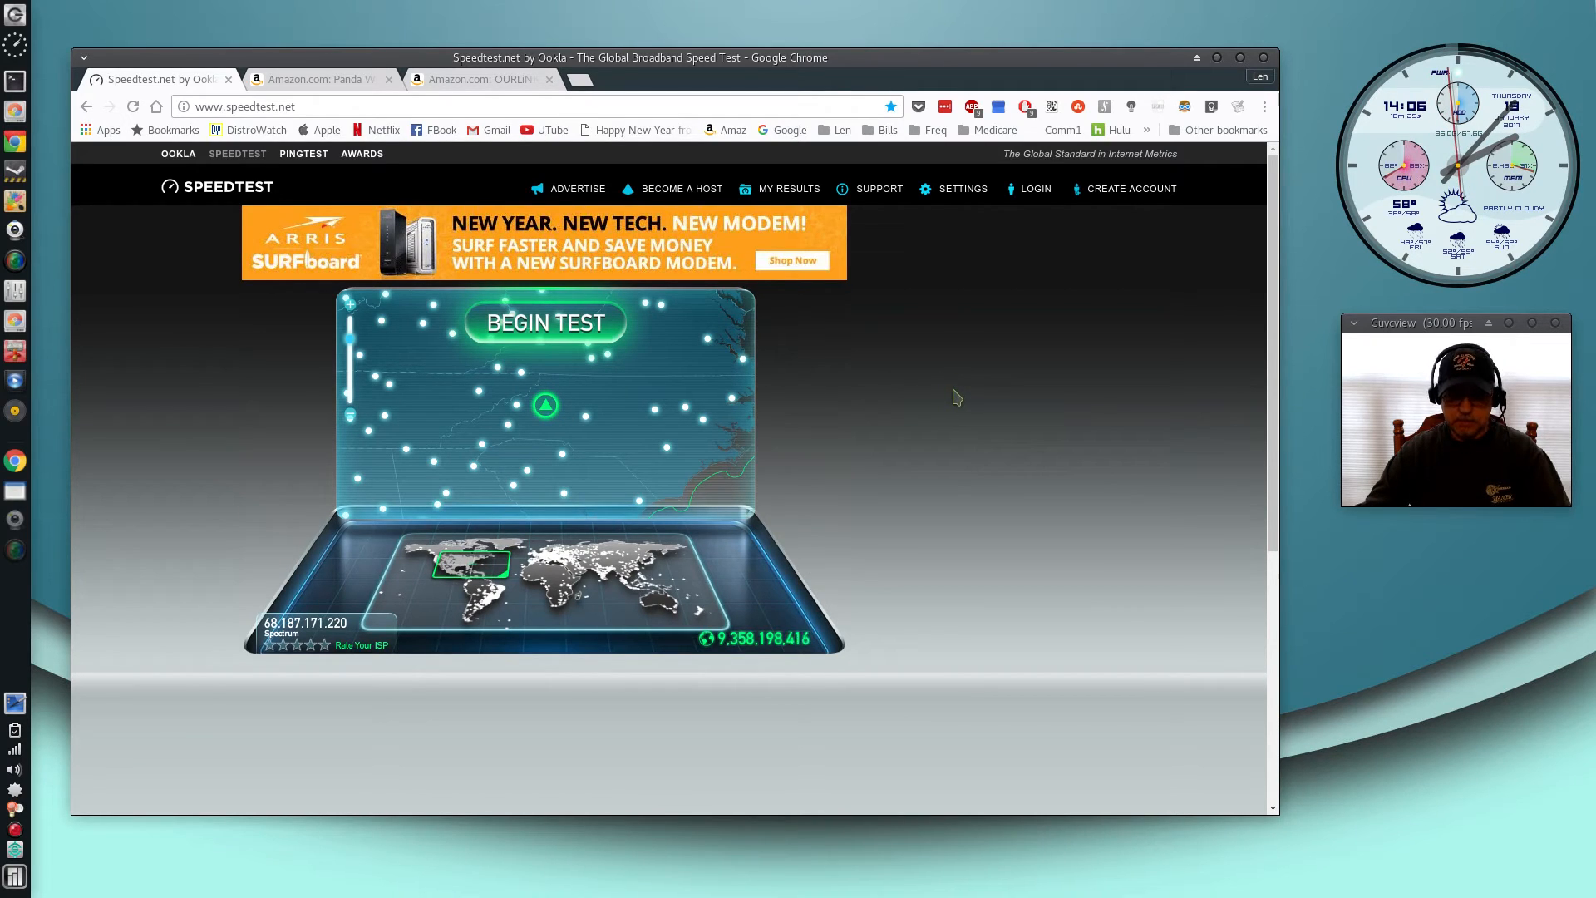
mouse_move(834, 401)
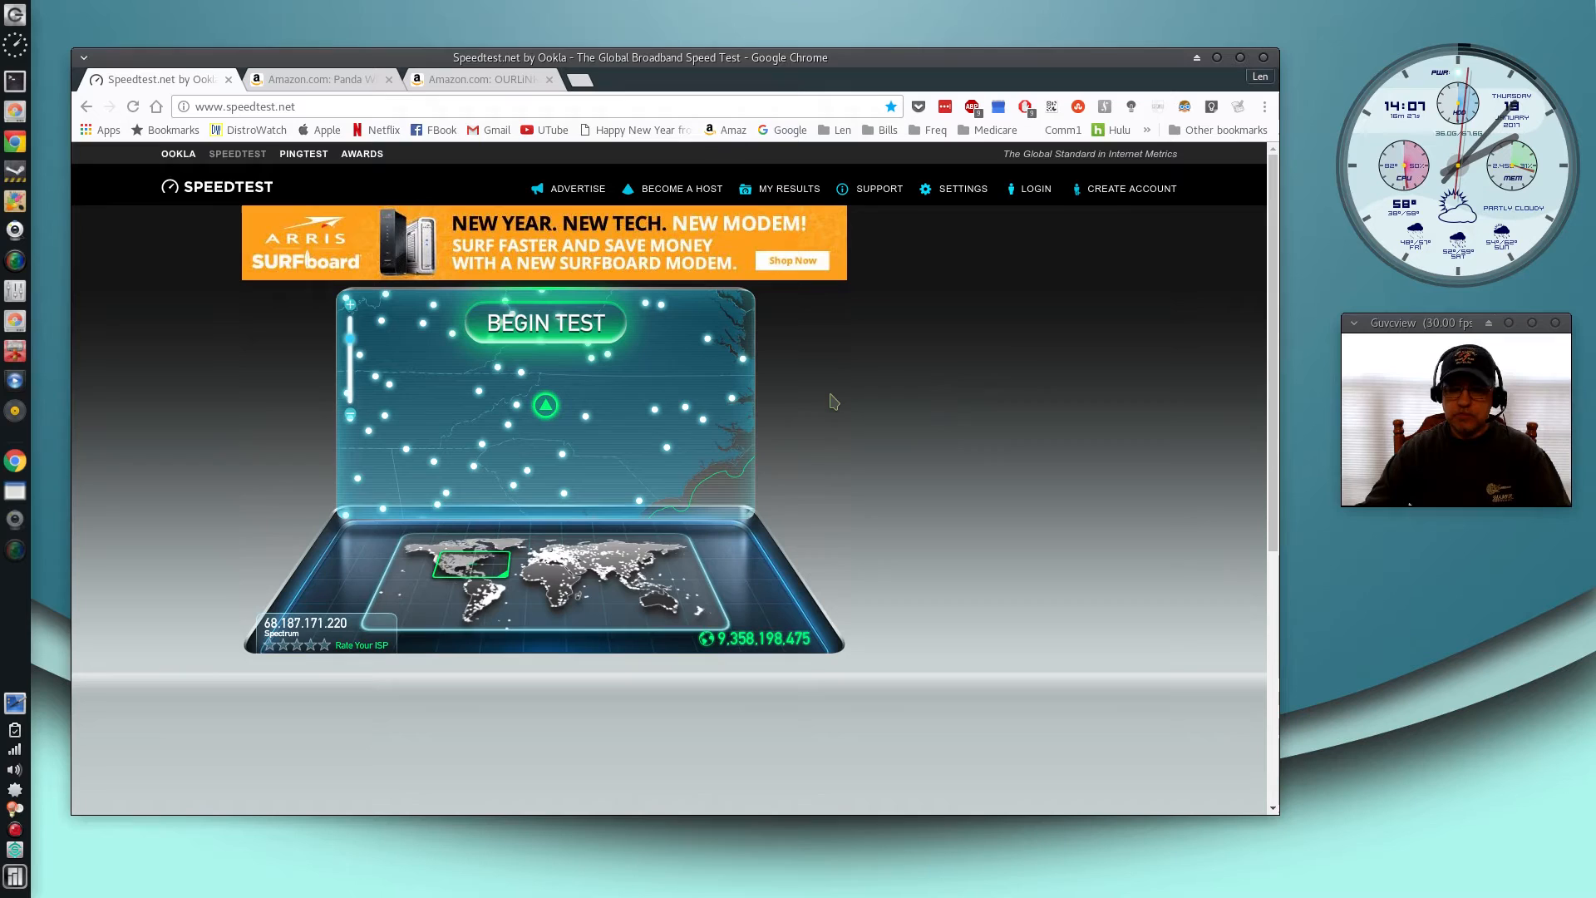
mouse_move(839, 416)
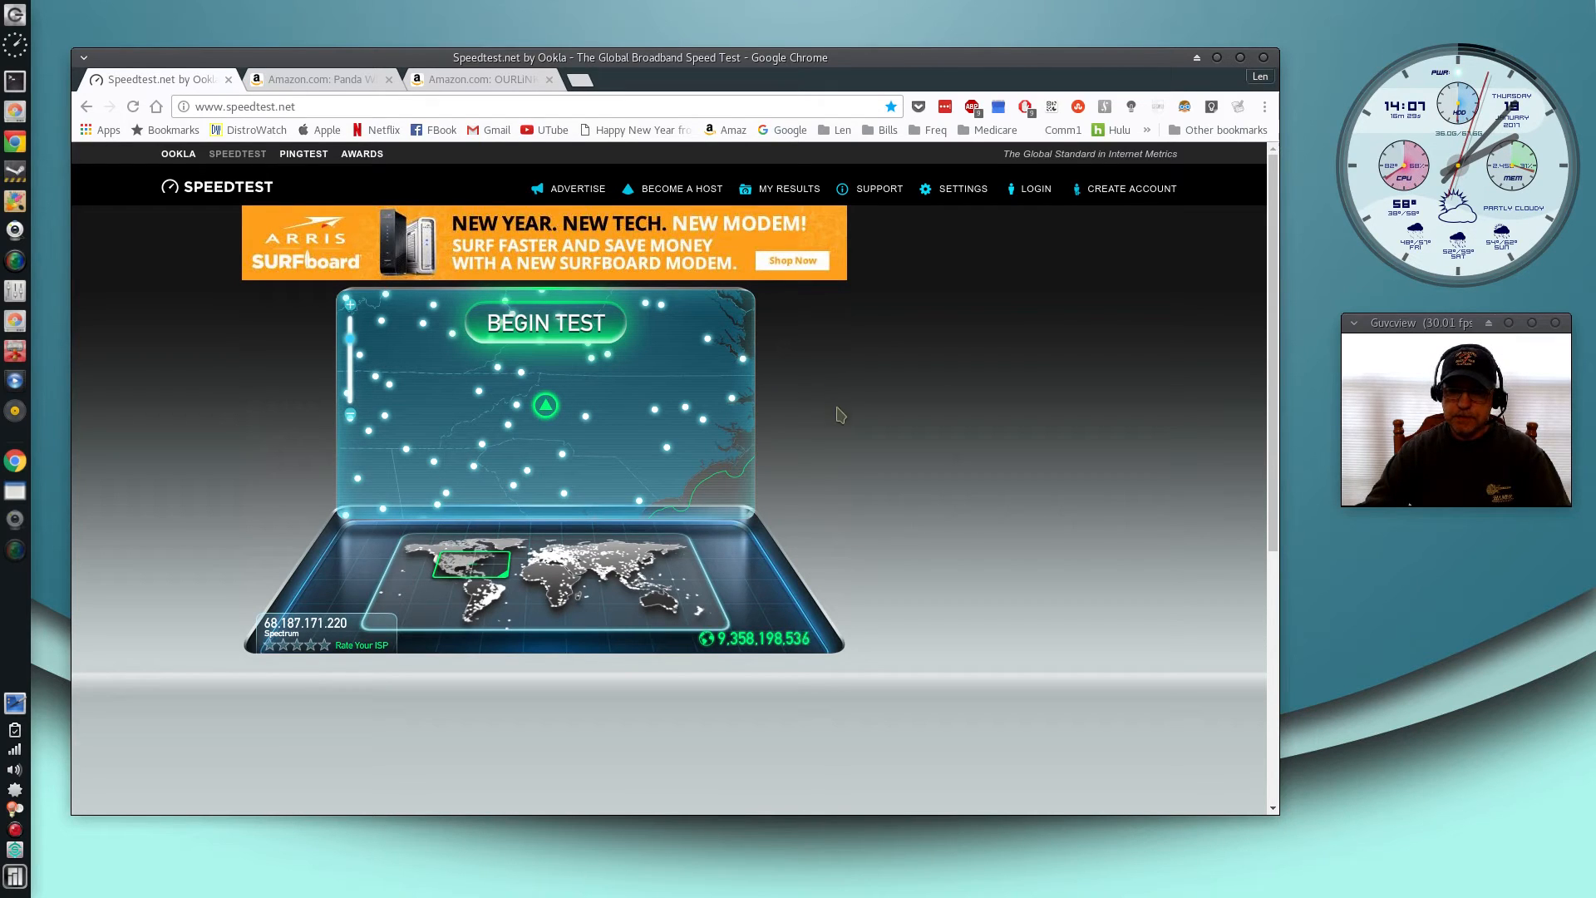
mouse_move(818, 356)
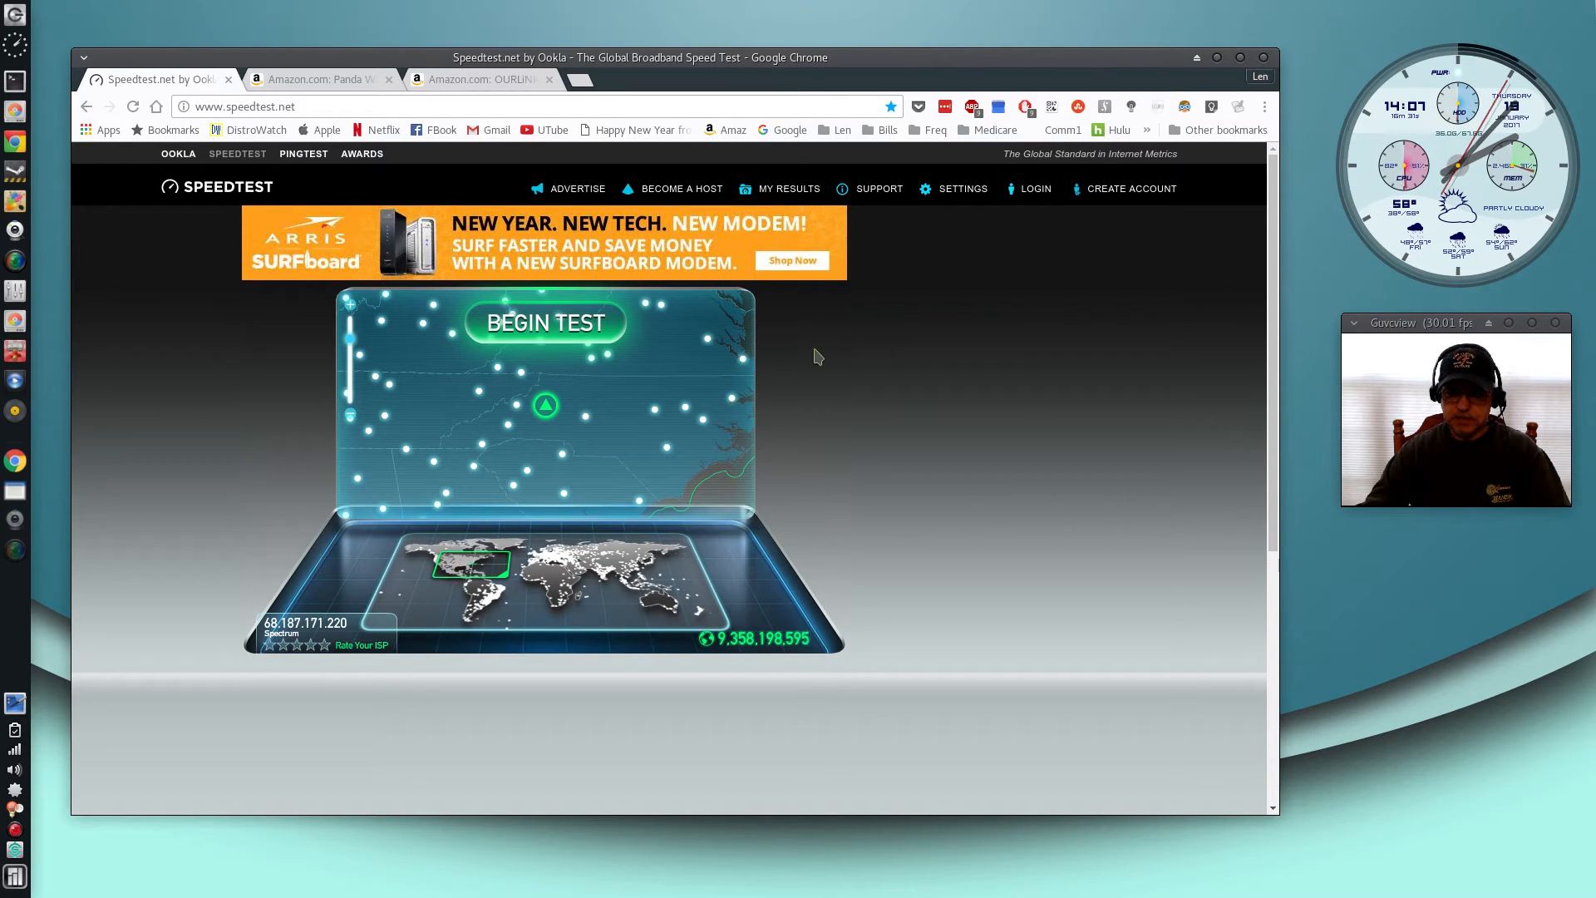
mouse_move(888, 397)
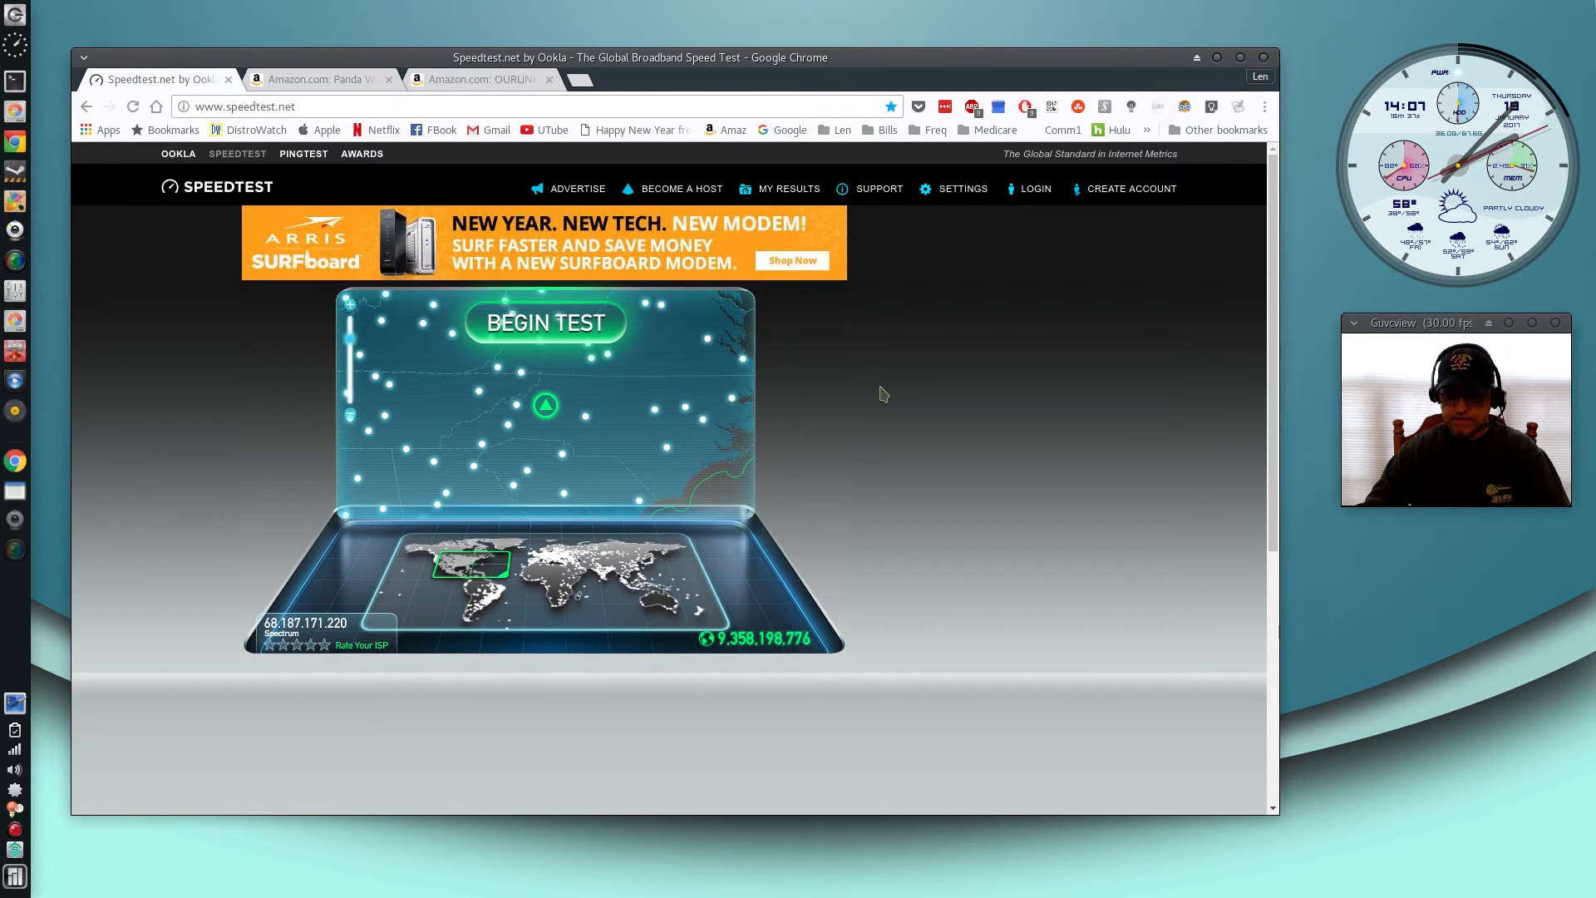
mouse_move(829, 404)
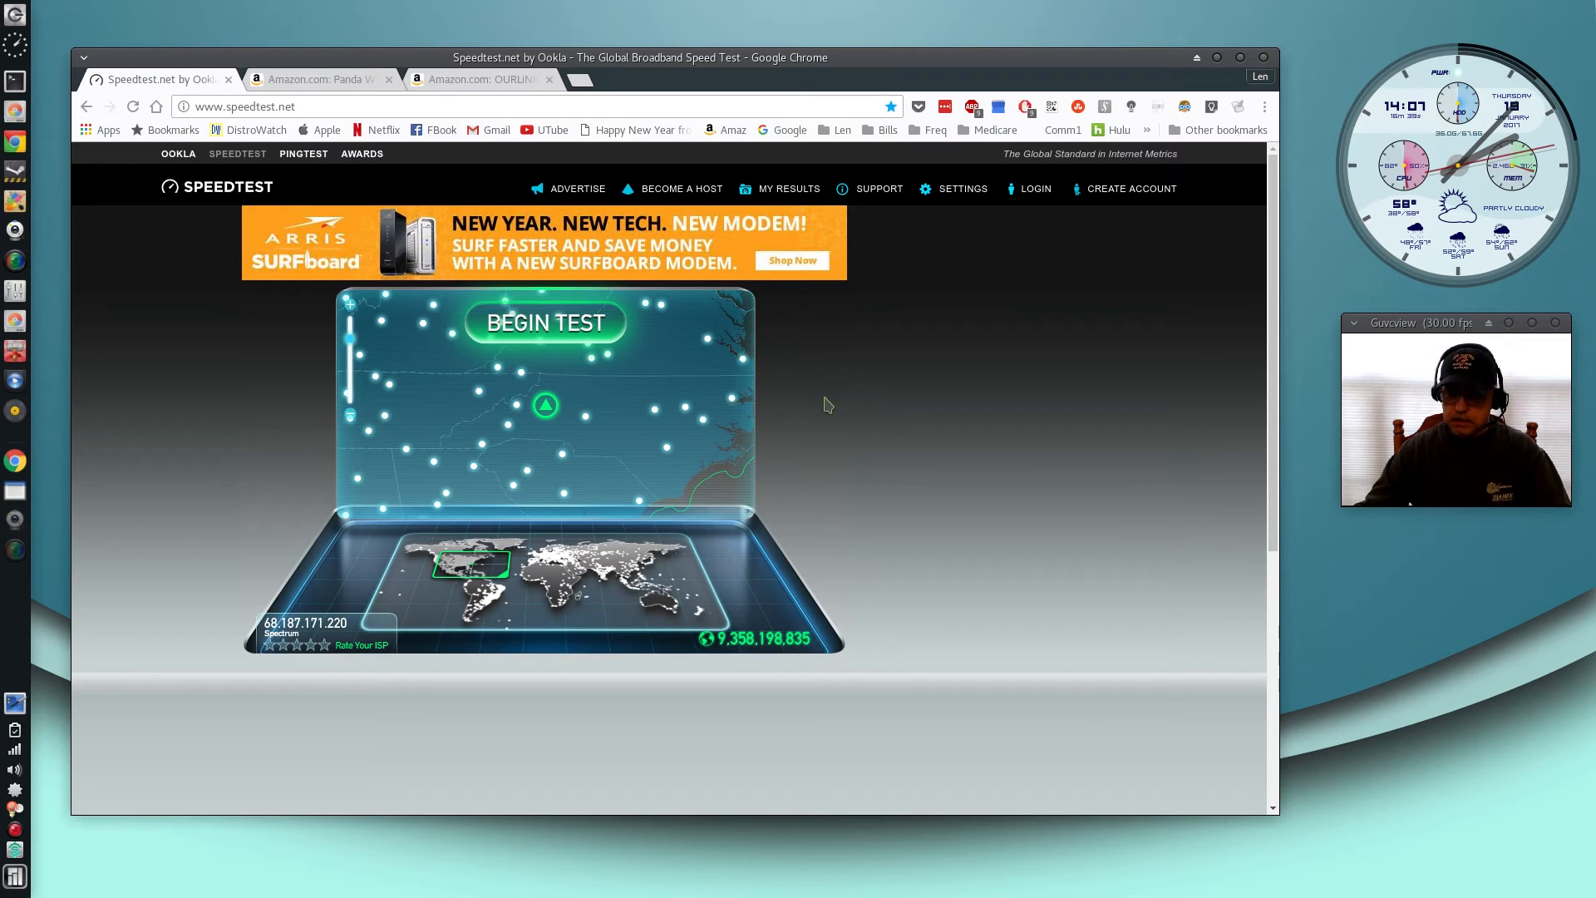
mouse_move(794, 410)
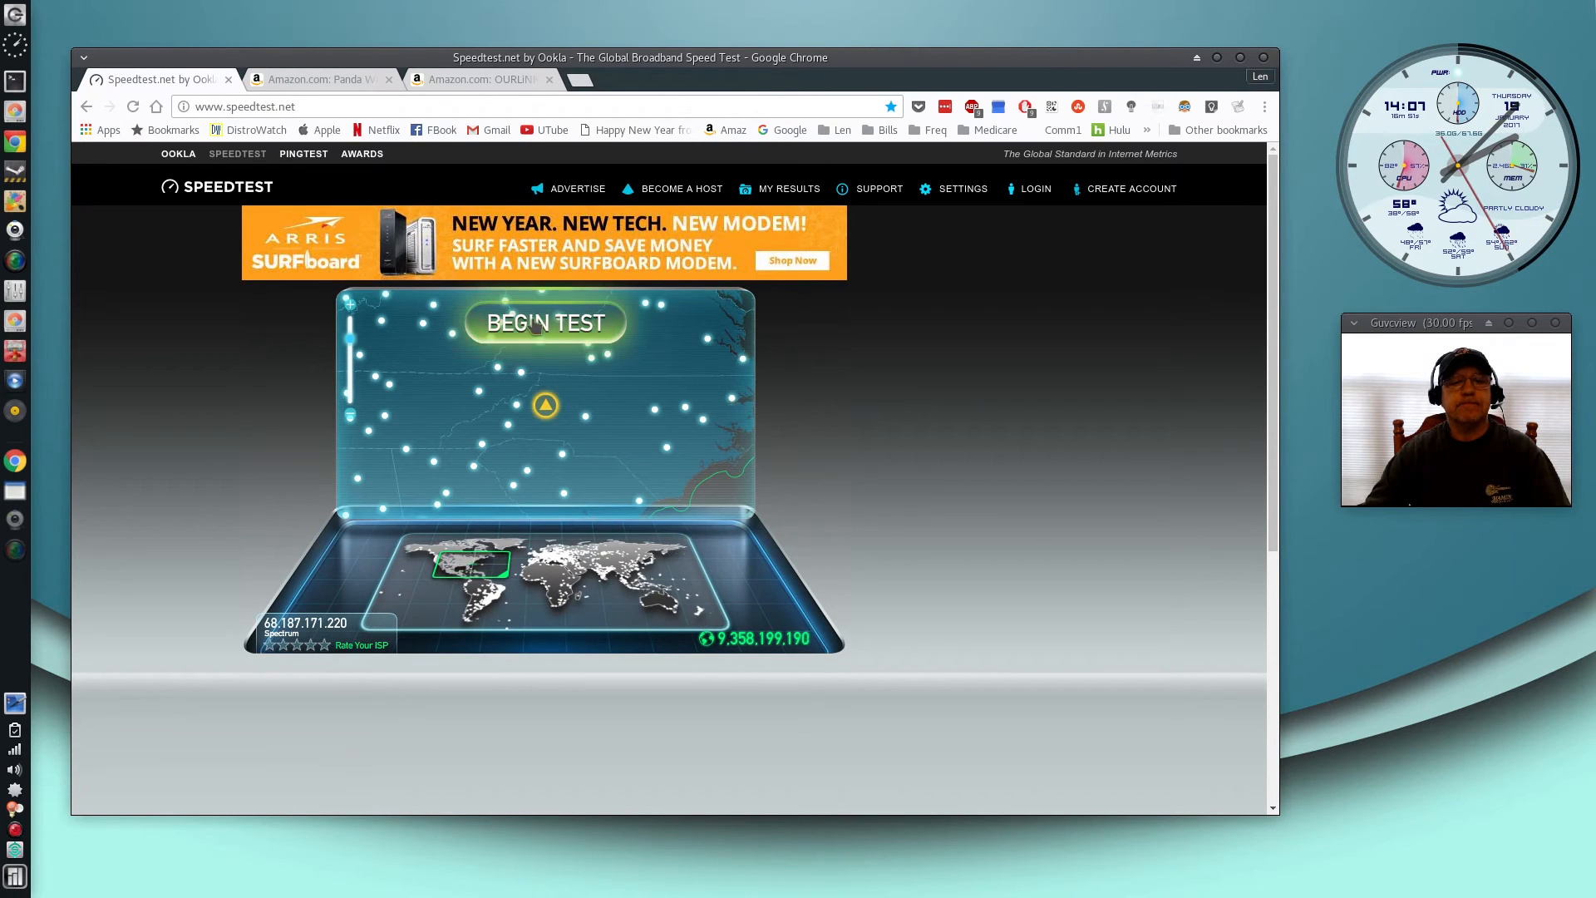
click(544, 322)
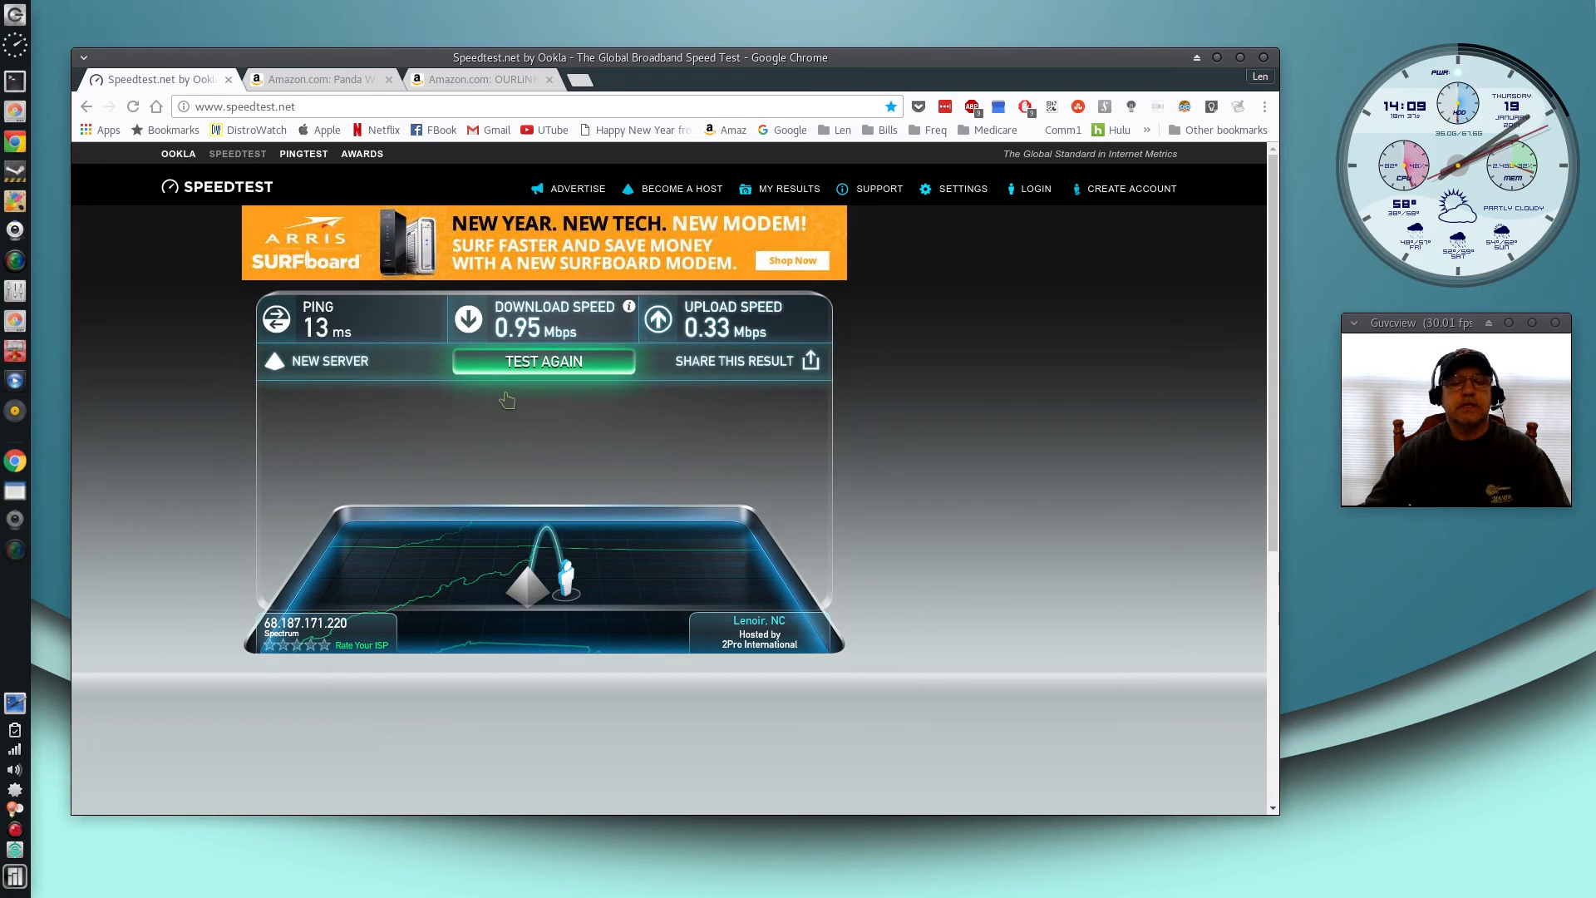
click(544, 361)
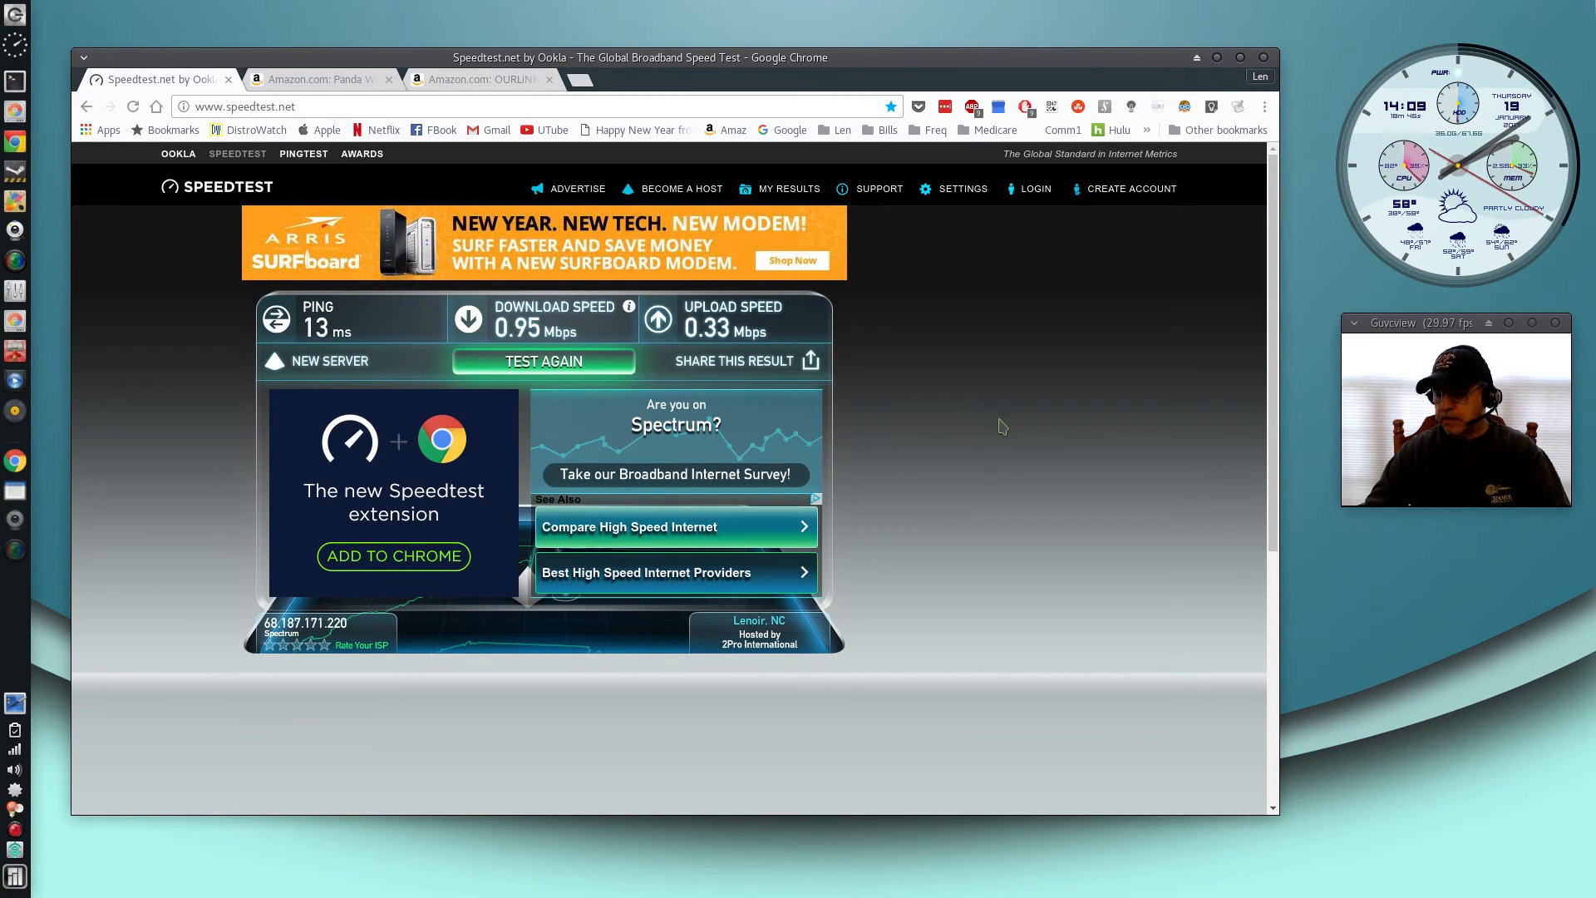
mouse_move(998, 407)
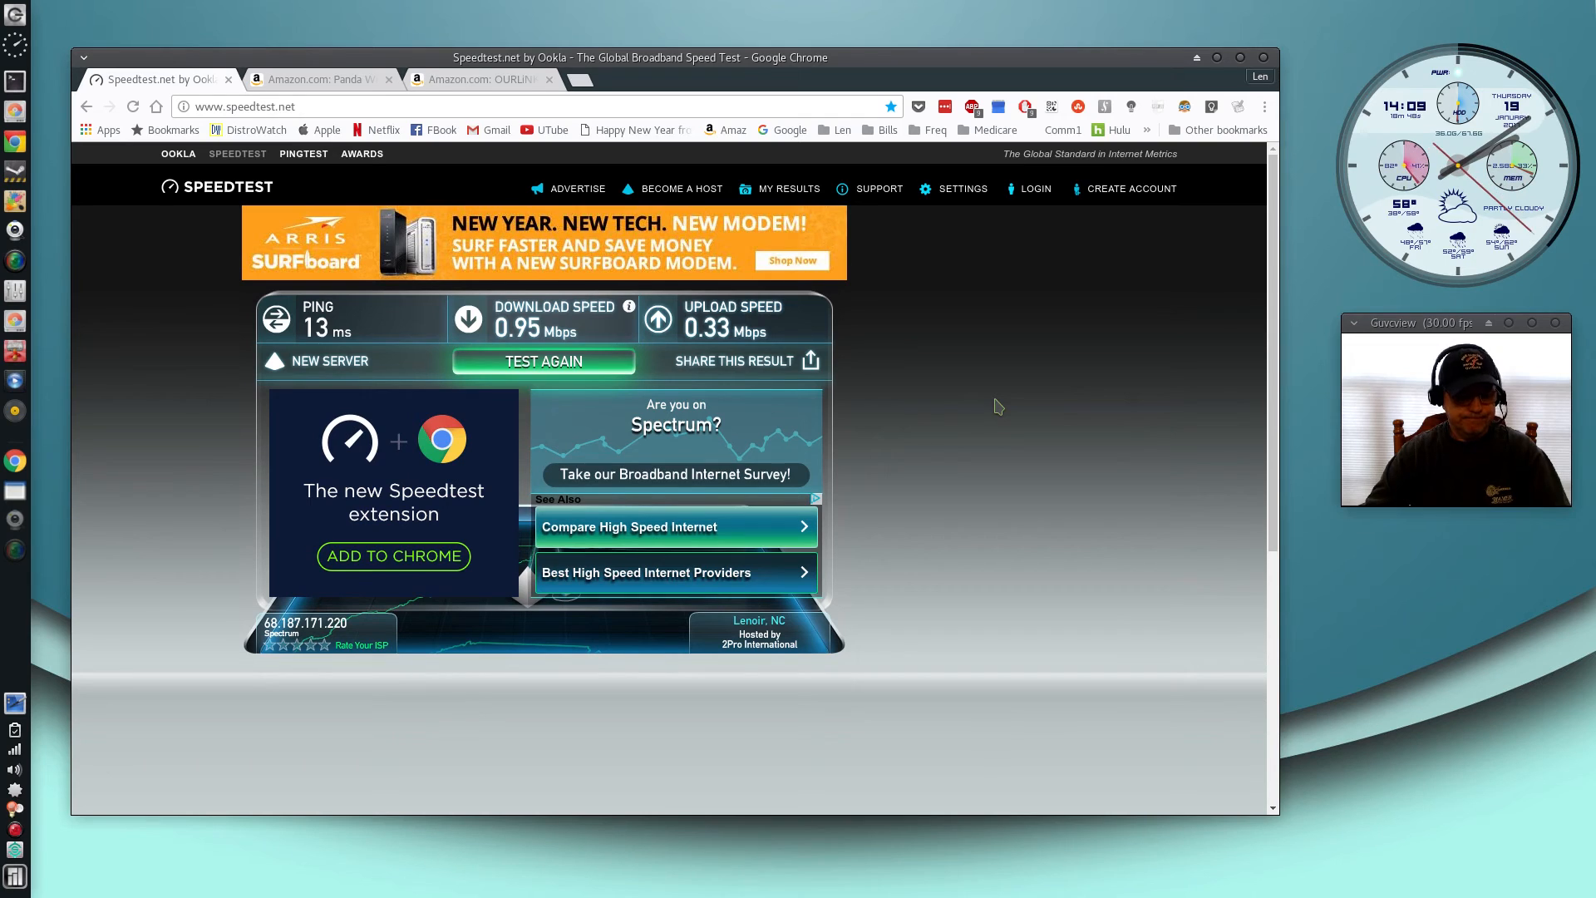
mouse_move(913, 531)
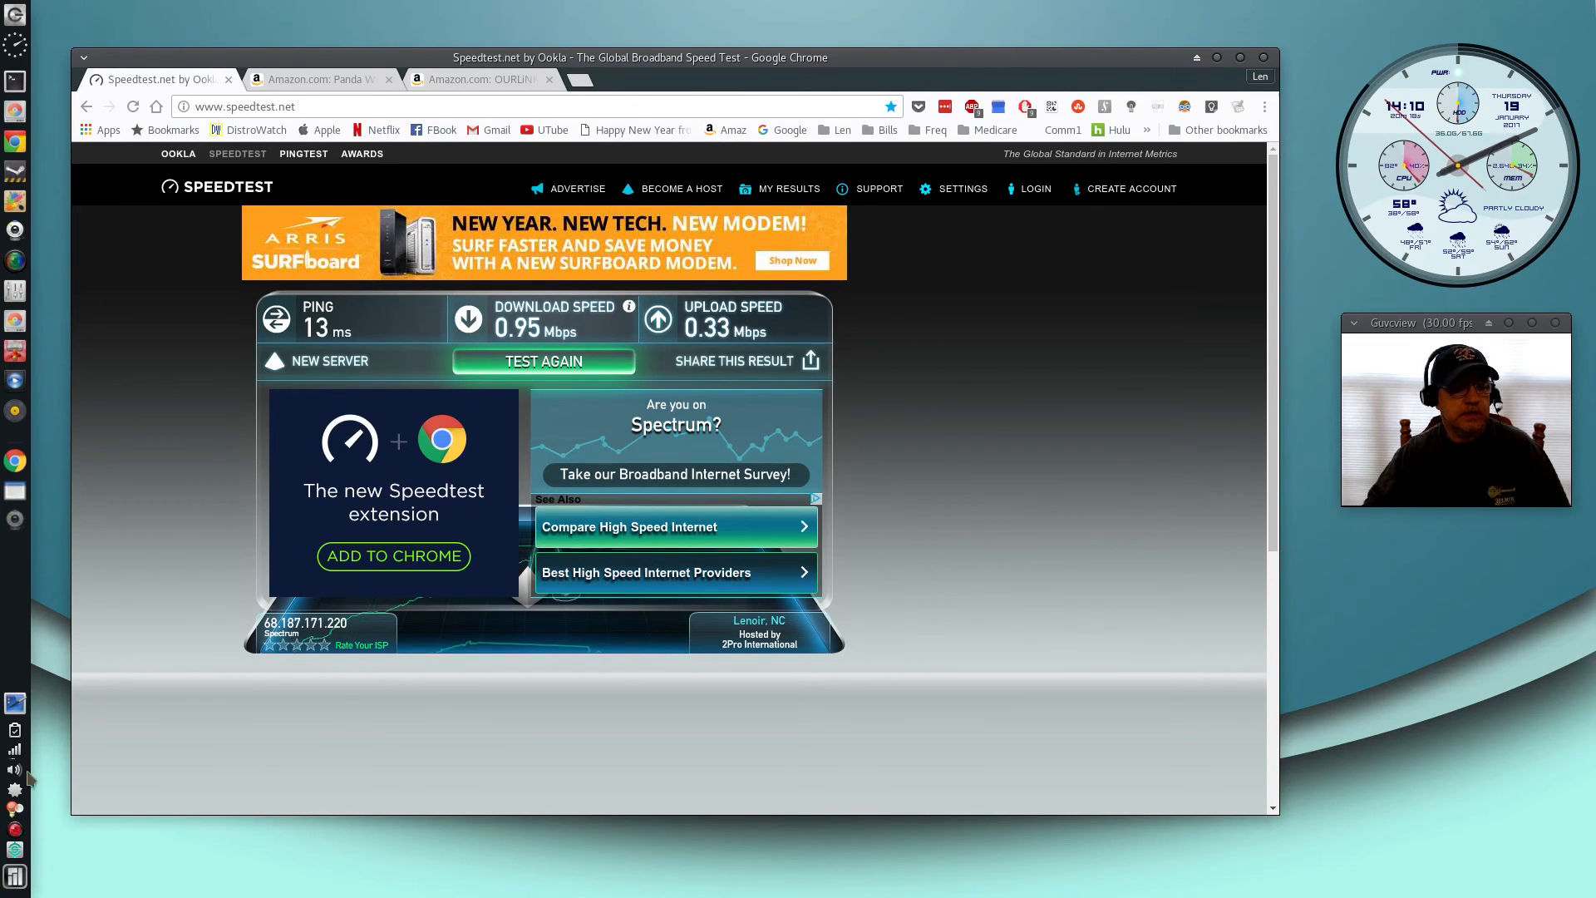
mouse_move(13, 752)
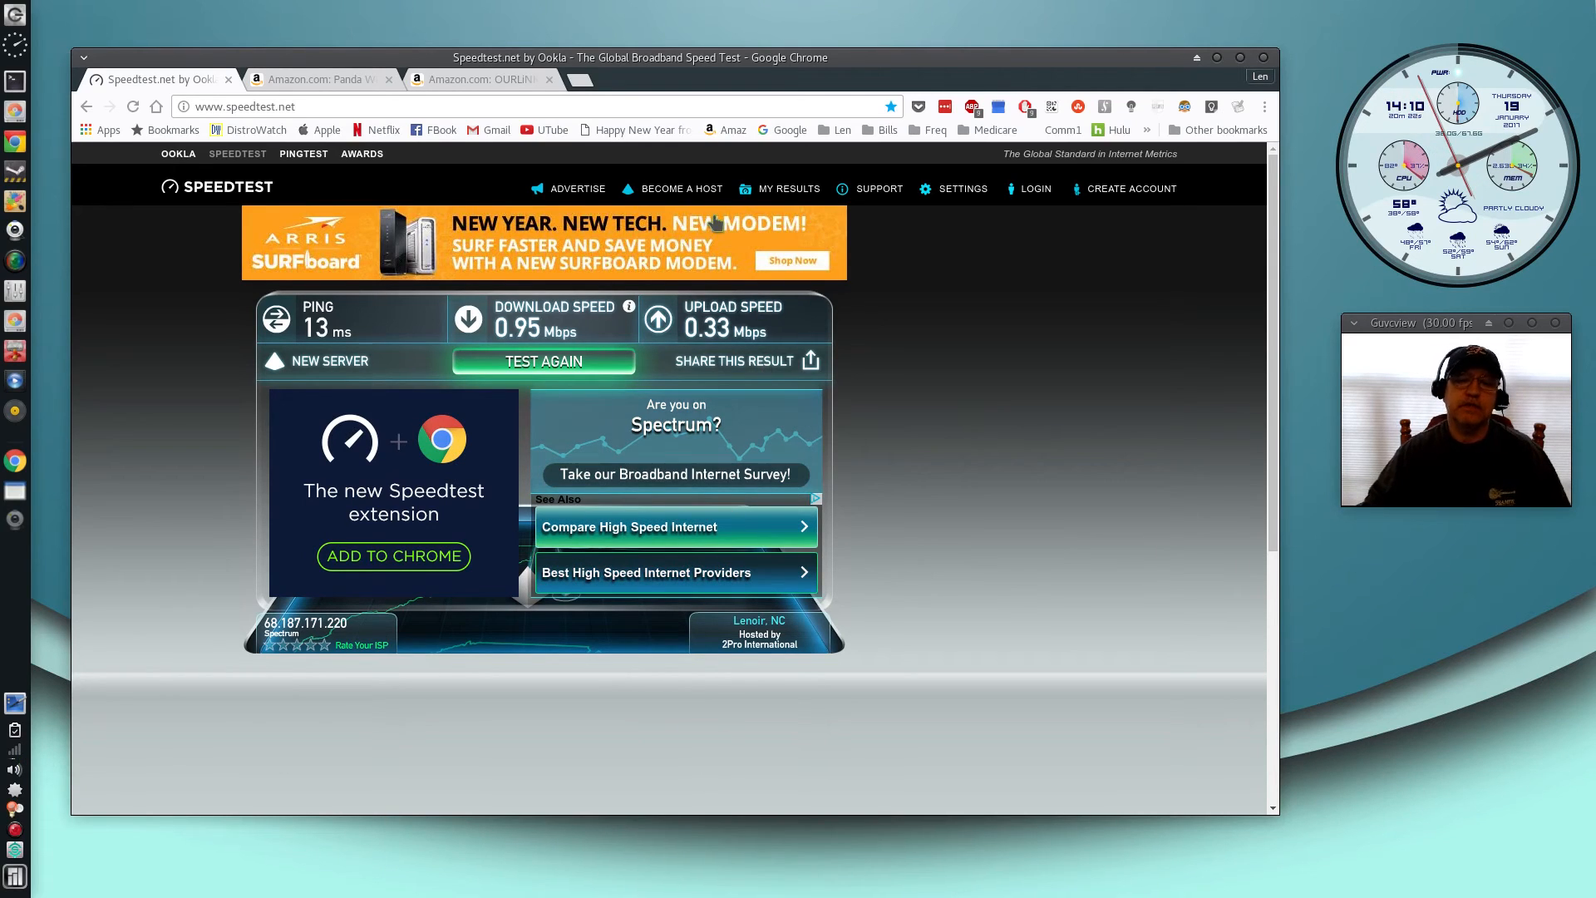
mouse_move(586, 79)
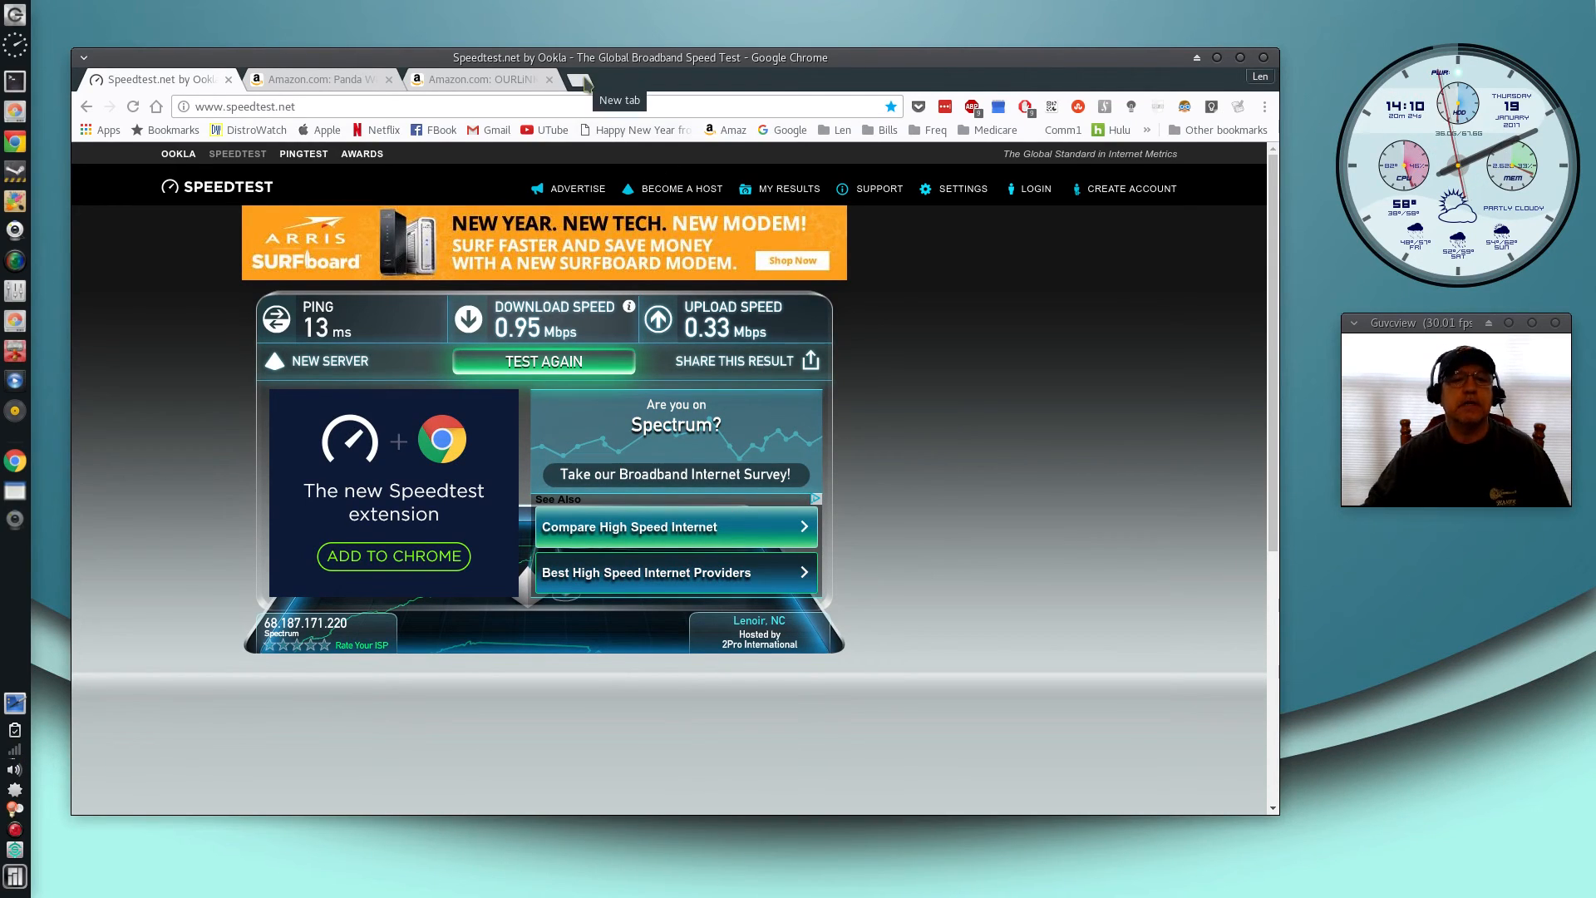
In a new tab, search Google for 'speedtest' and load Speedtest.net by Ookla's start screen
click(588, 82)
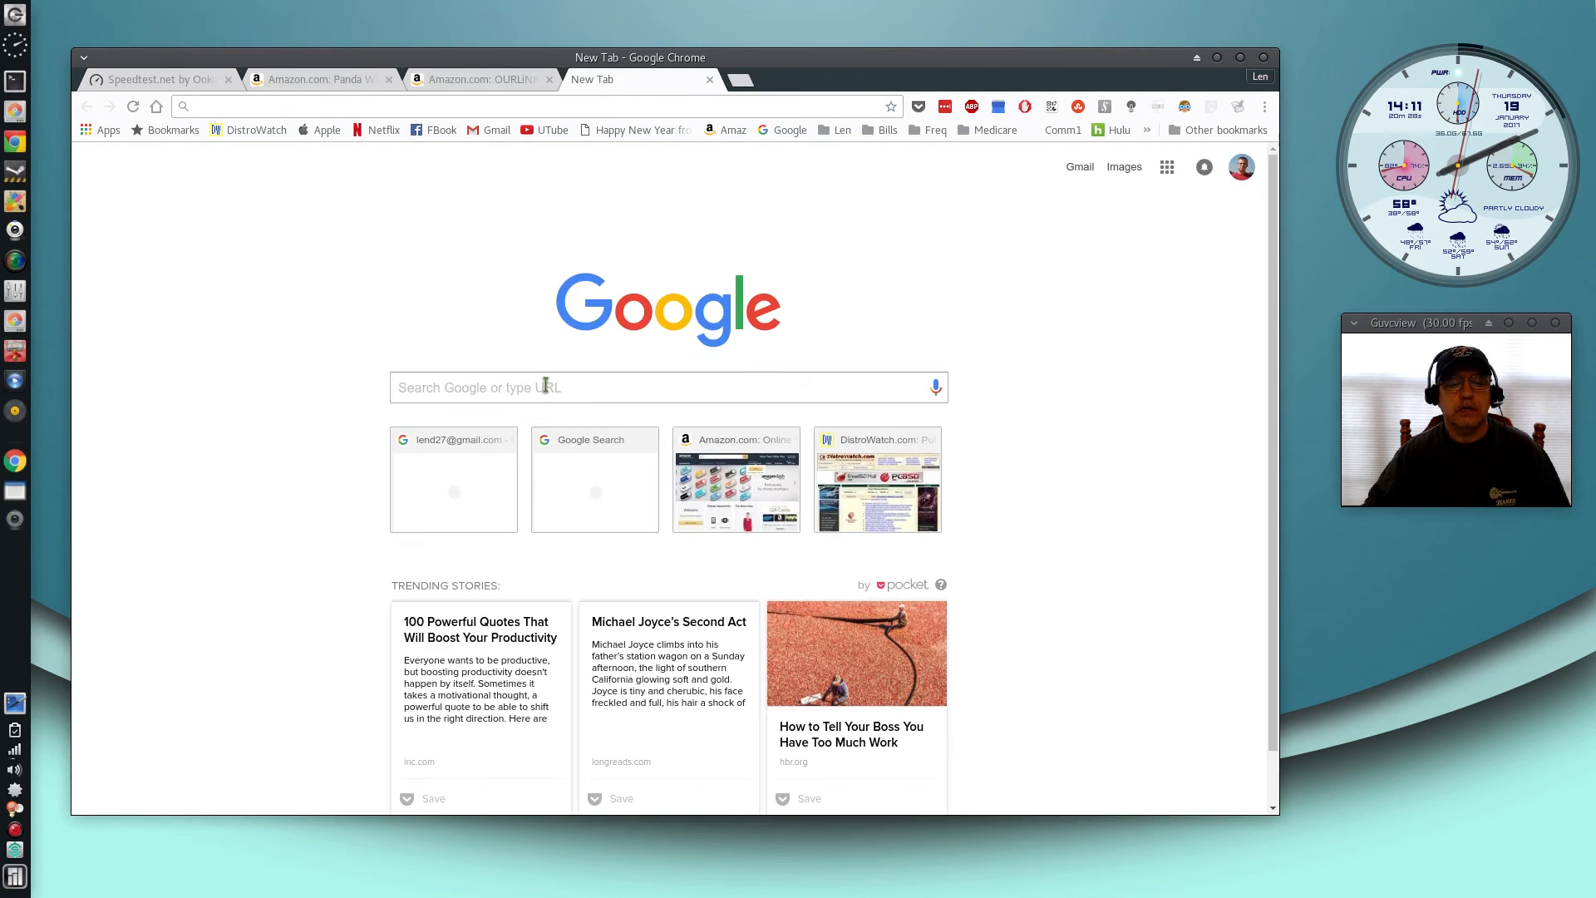
text(speedtest)
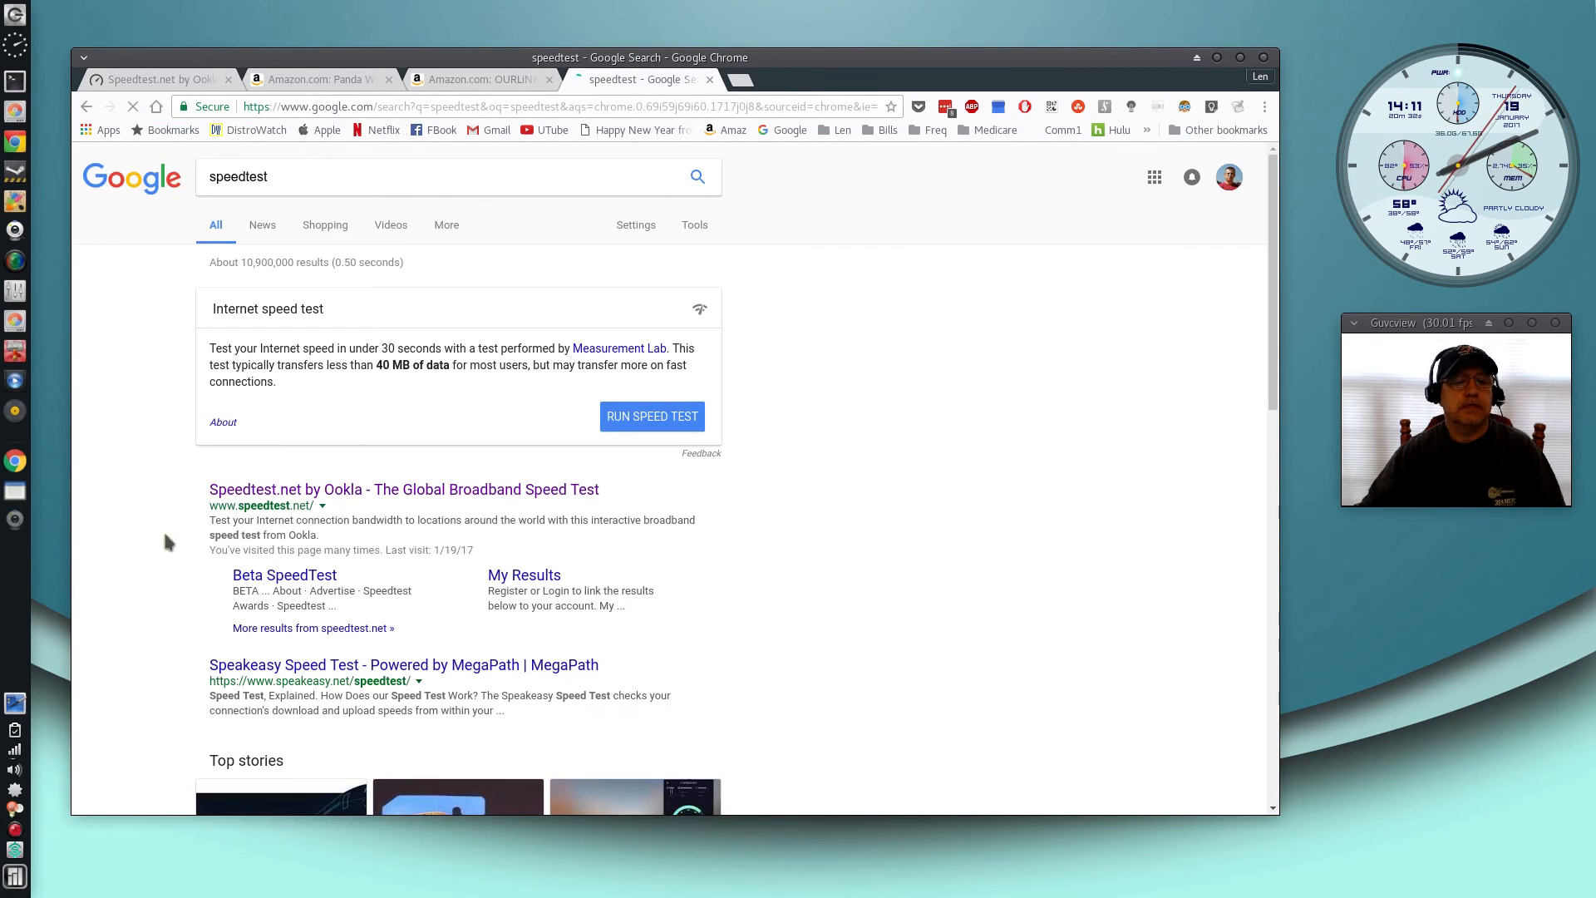
click(403, 490)
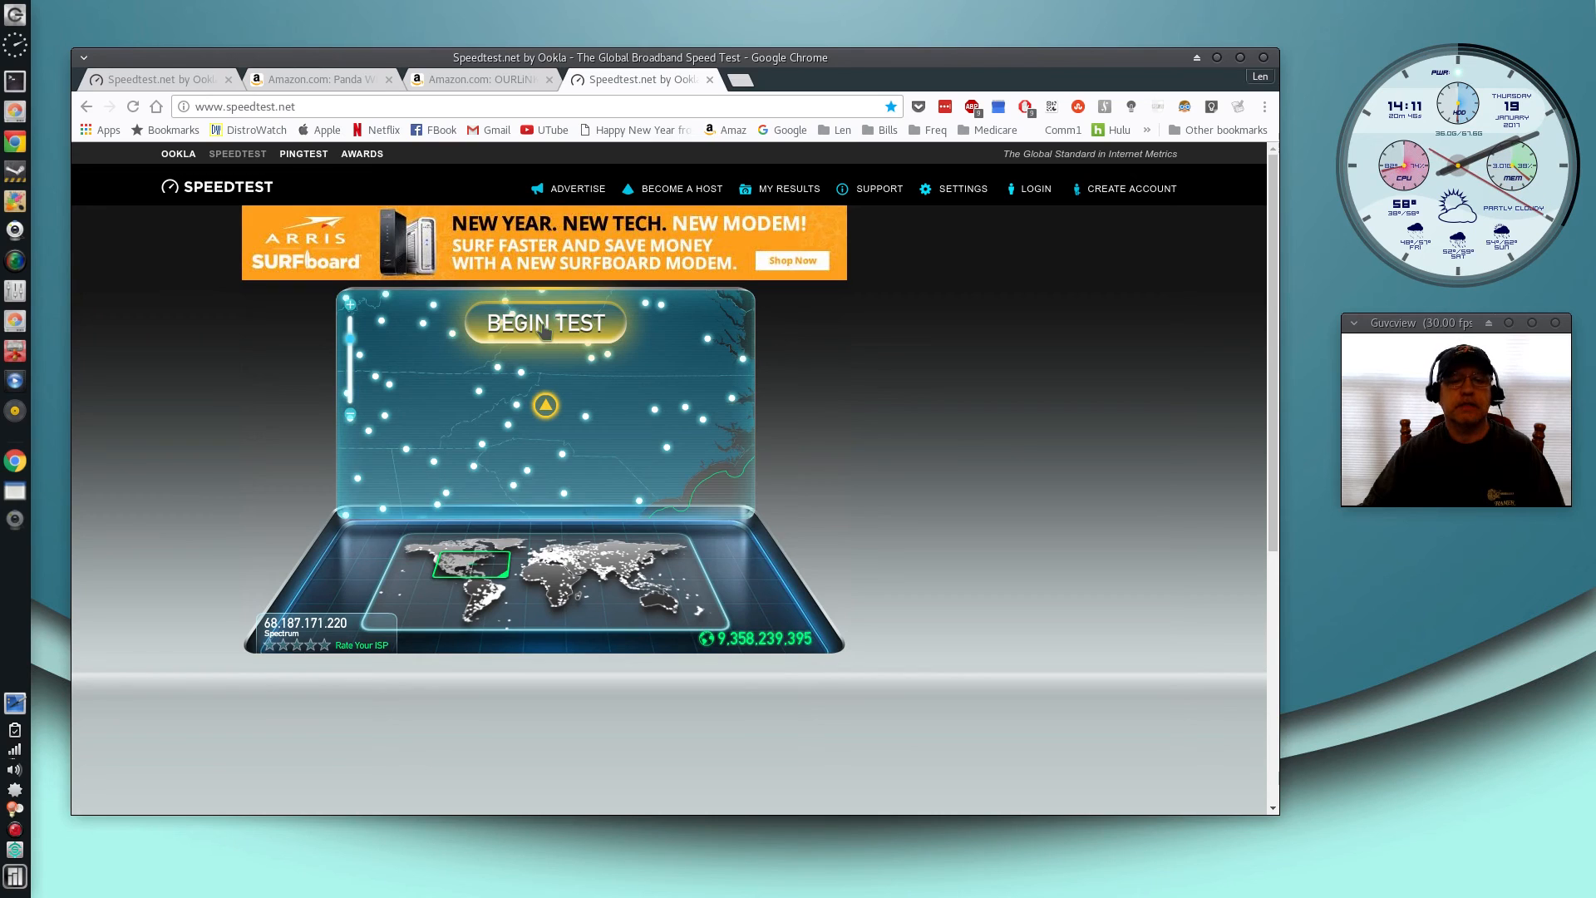
Run a speed test reporting 15 ms ping, 29.79 Mbps download and 5.39 Mbps upload
click(545, 323)
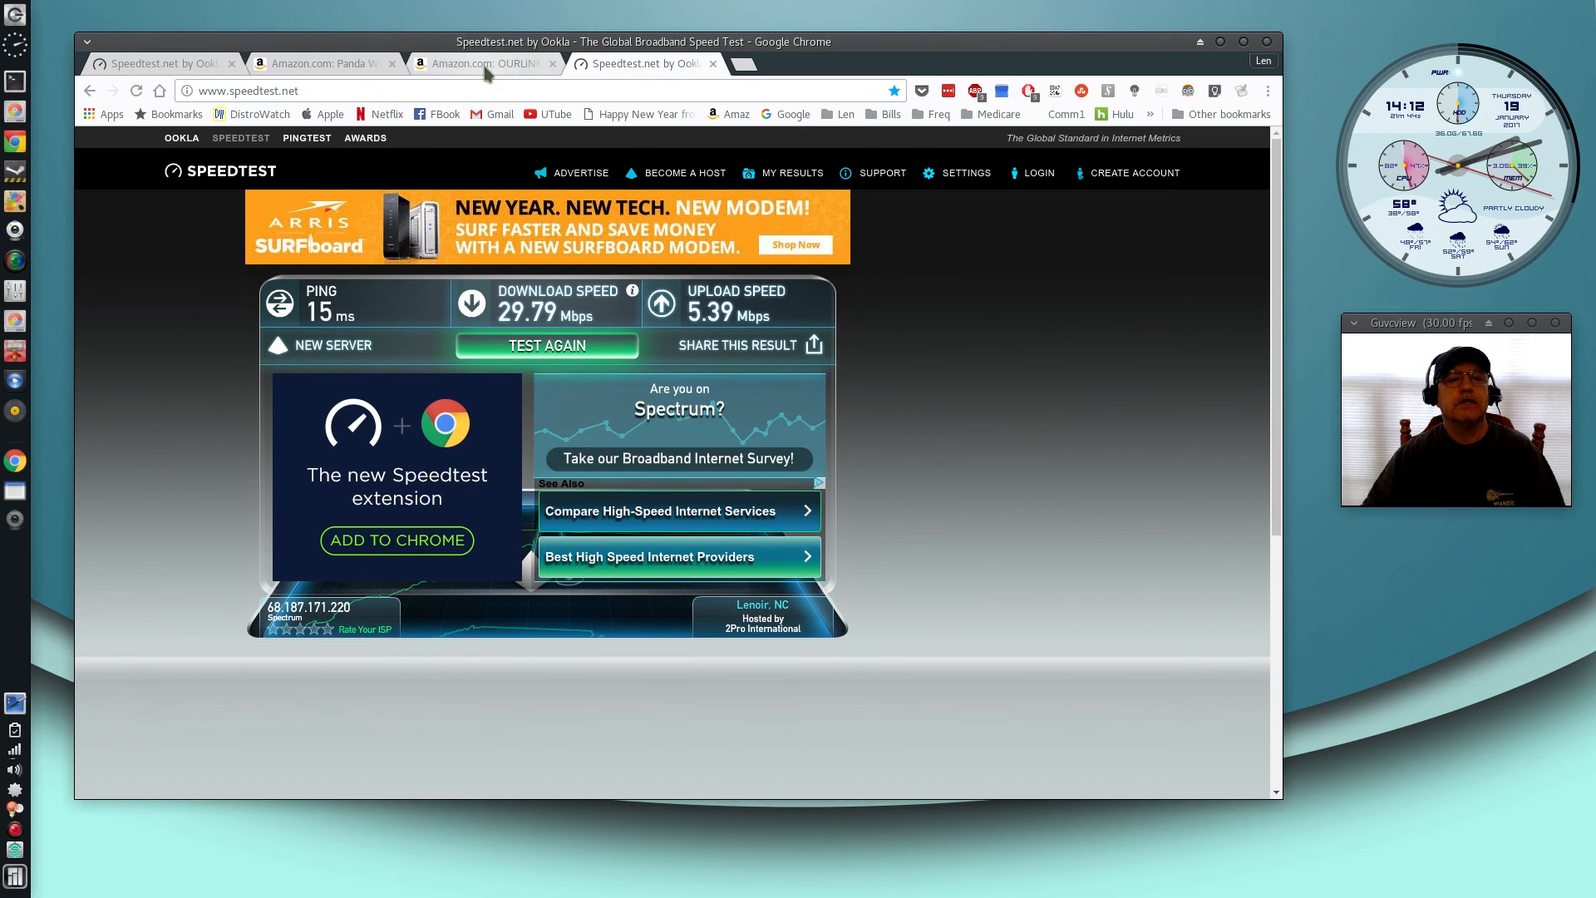
Return to the Amazon OURLiNK 1200Mbps adapter tab priced at $19.99
click(484, 63)
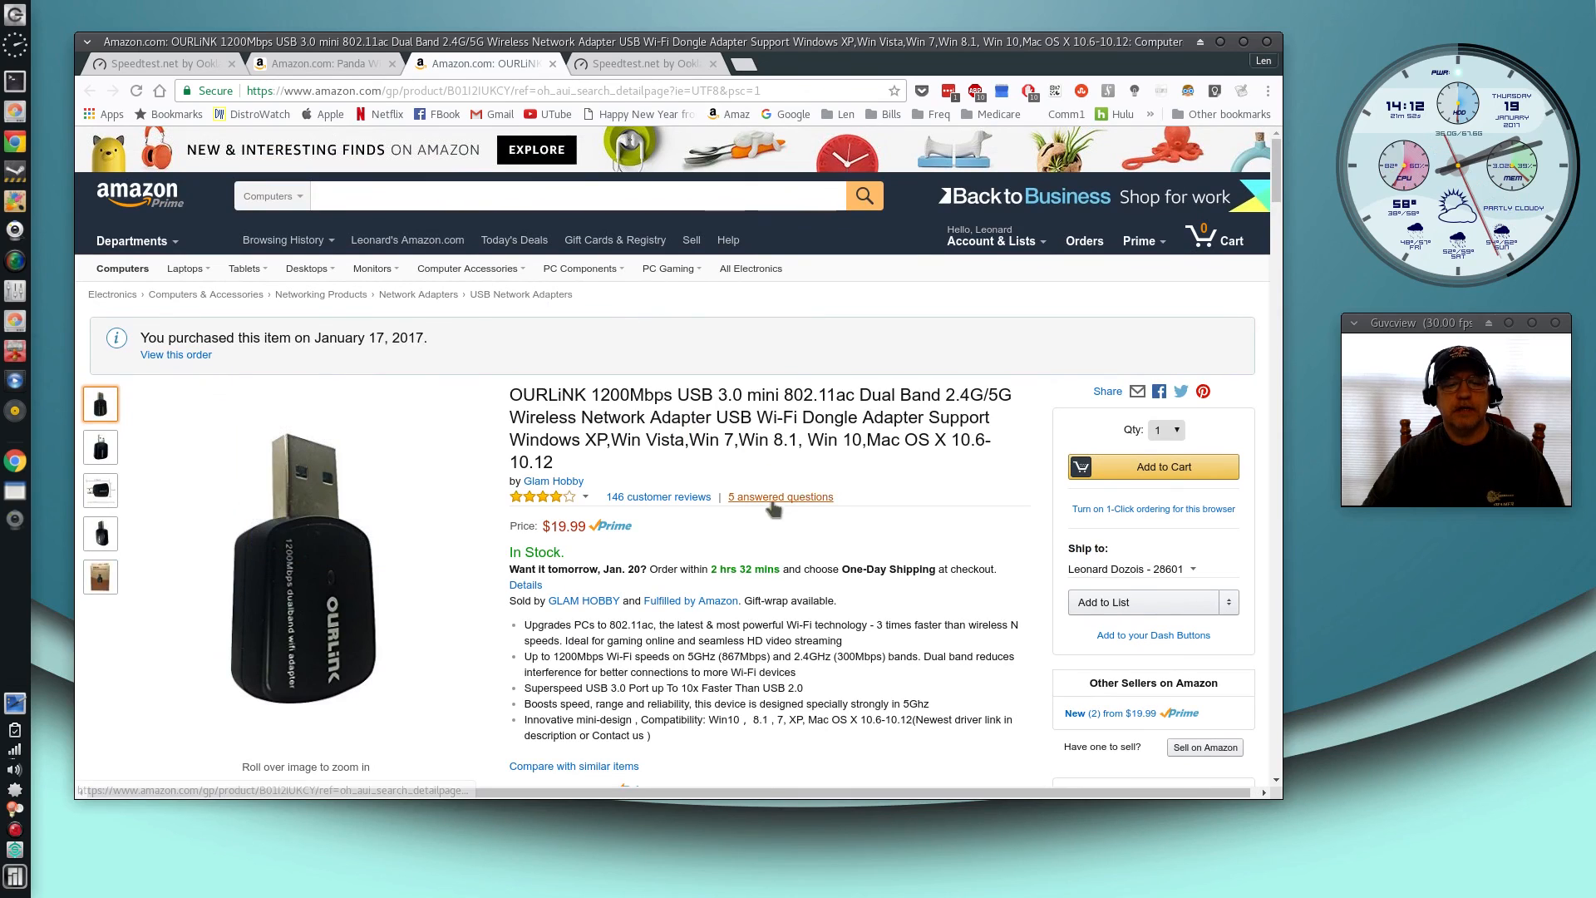
mouse_move(856, 482)
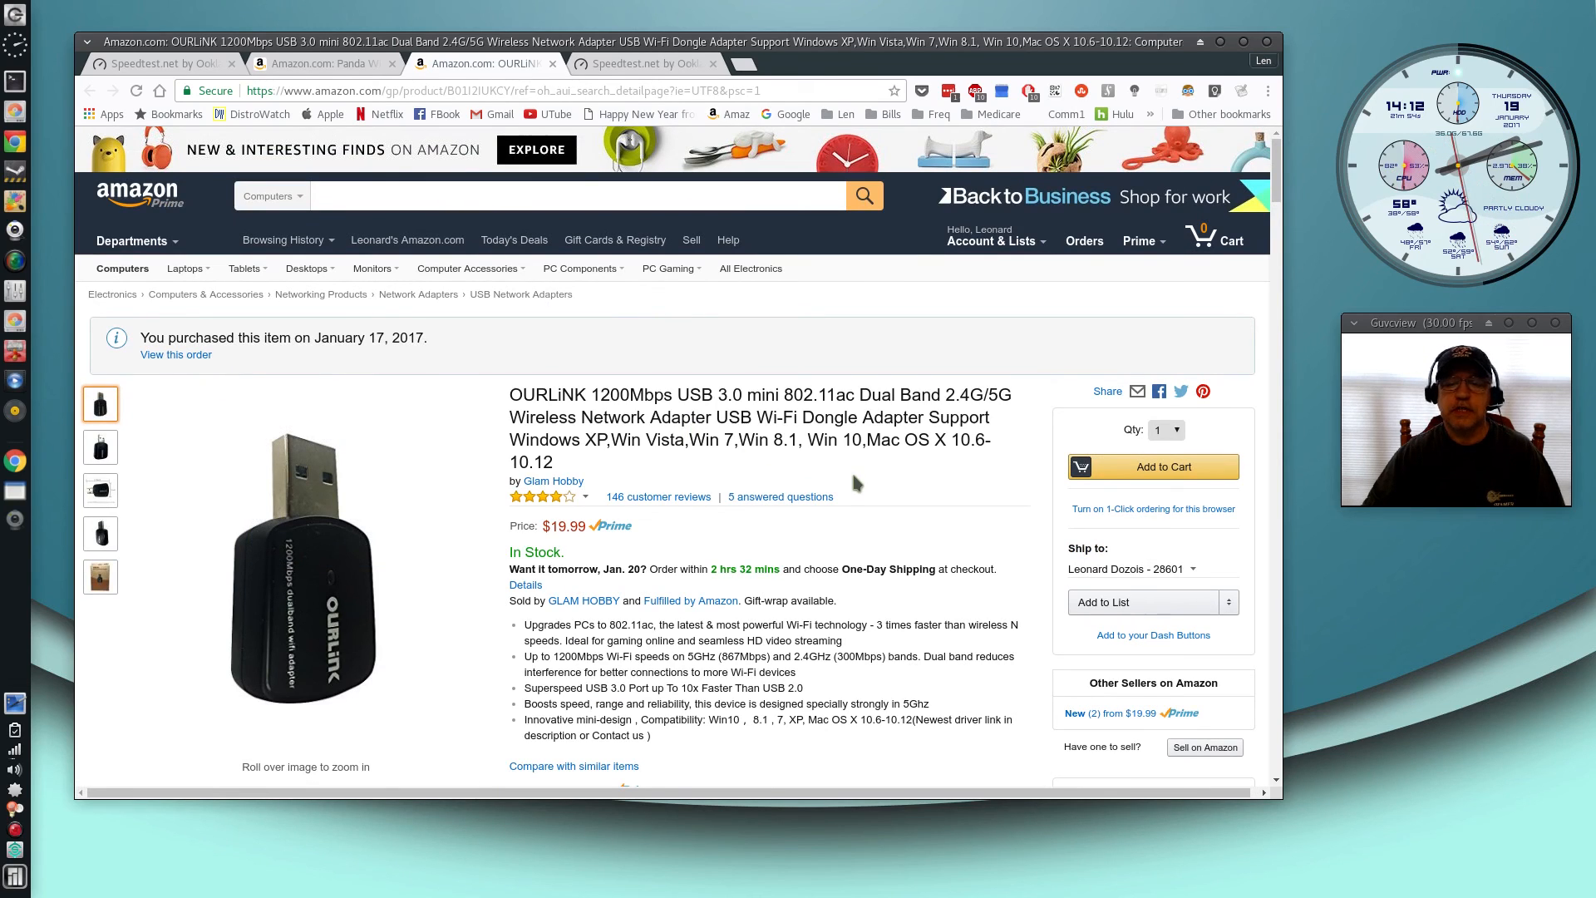
mouse_move(682, 472)
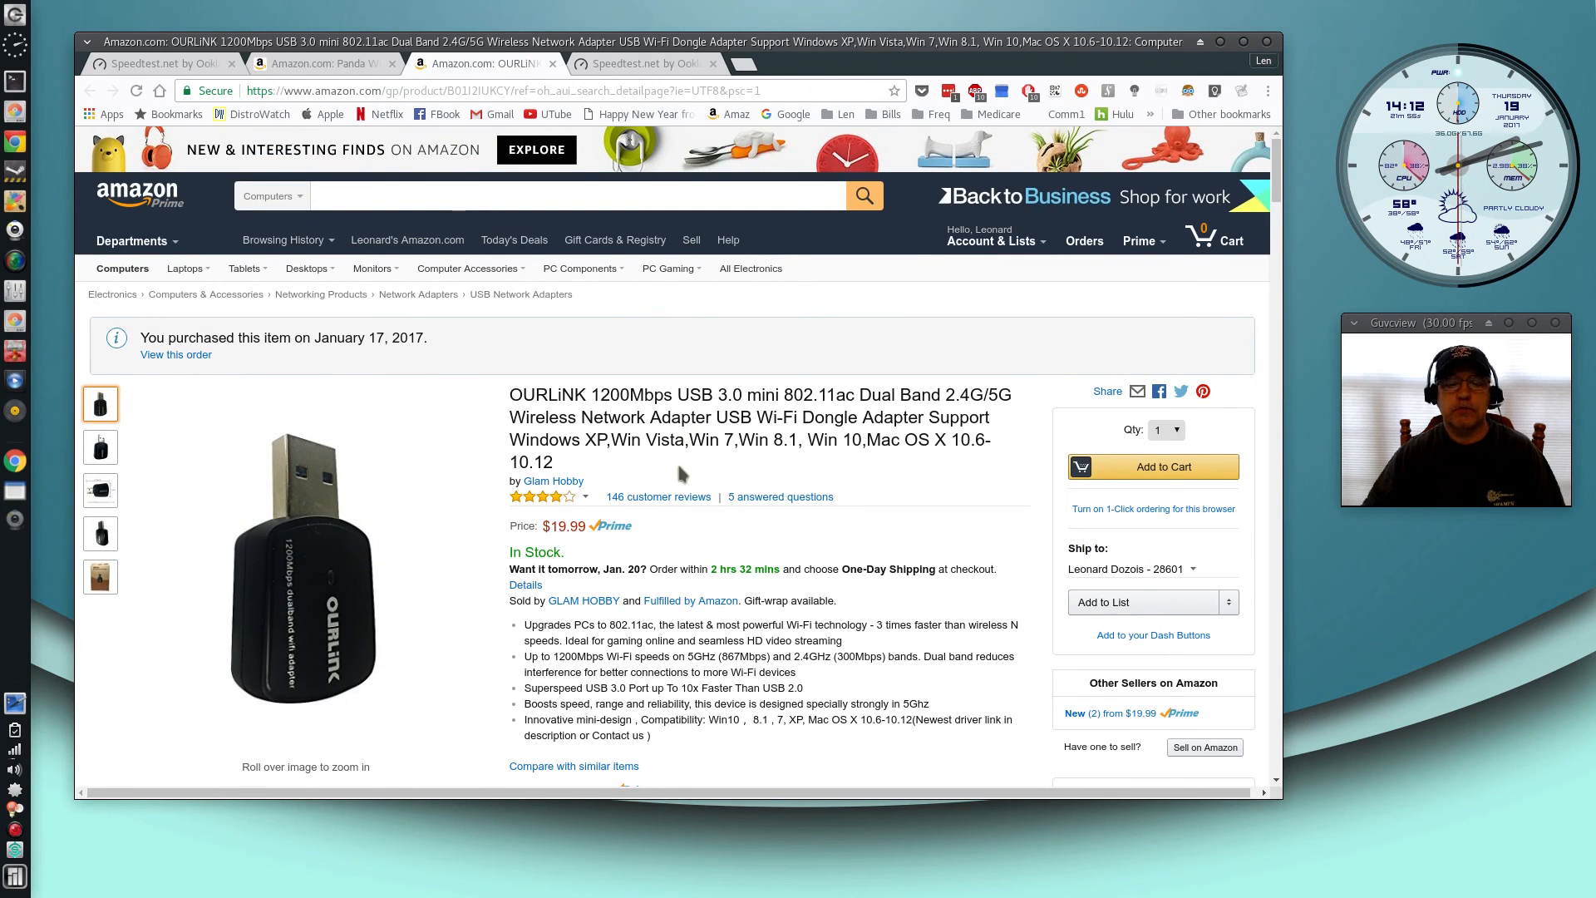
mouse_move(889, 470)
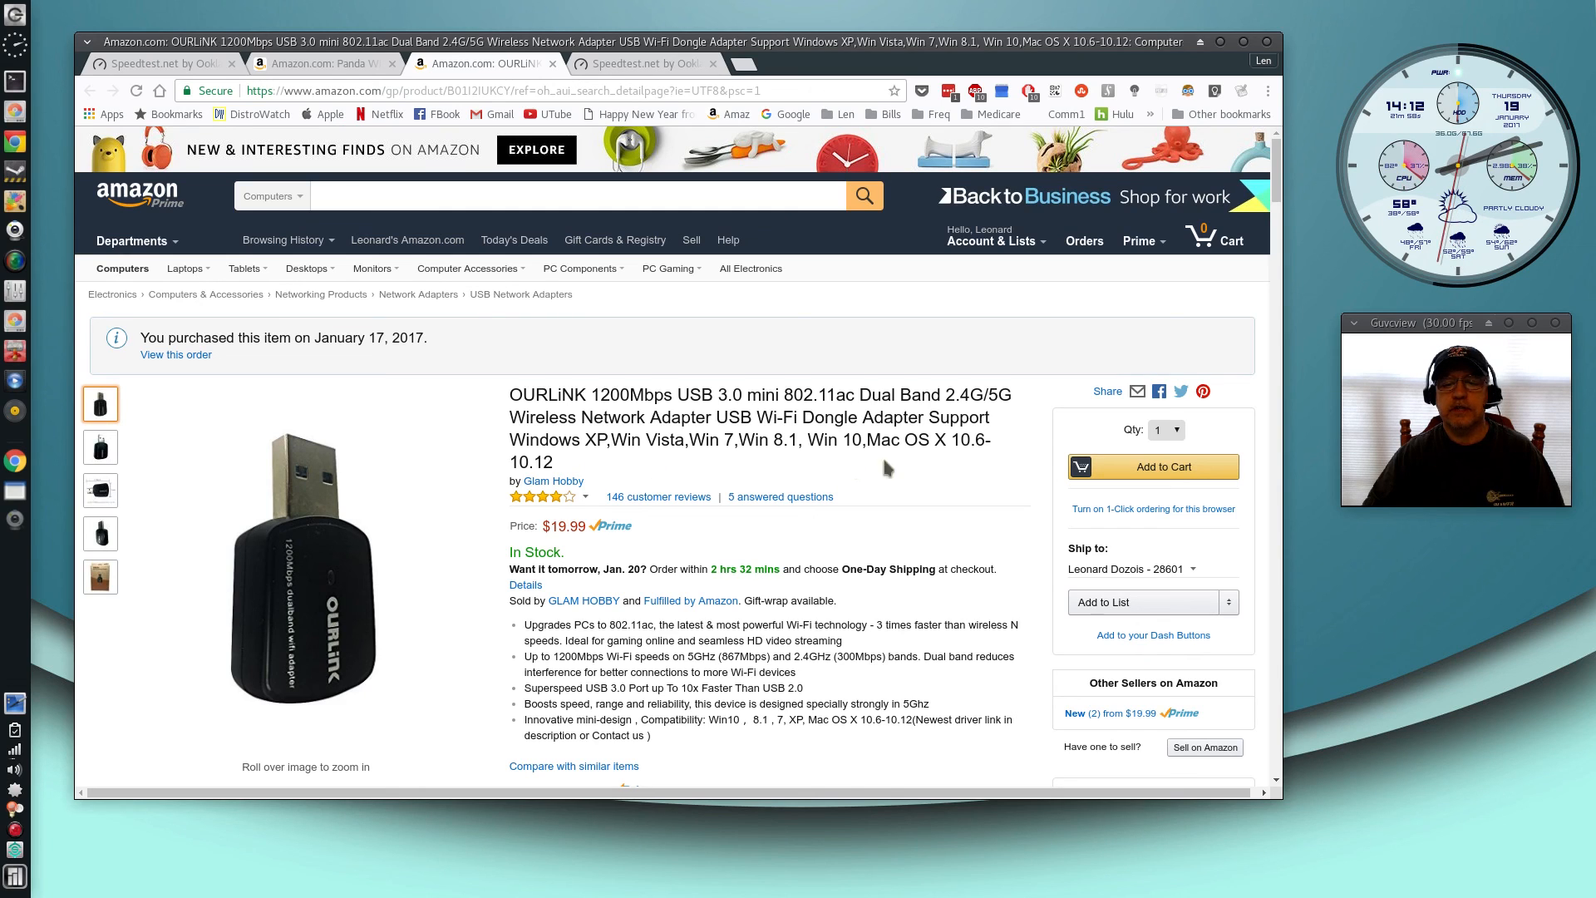
mouse_move(592, 485)
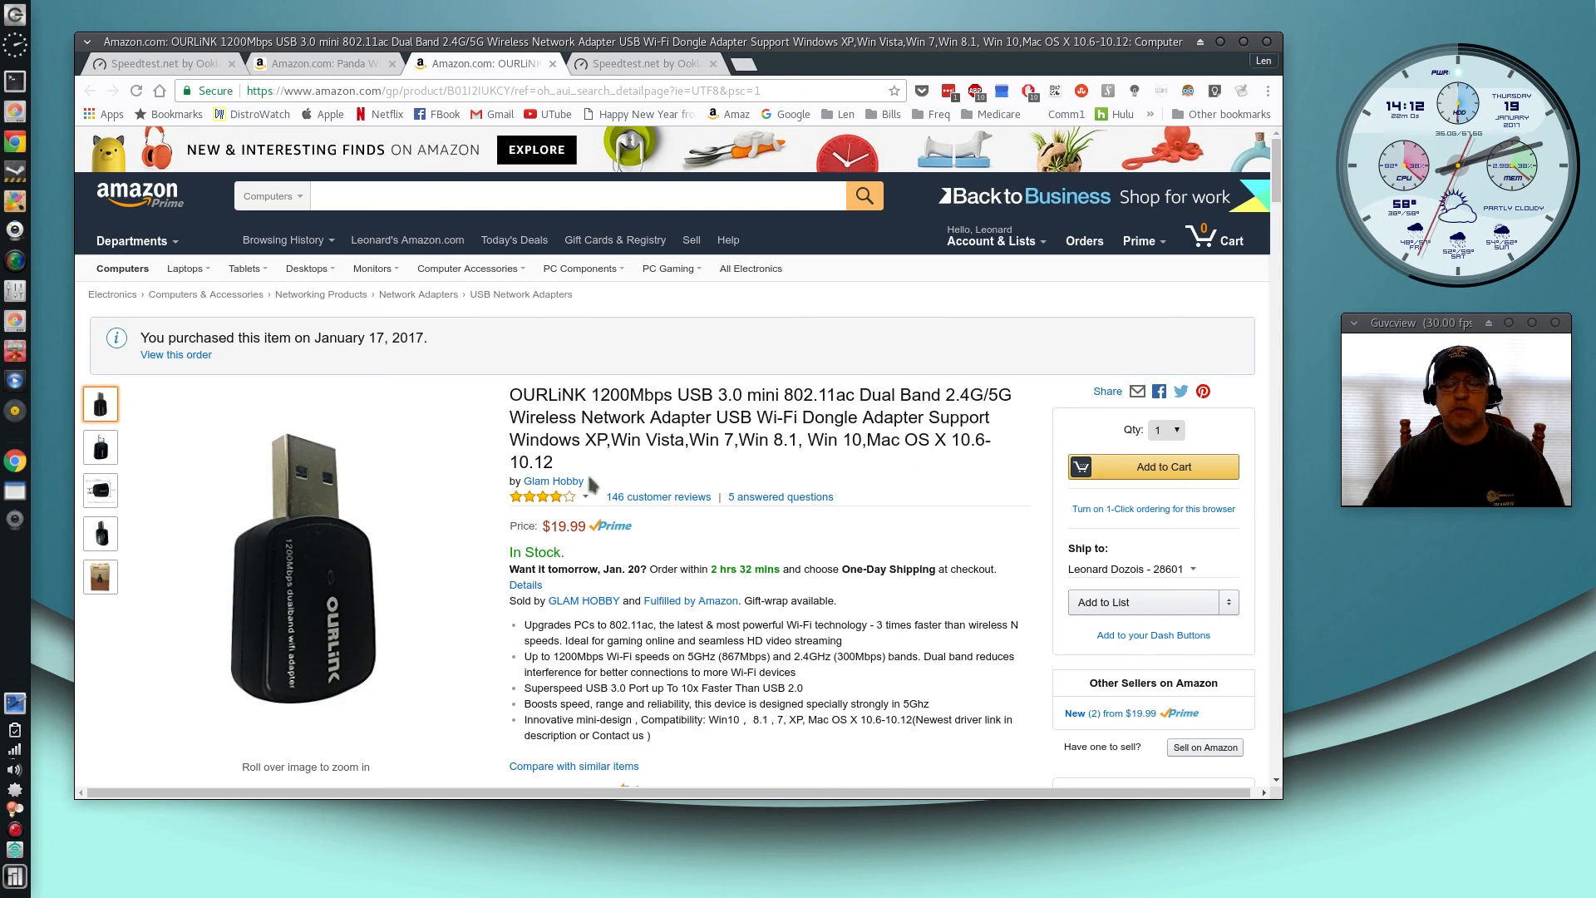
mouse_move(876, 484)
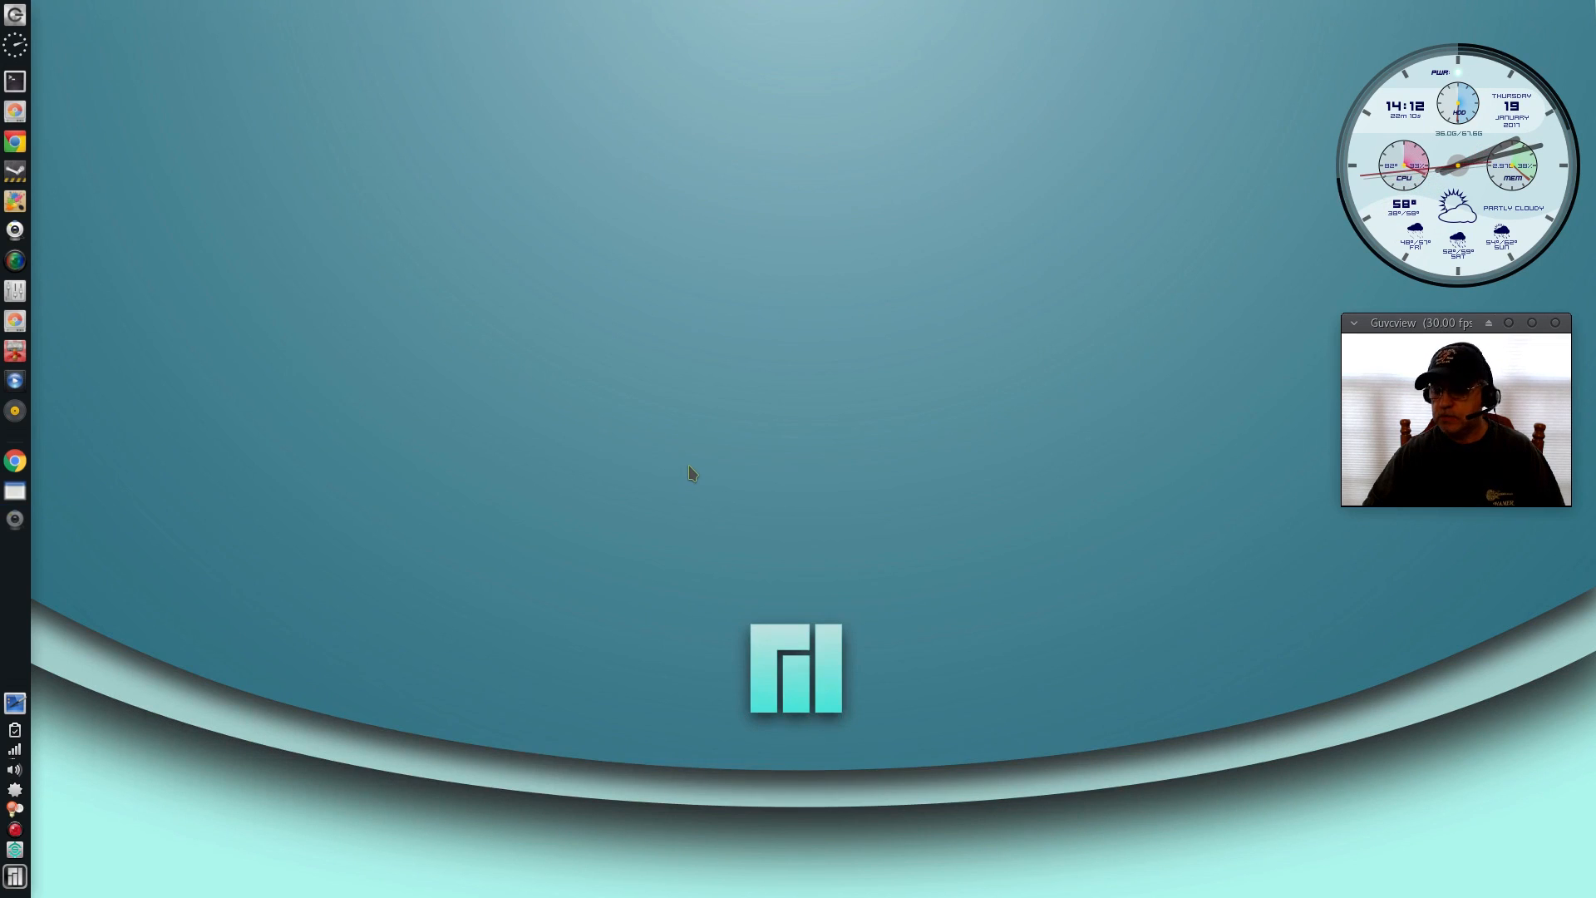
mouse_move(296, 636)
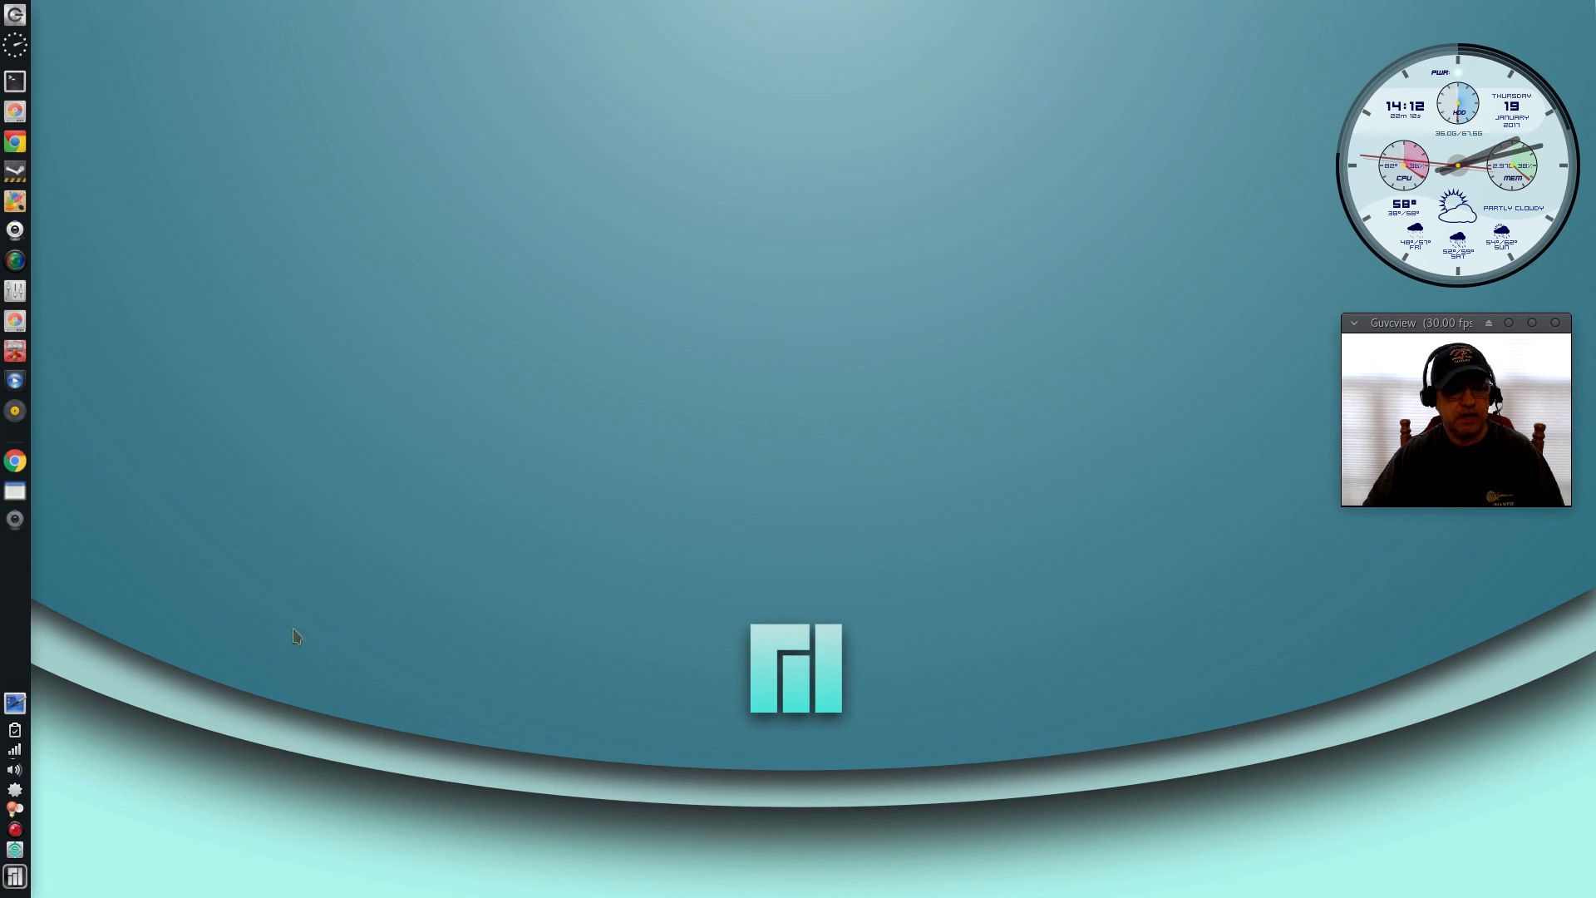
mouse_move(792, 442)
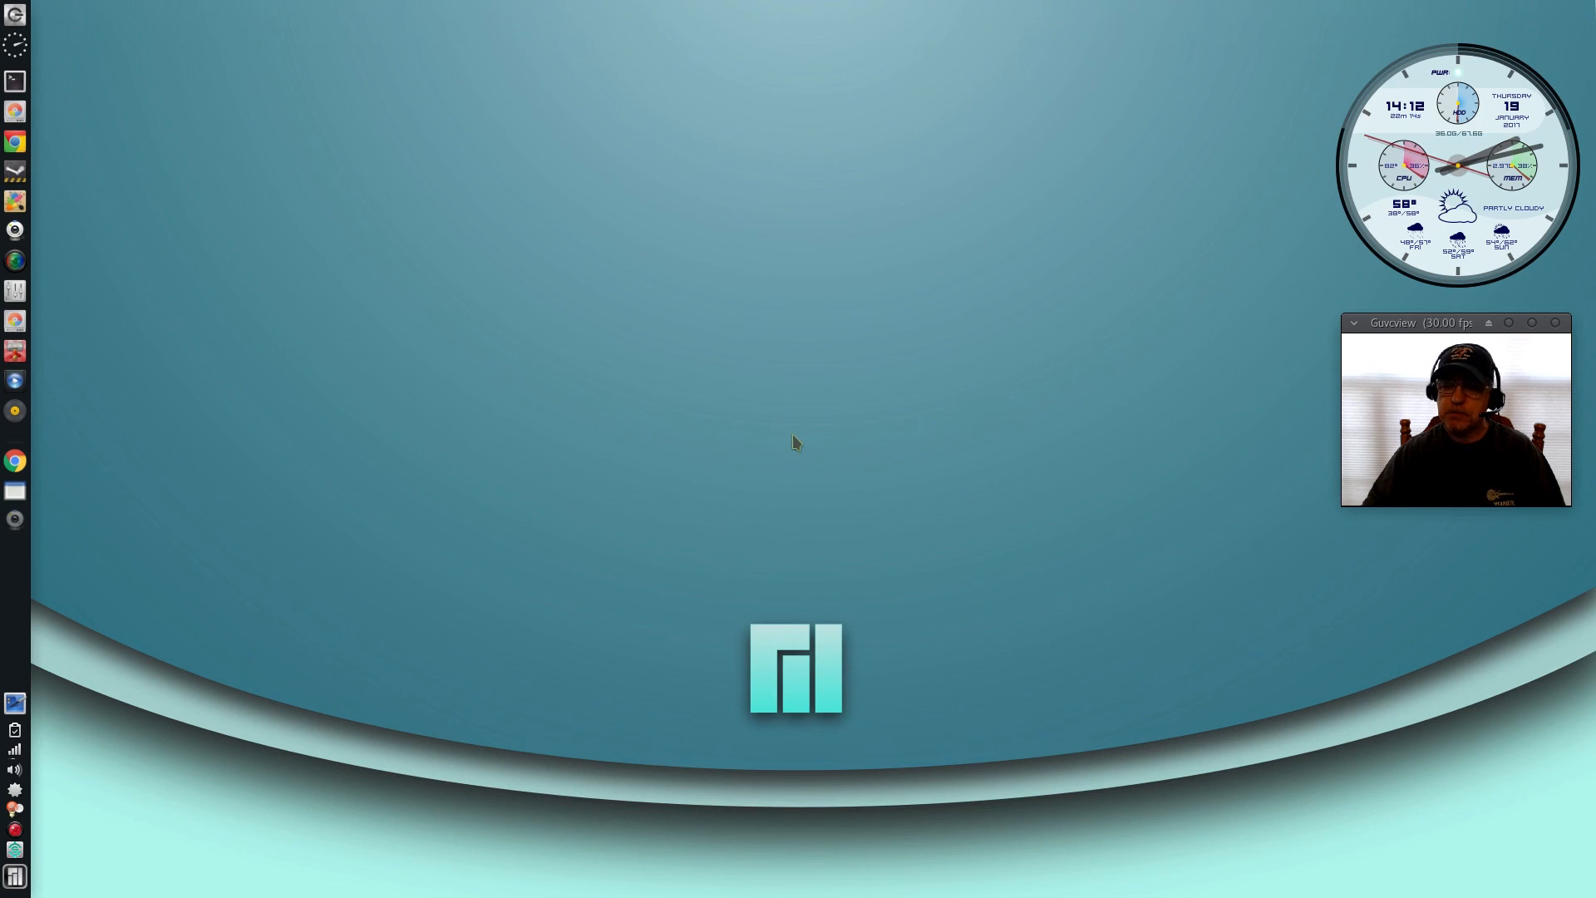
mouse_move(748, 470)
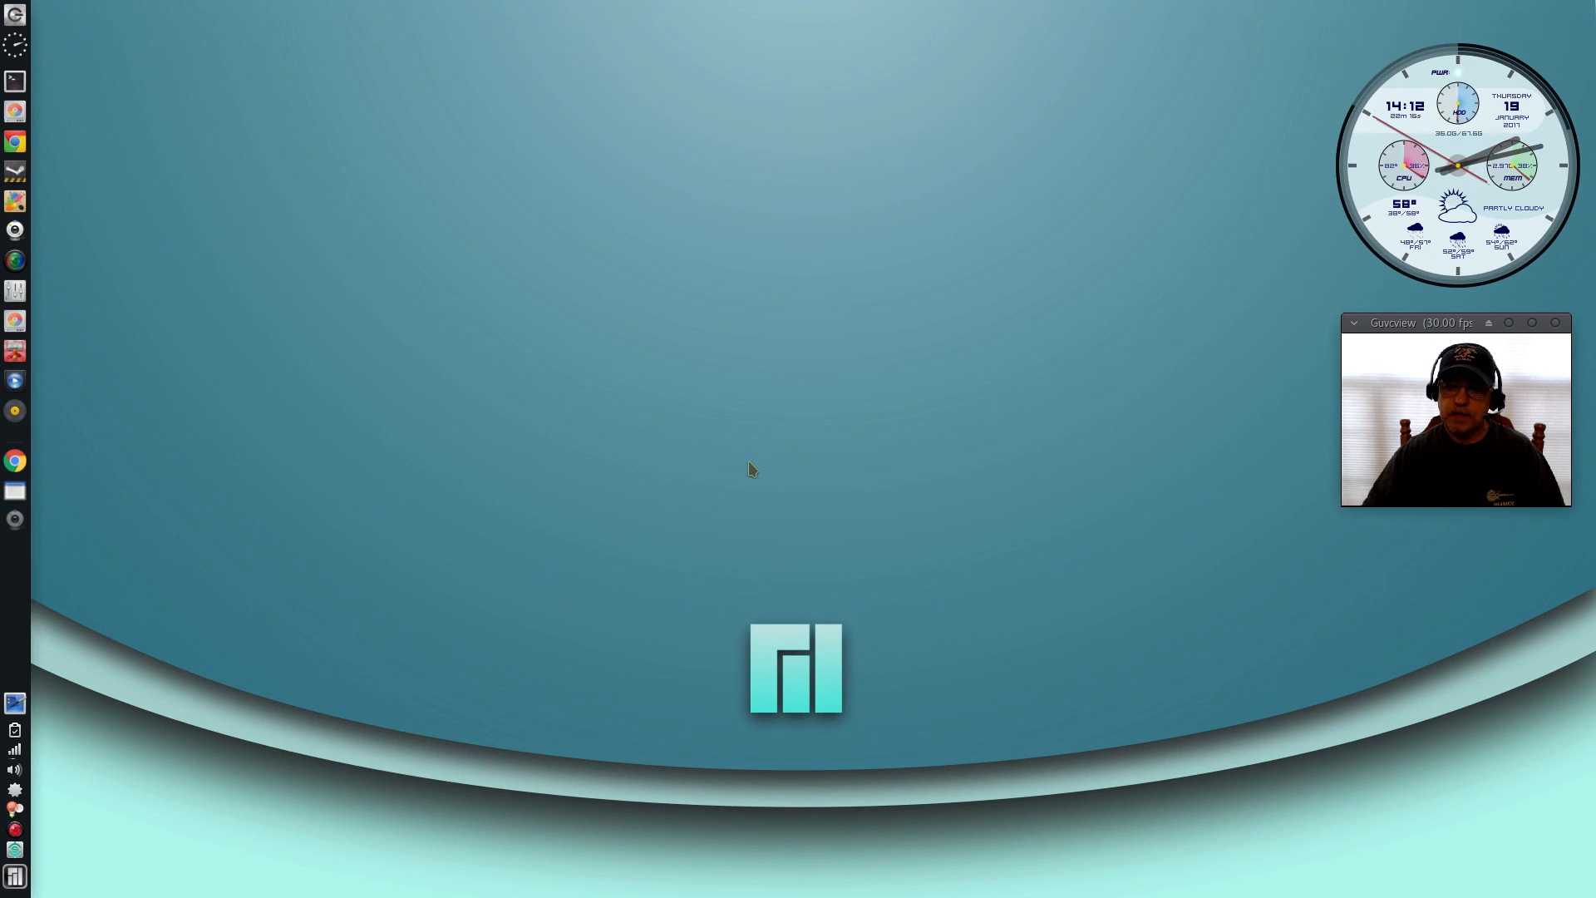